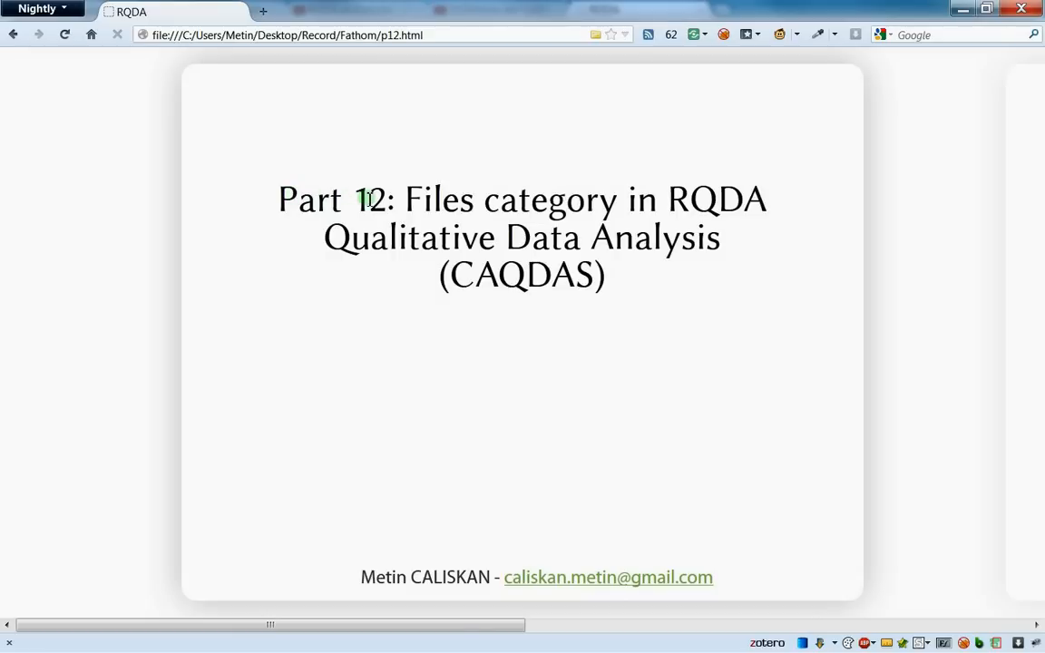
mouse_move(390, 207)
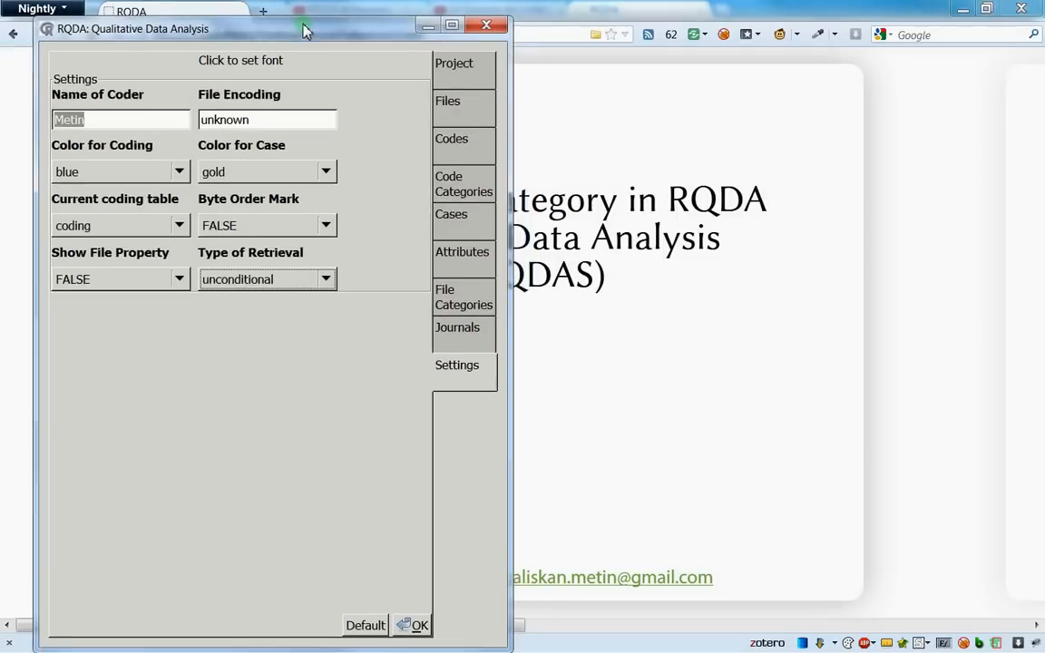
Check the Project overview and Files list, then show the empty File Categories panel
left_click(436, 51)
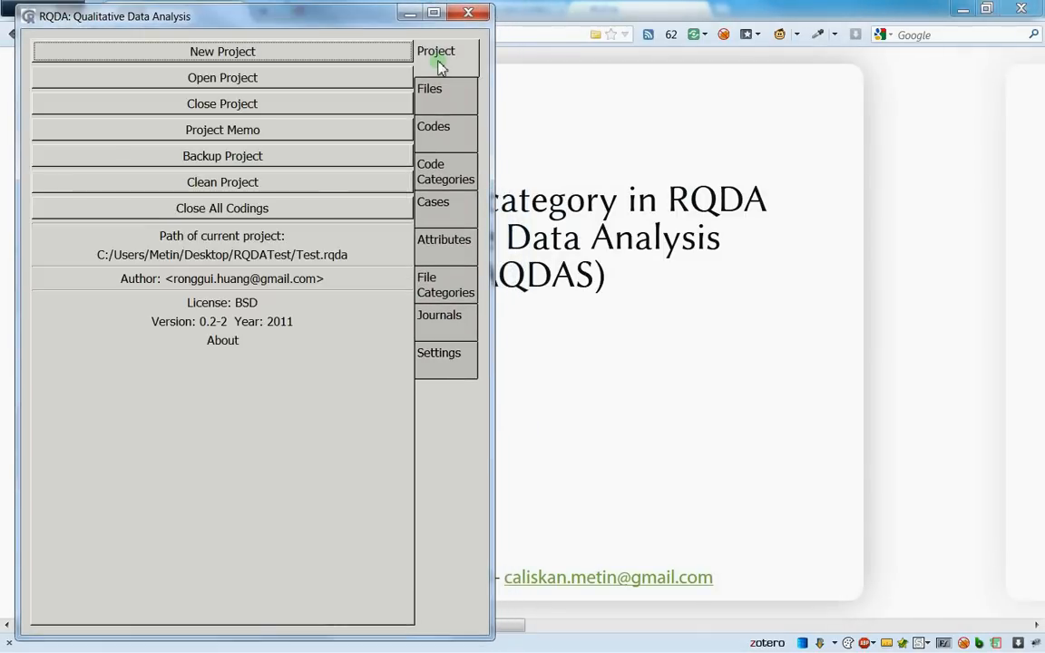
mouse_move(334, 263)
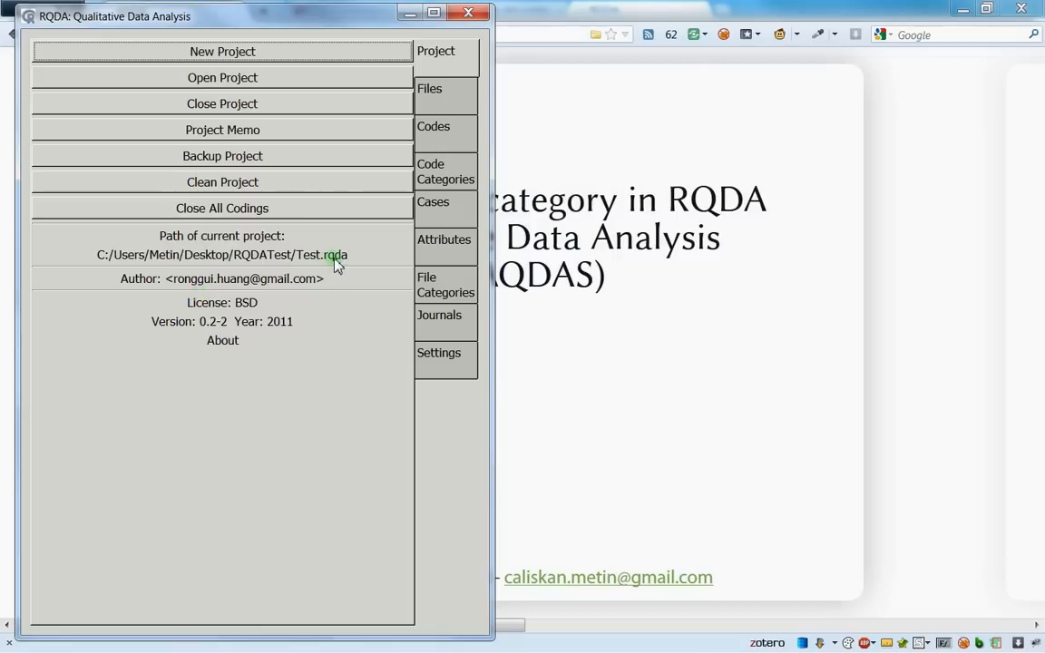
left_click(429, 87)
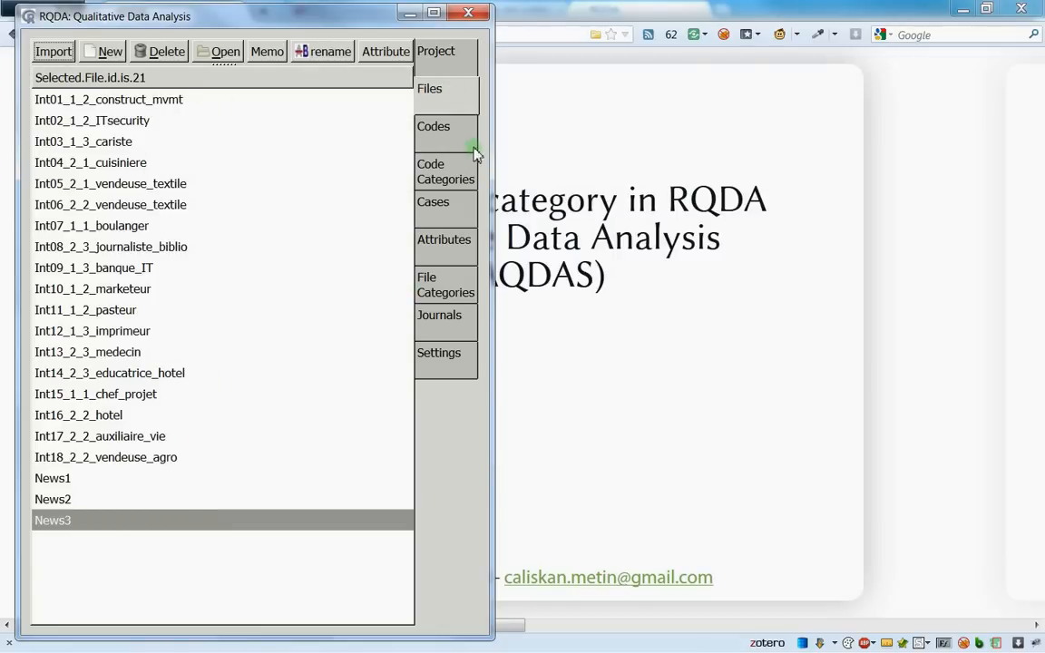
left_click(446, 283)
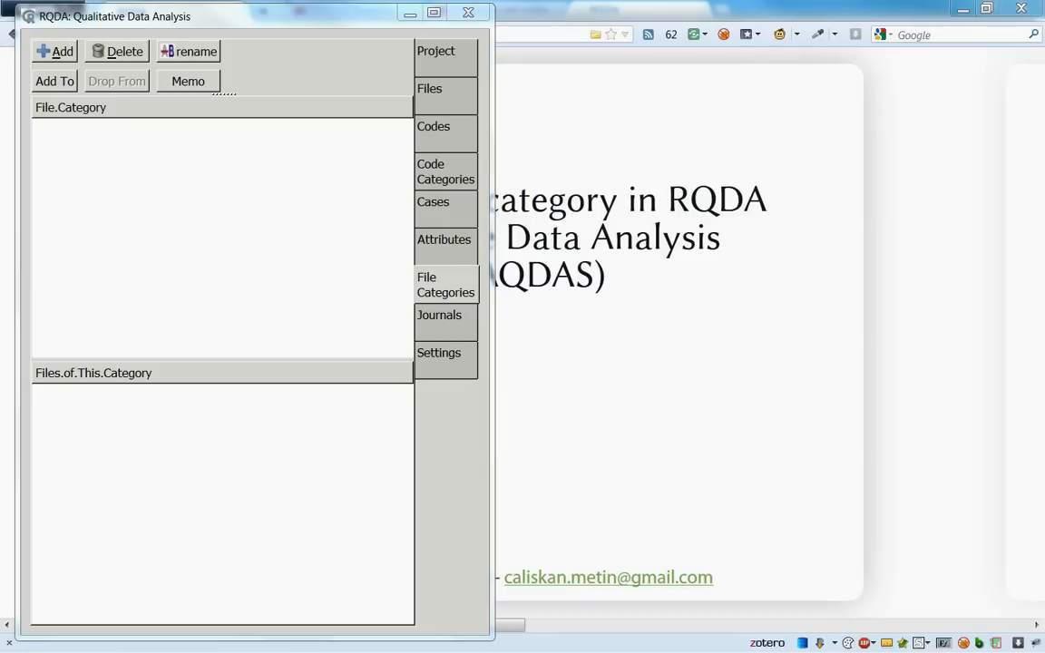
In the Files list, select single files, then all eighteen interviews, then News1–News3 together
left_click(428, 87)
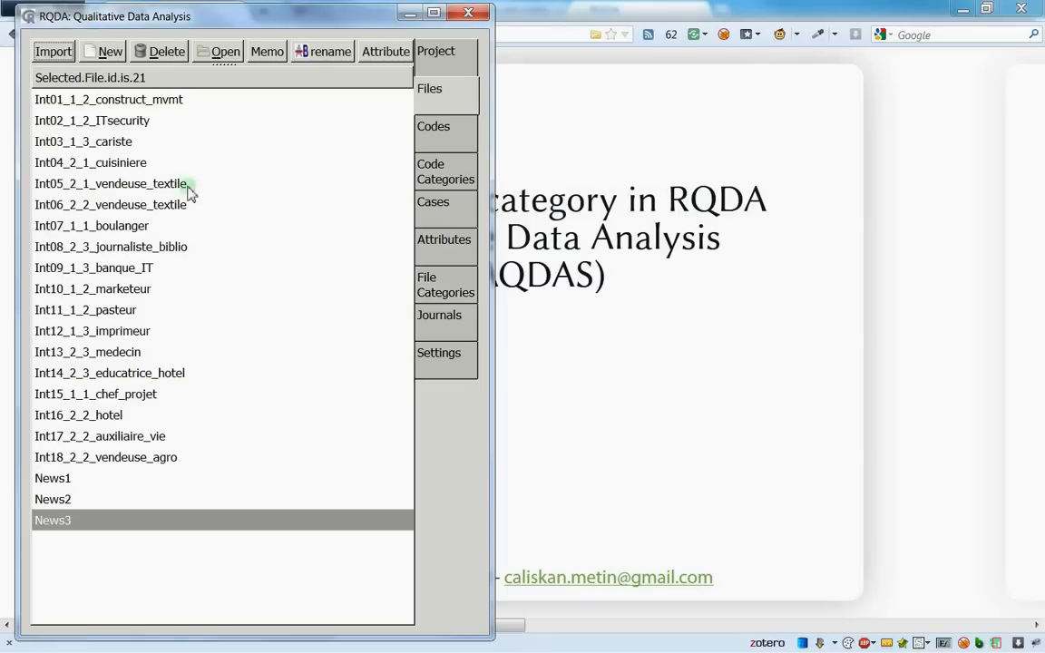
mouse_move(123, 501)
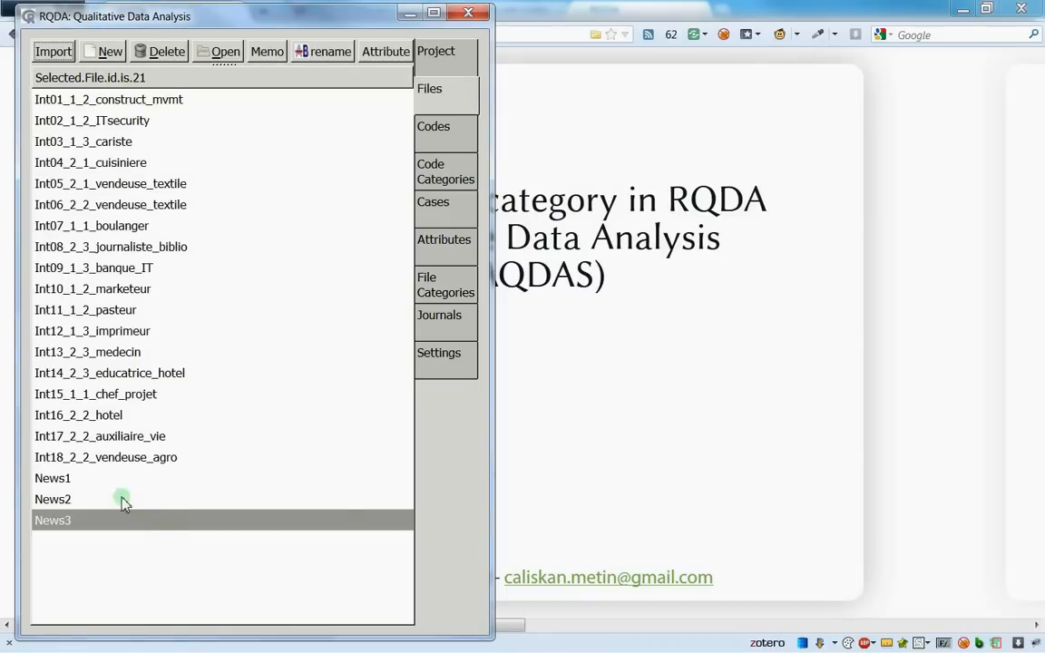
left_click(106, 458)
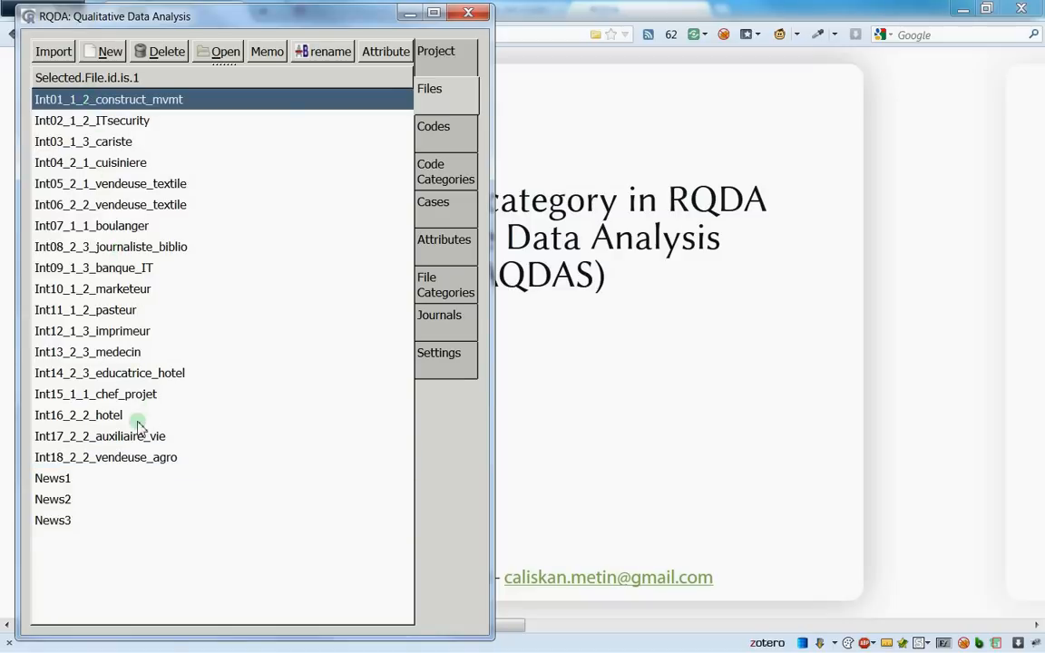
mouse_move(83, 479)
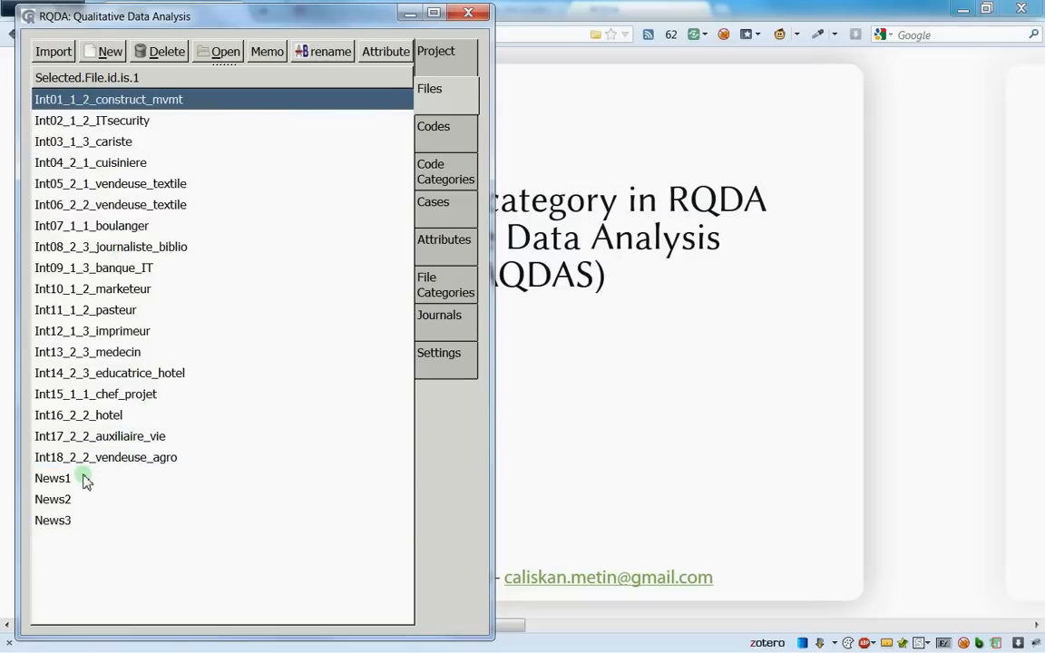
left_click(53, 499)
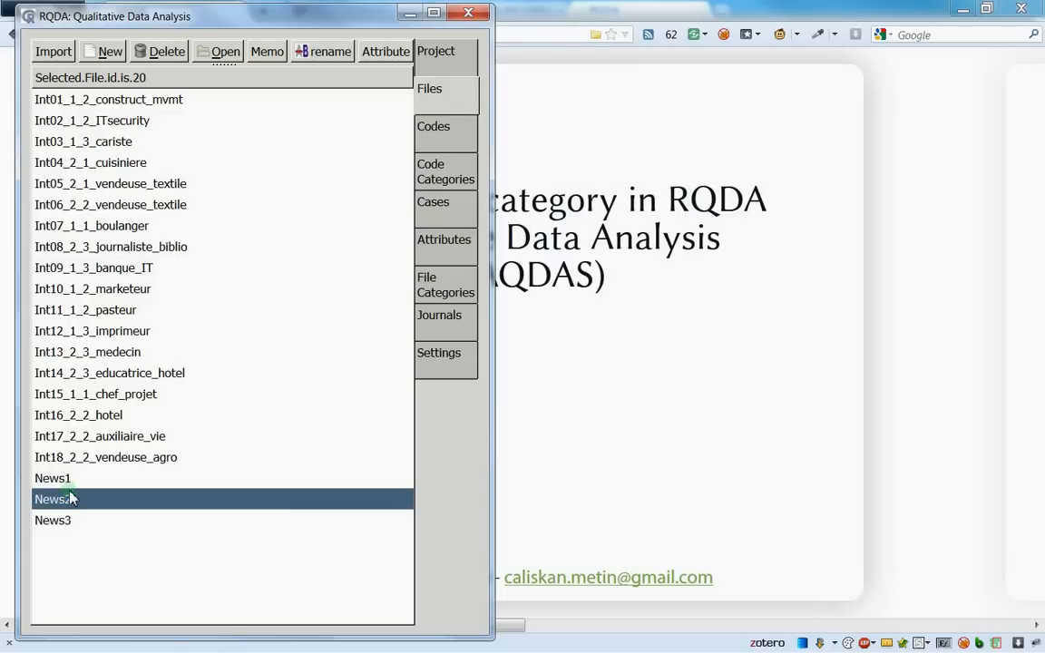
left_click(51, 479)
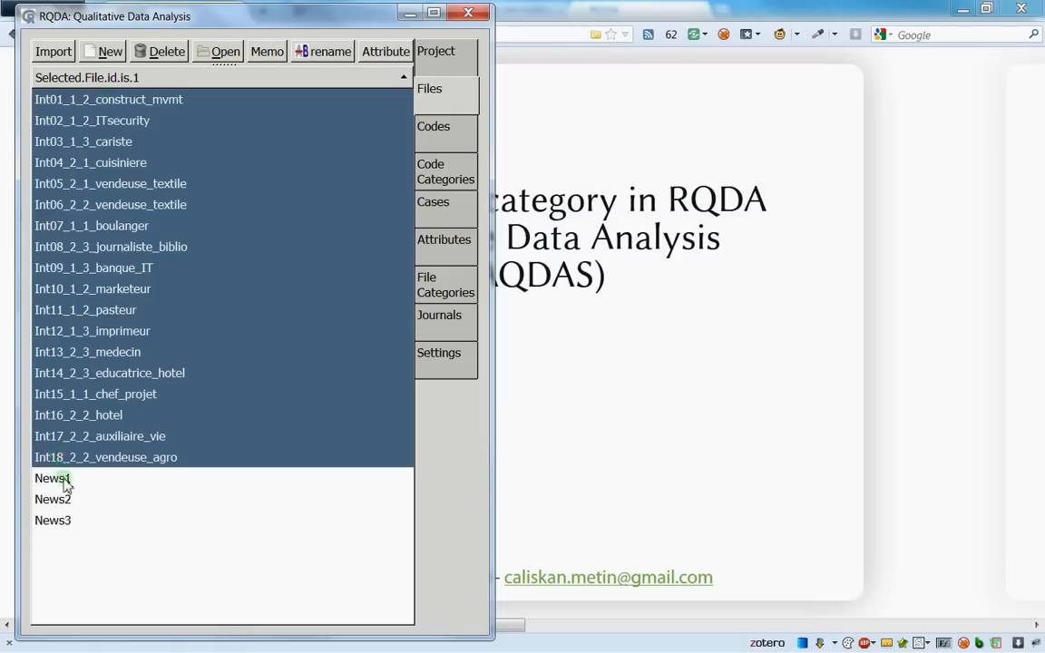
left_click(51, 479)
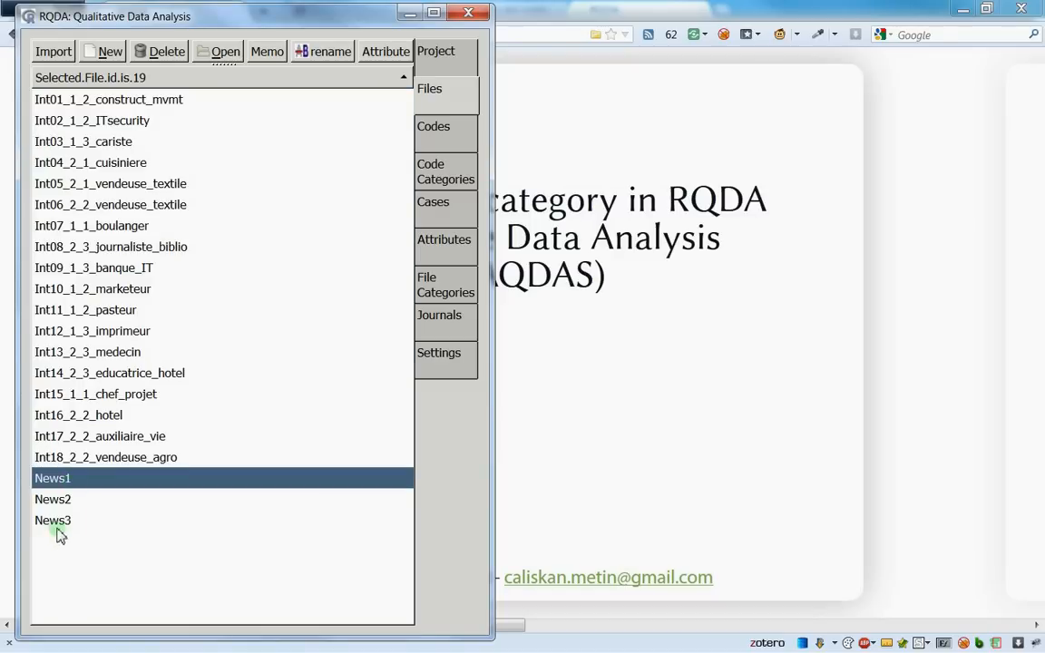
left_click(53, 520)
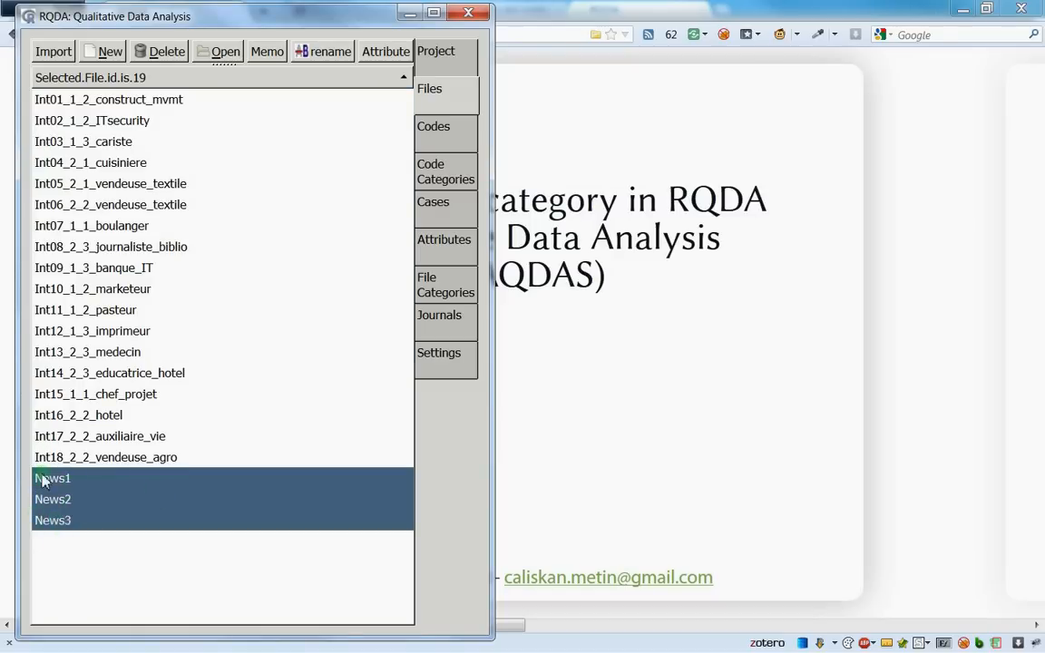
mouse_move(73, 533)
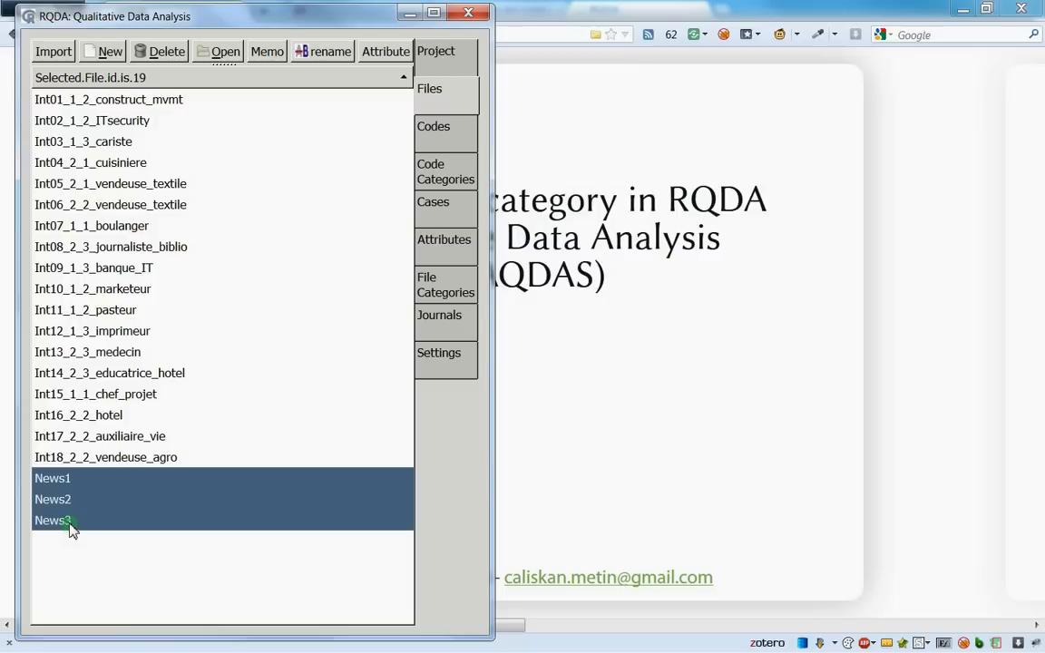
mouse_move(134, 425)
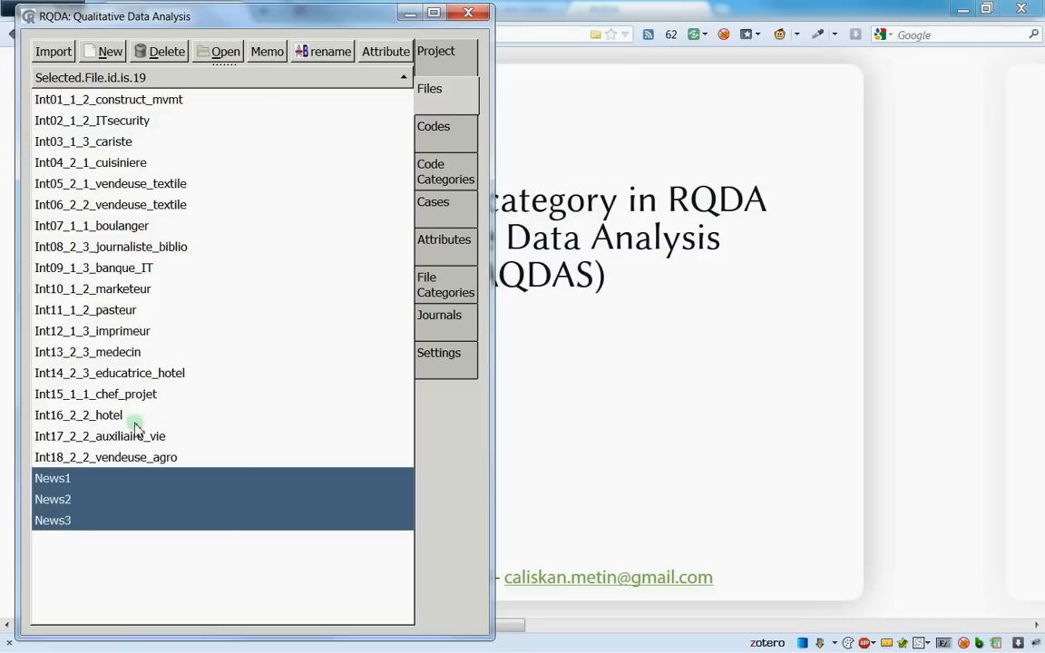
mouse_move(47, 512)
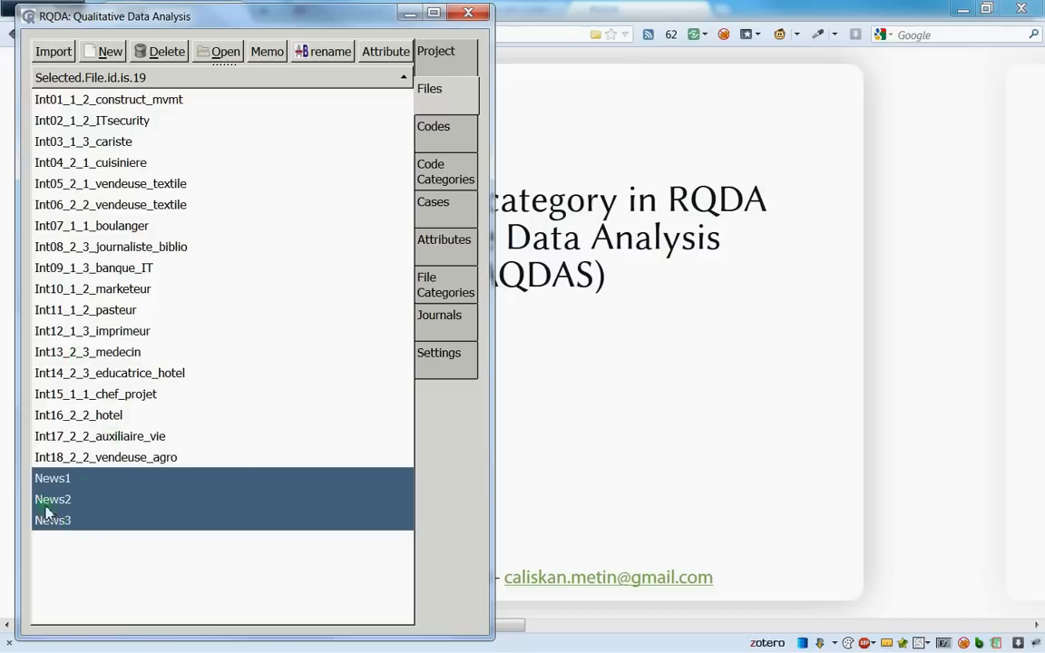
mouse_move(84, 504)
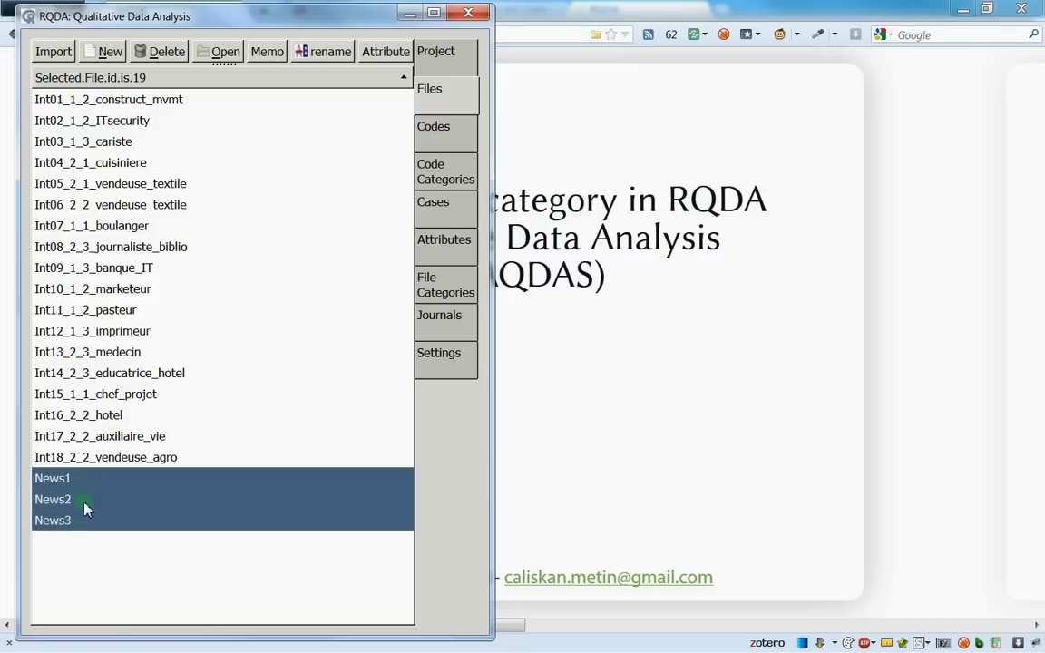
mouse_move(123, 469)
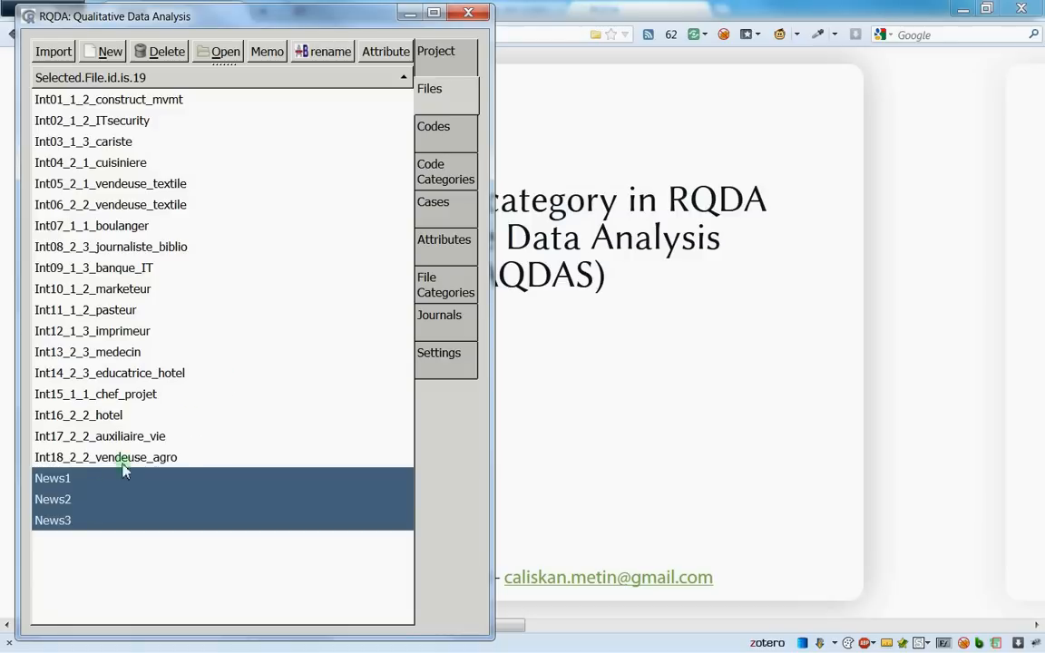
left_click(51, 480)
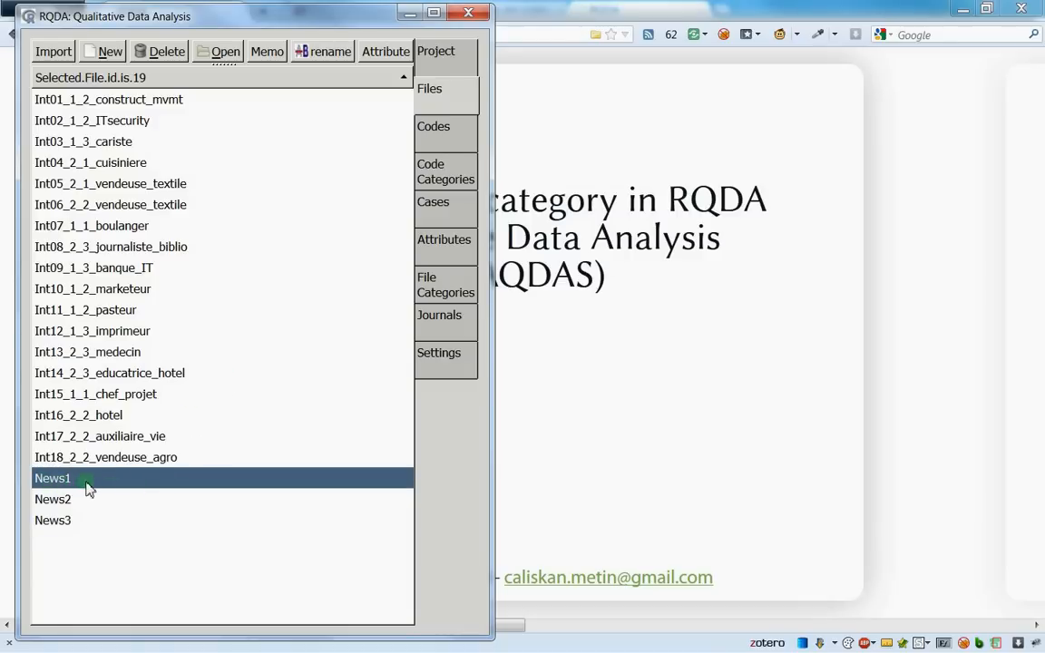
double_click(53, 479)
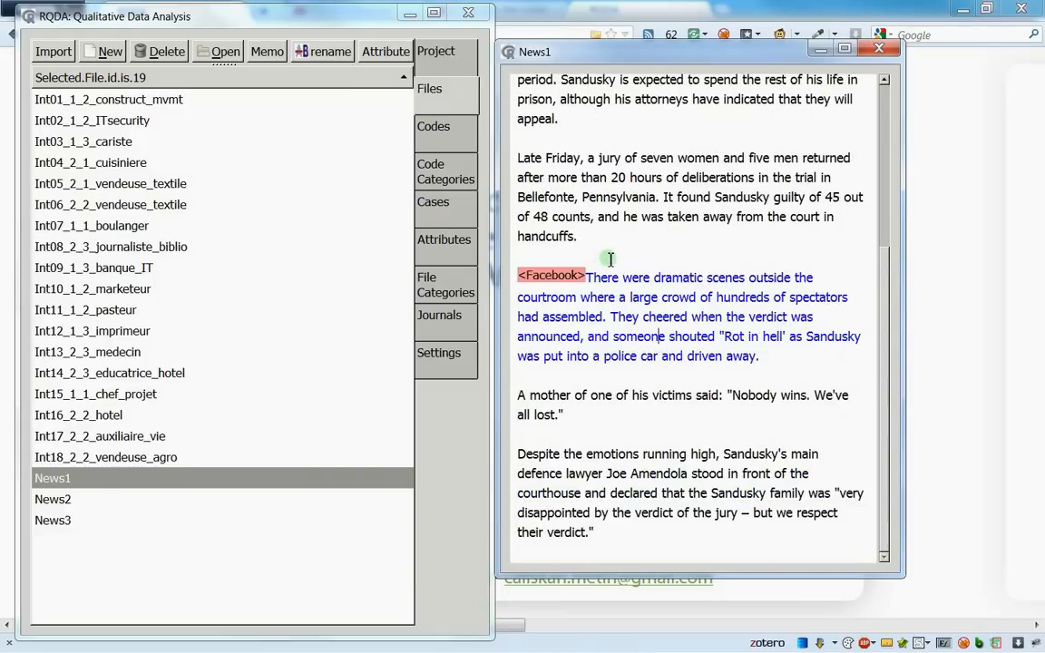
left_click_drag(610, 262, 759, 356)
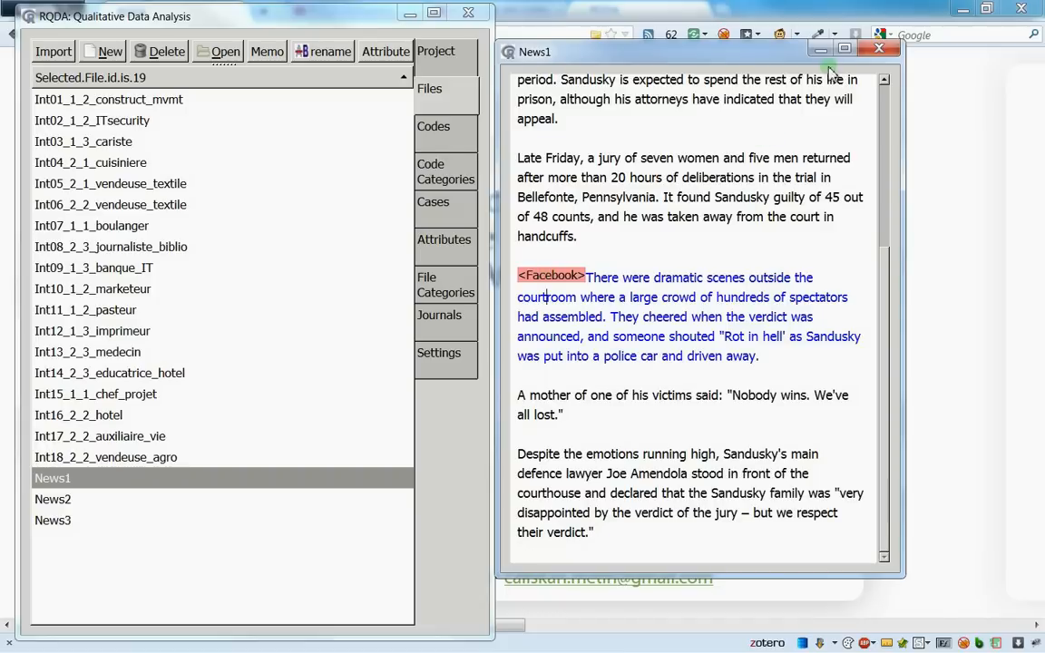
left_click(53, 499)
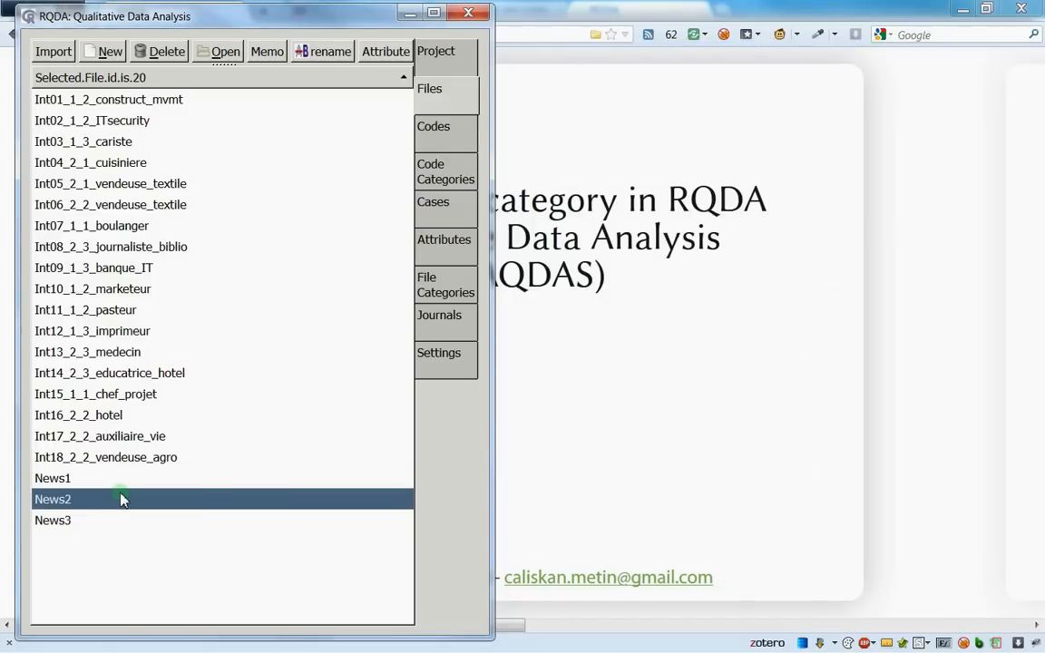
double_click(51, 499)
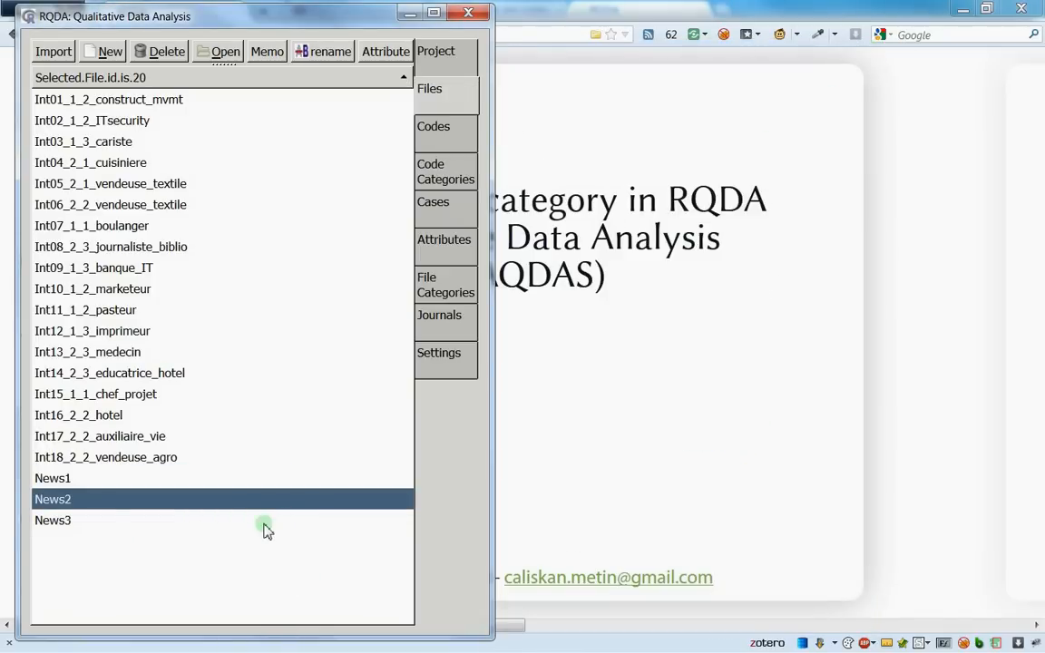
double_click(53, 519)
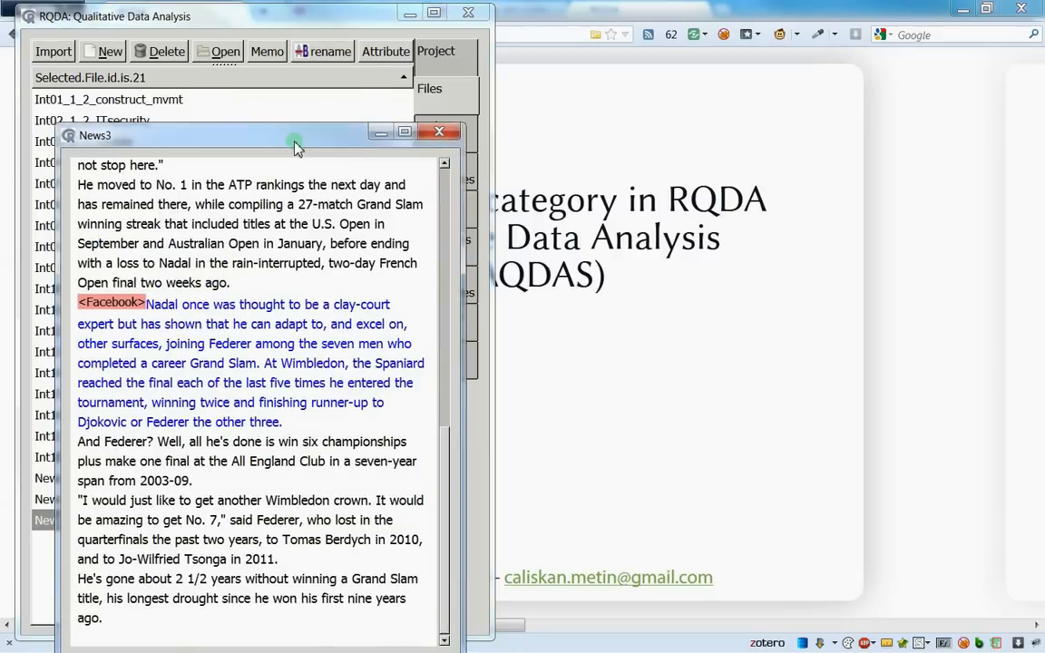
left_click(440, 131)
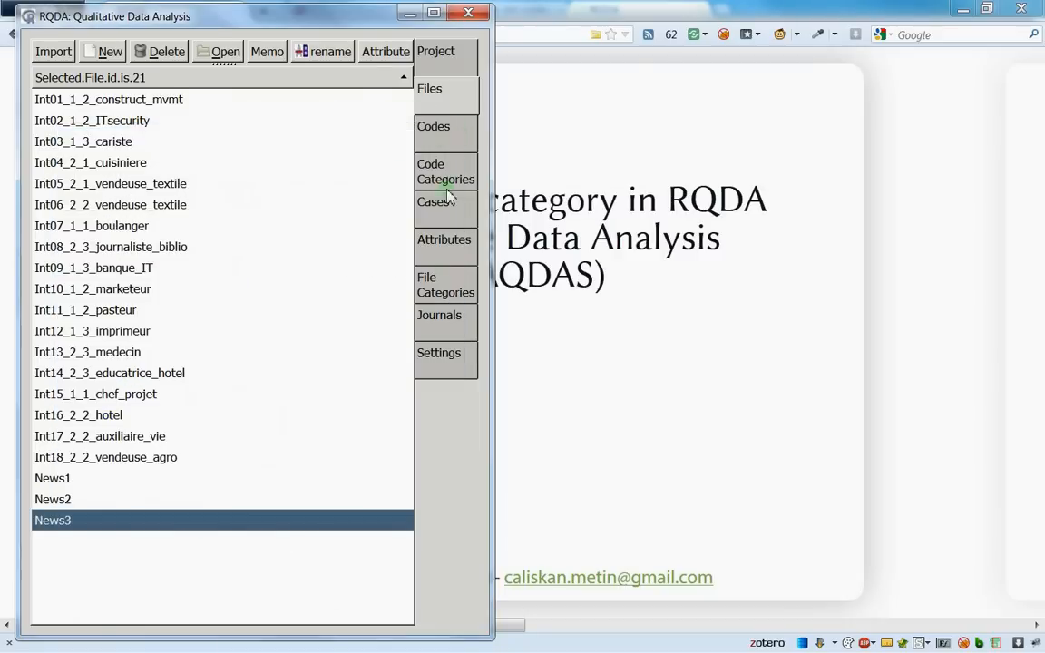
From Code Categories, retrieve the 12 passages coded Facebook across 10 files
left_click(100, 435)
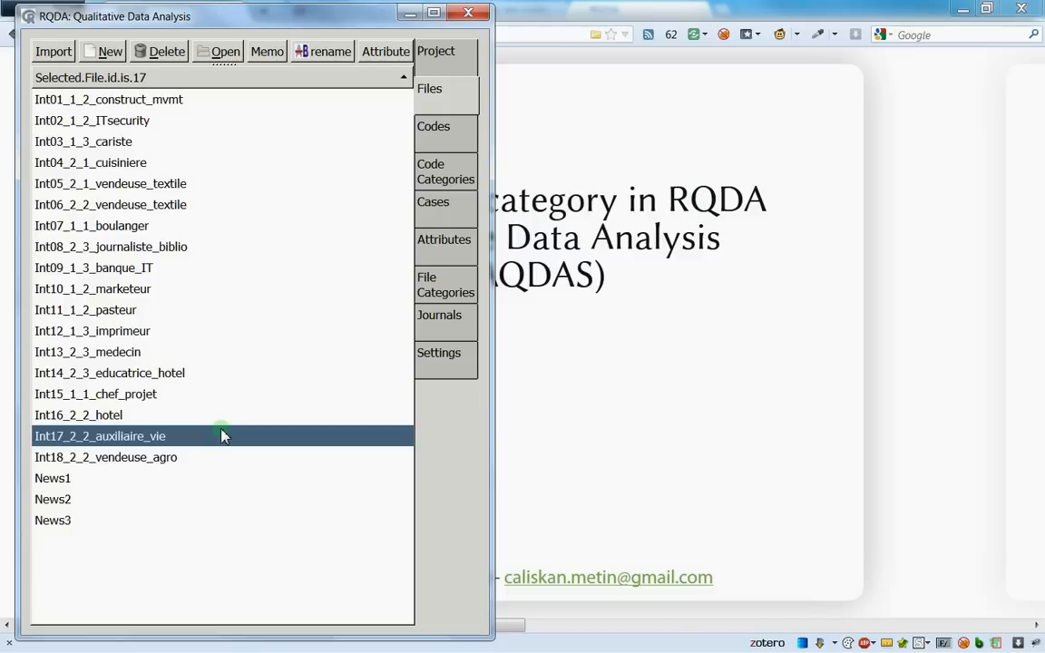
mouse_move(286, 345)
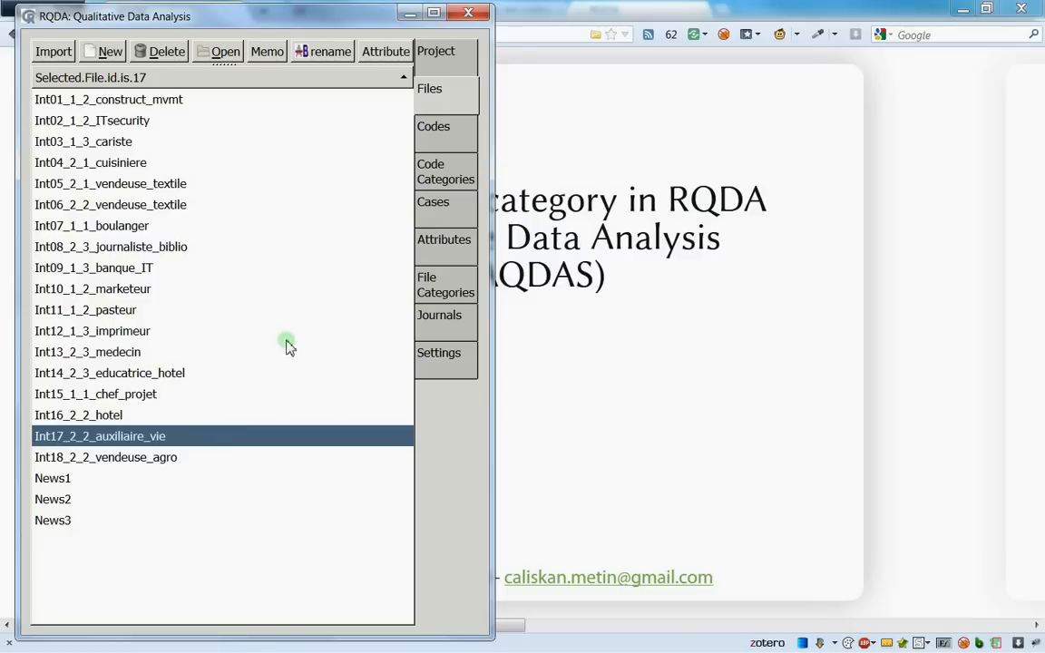
mouse_move(209, 255)
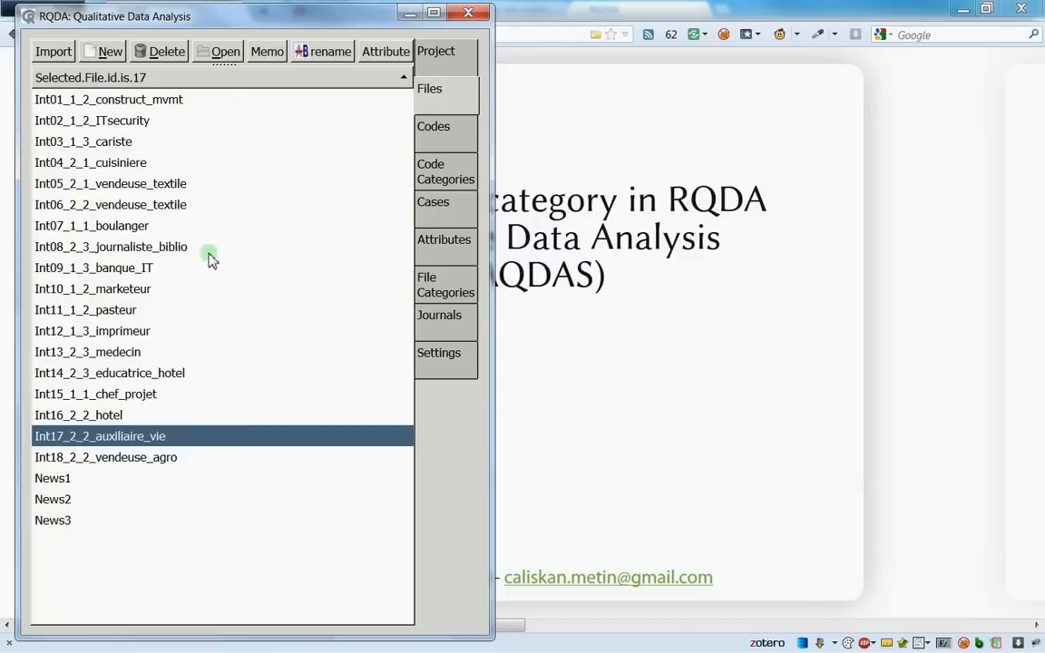
mouse_move(454, 178)
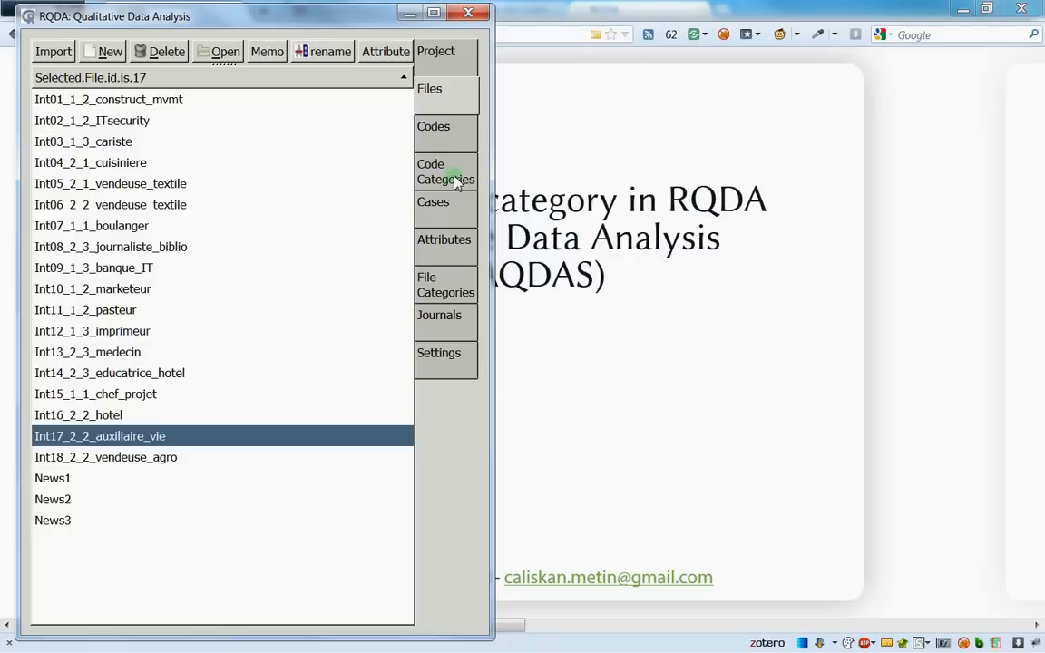
left_click(447, 170)
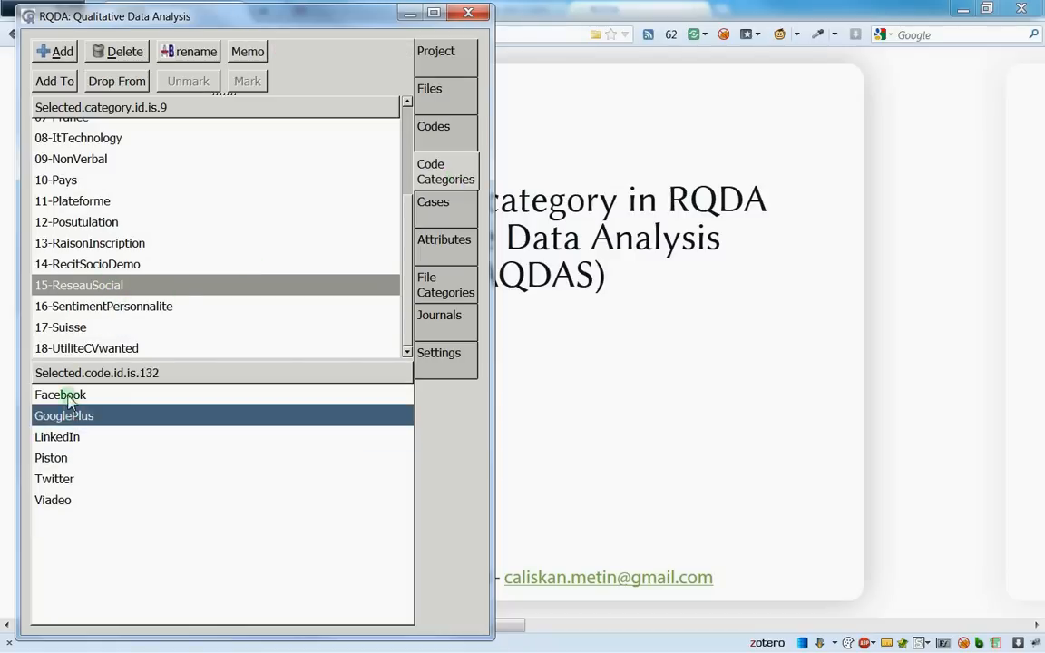
left_click(60, 394)
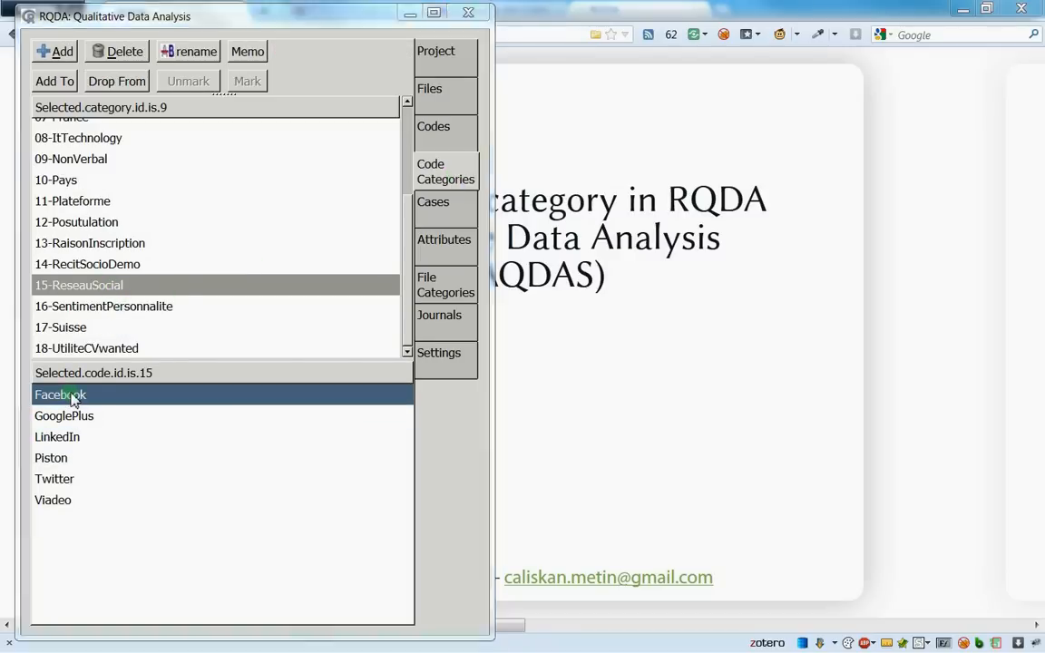
double_click(60, 394)
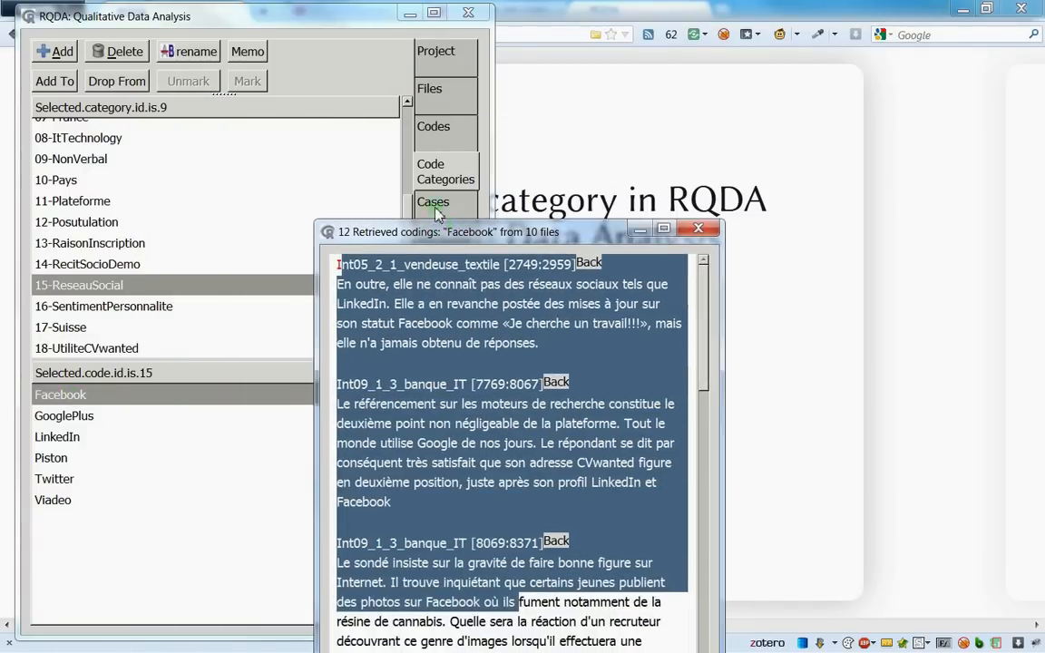
Maximize the retrieved codings and scroll to the News1, News2 and News3 passages
left_click(664, 229)
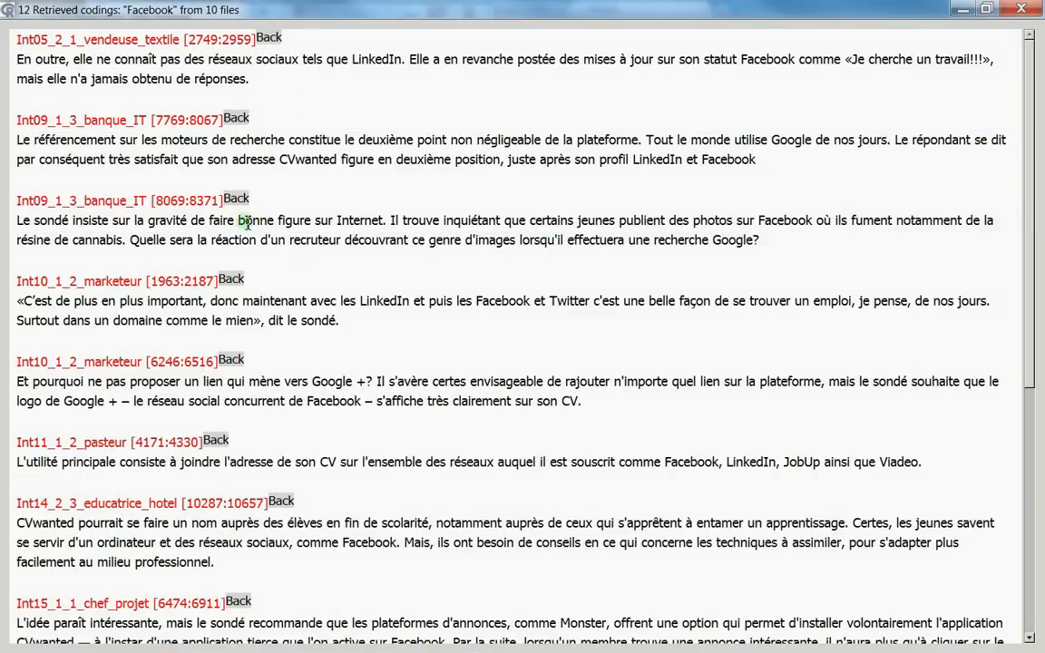
scroll("down", 3)
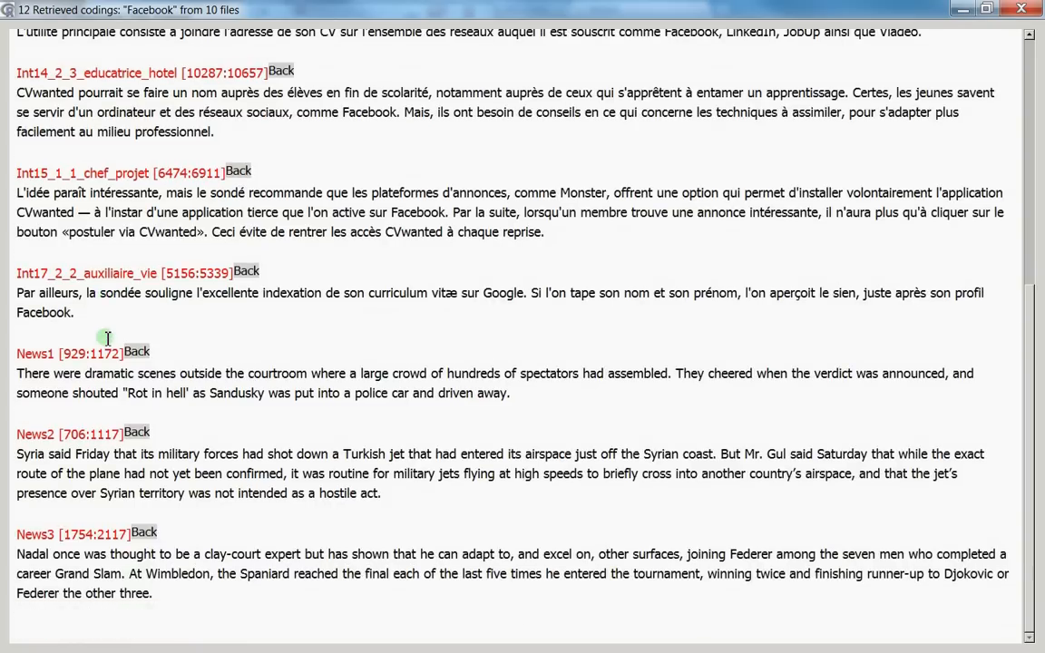
scroll("up", 3)
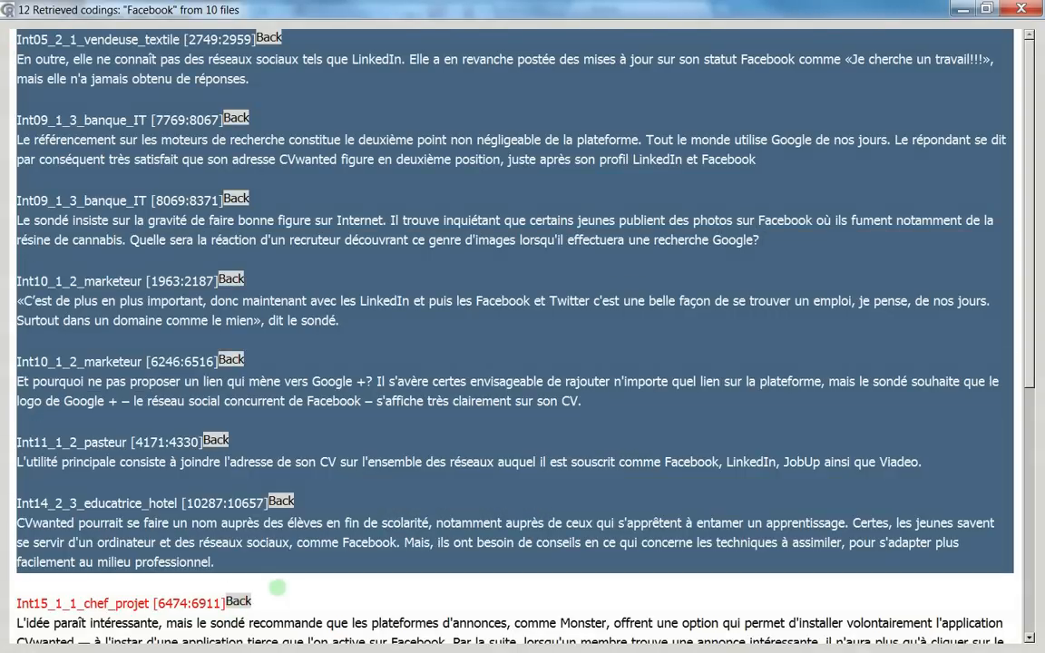
scroll("down", 3)
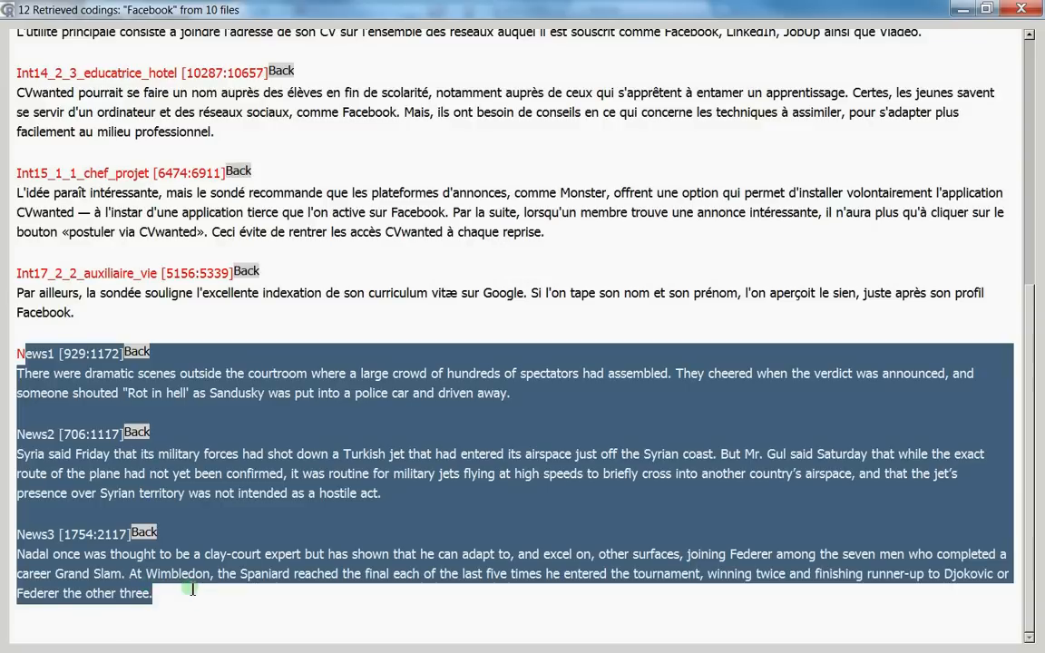
mouse_move(334, 494)
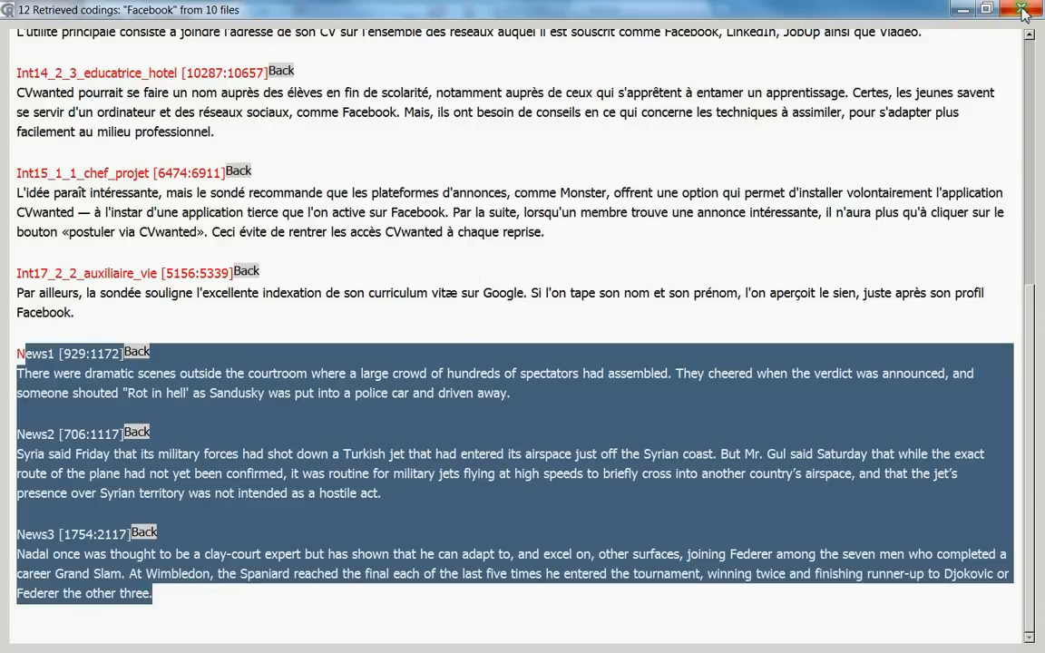
Close the codings window and show File Categories, with a brief look at Settings
left_click(1024, 11)
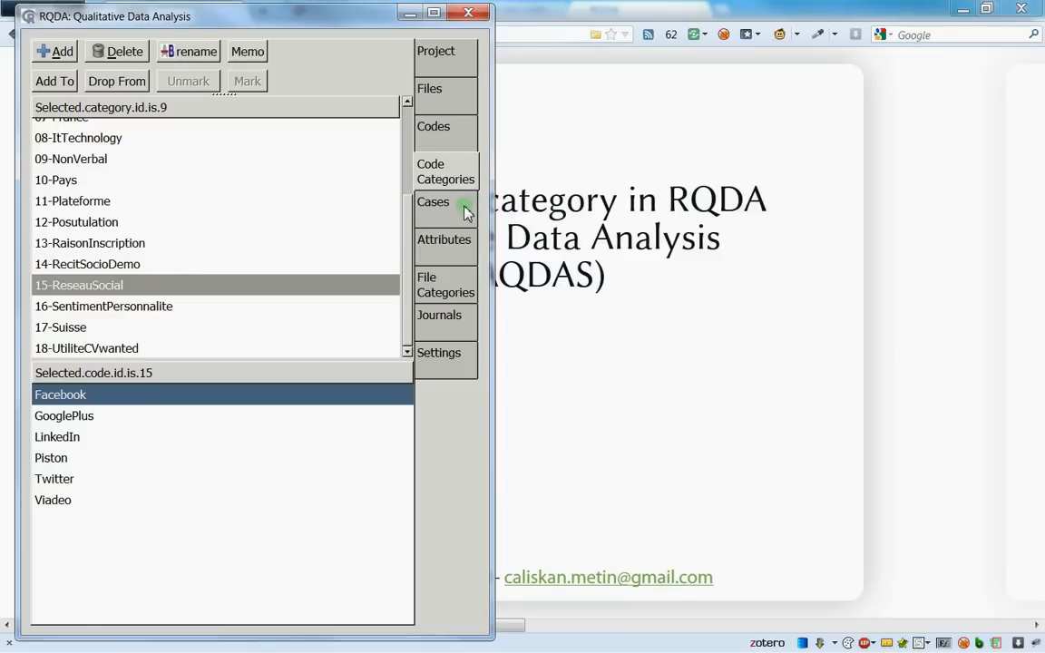
left_click(447, 284)
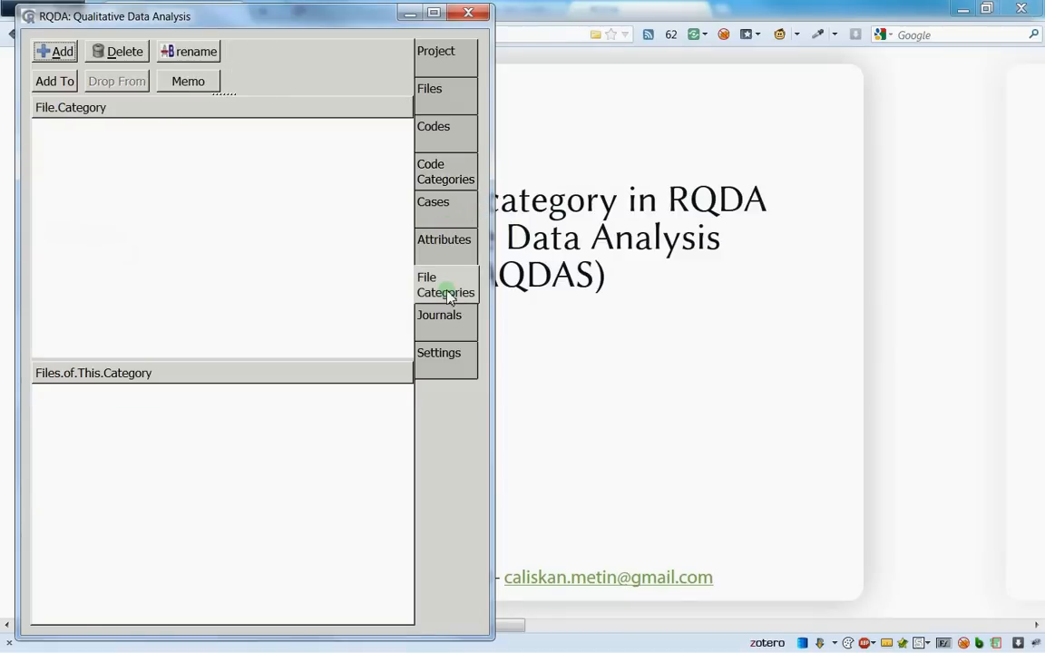
mouse_move(110, 240)
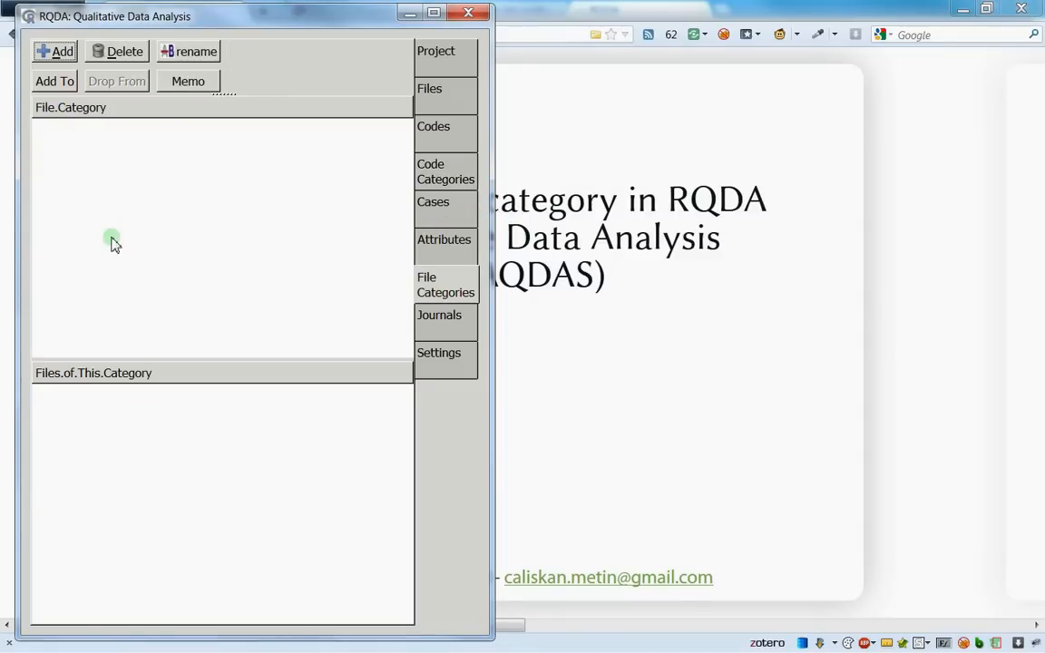
mouse_move(116, 80)
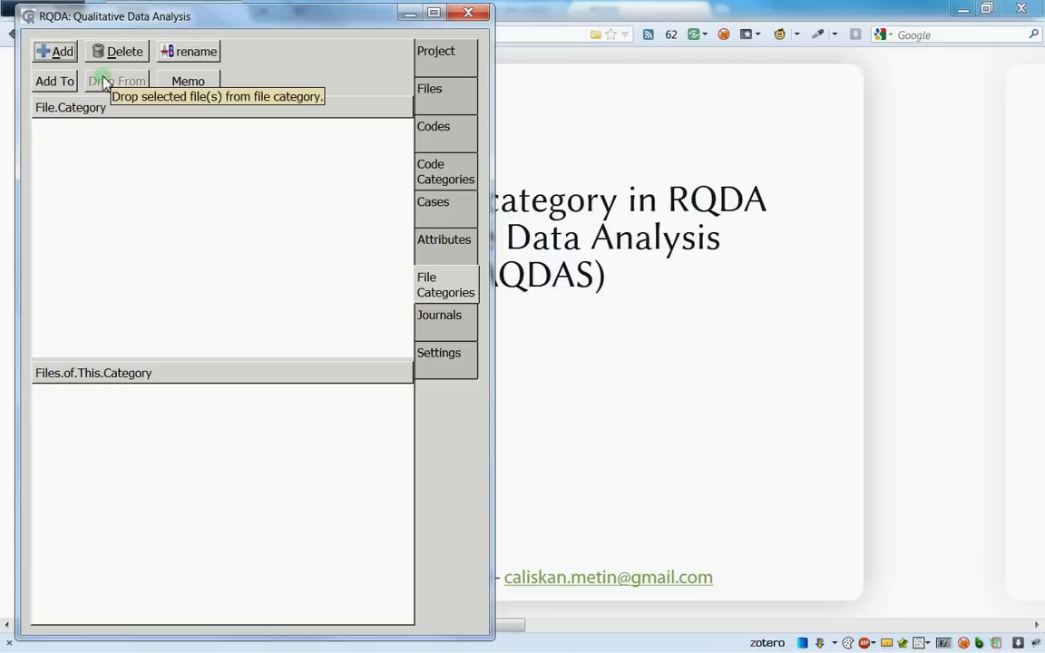
mouse_move(359, 342)
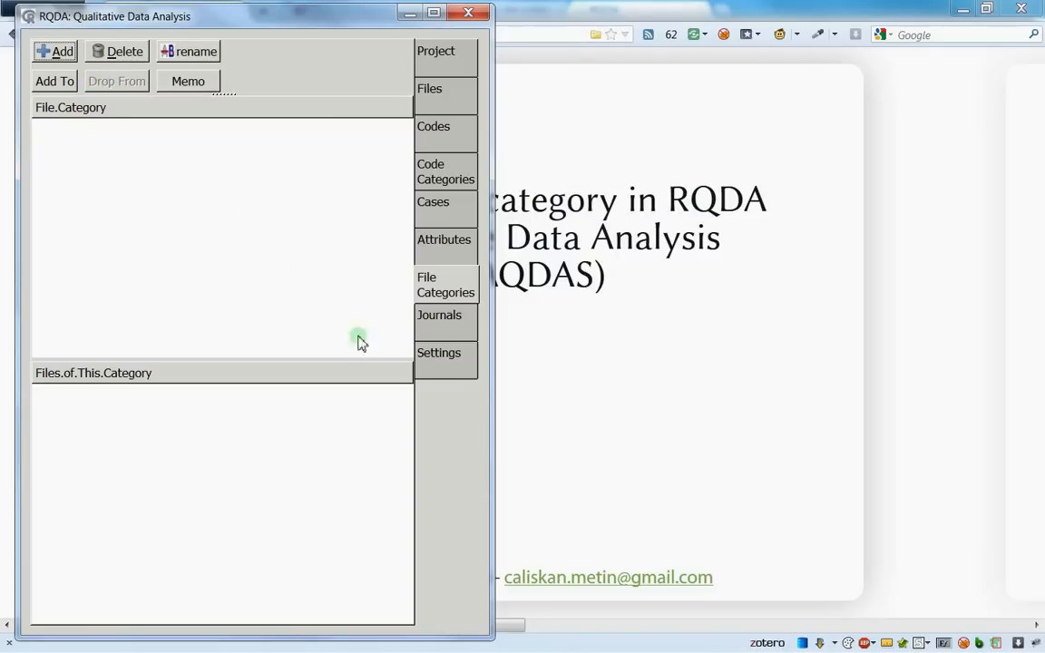
left_click(439, 352)
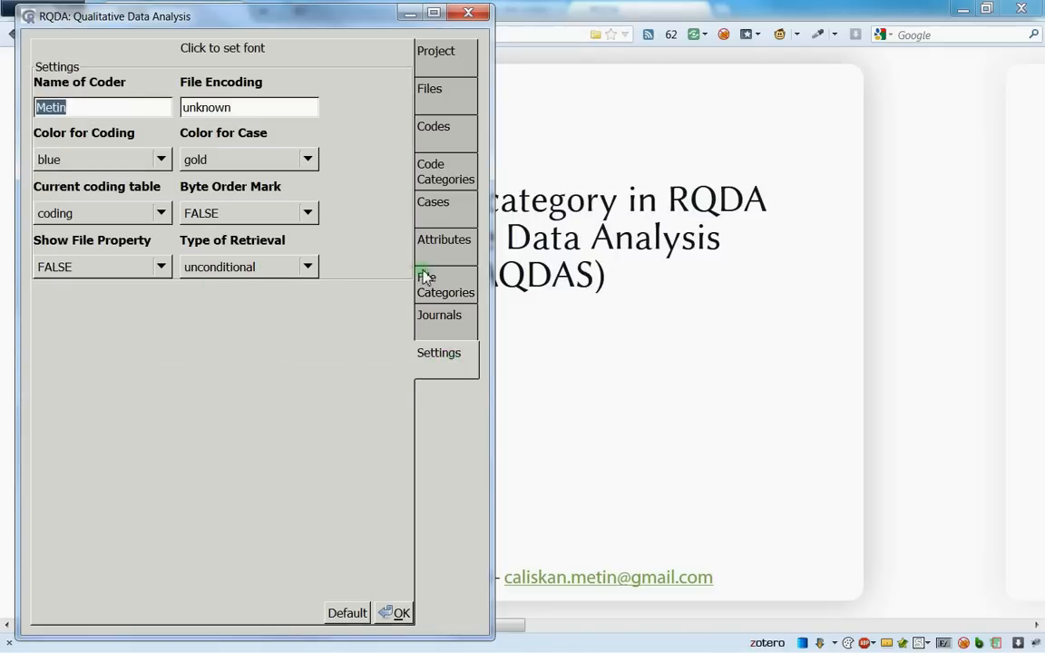
left_click(447, 283)
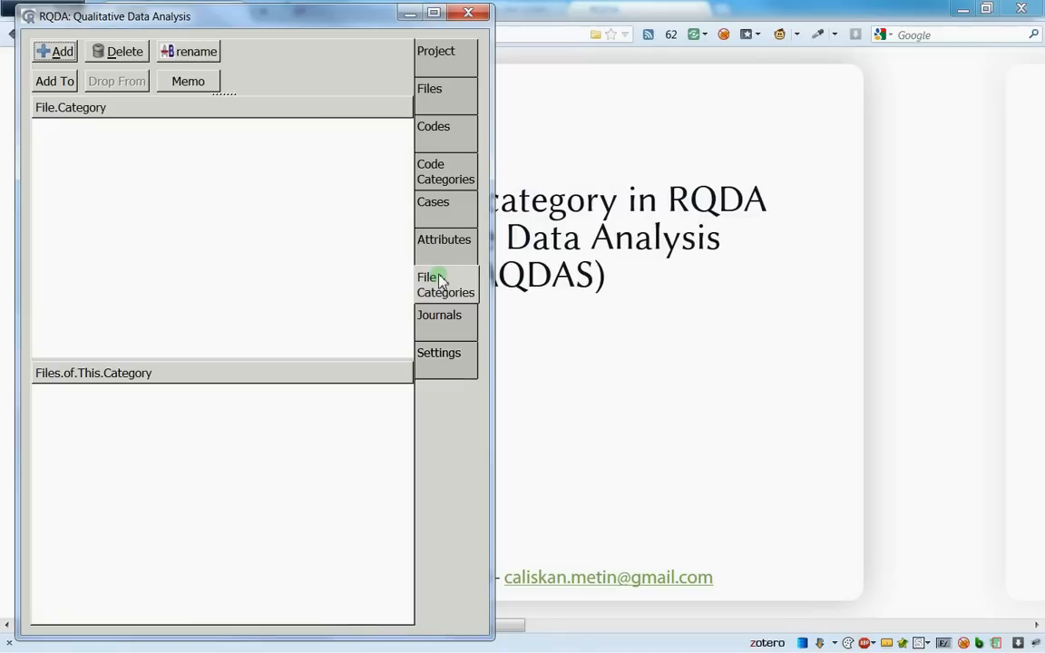
mouse_move(433, 258)
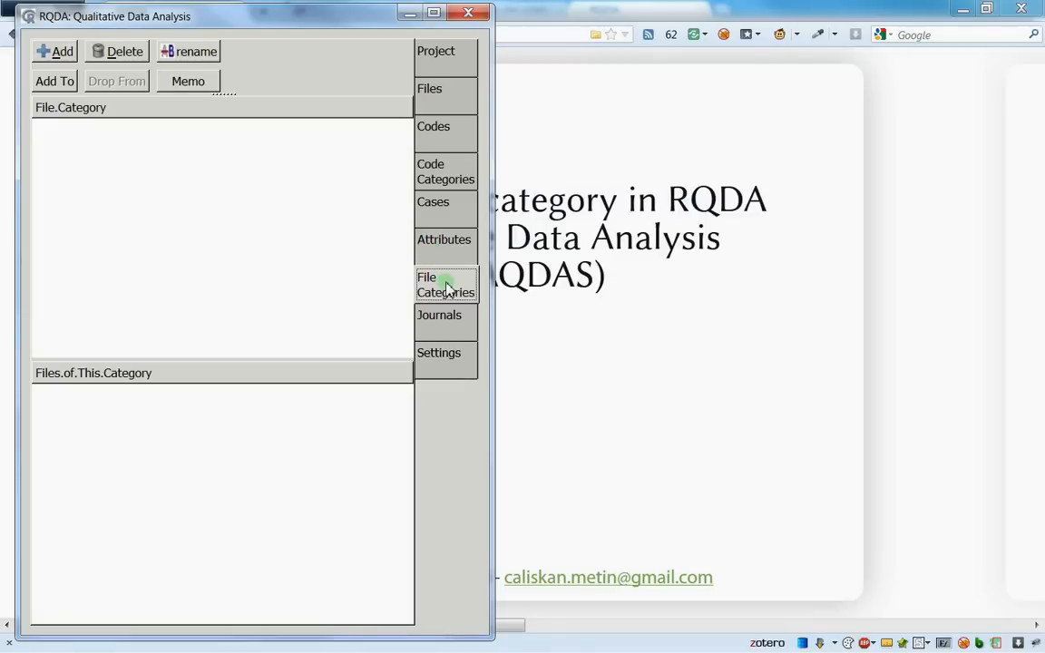
mouse_move(429, 146)
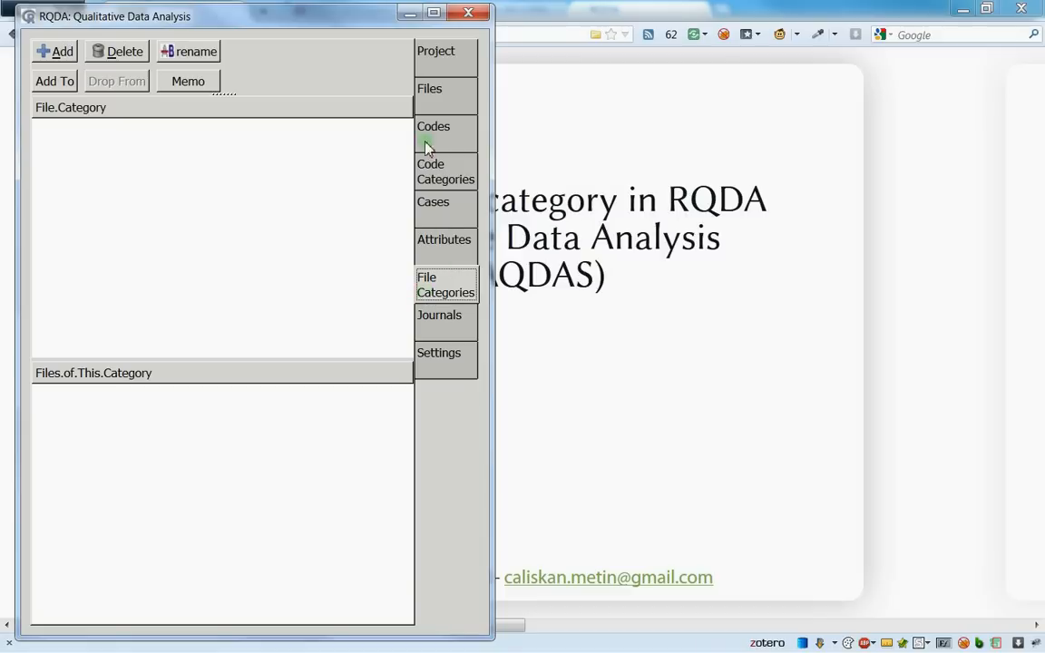
Glance at the Files and Journals tabs, then return to the empty File Categories panel
left_click(447, 87)
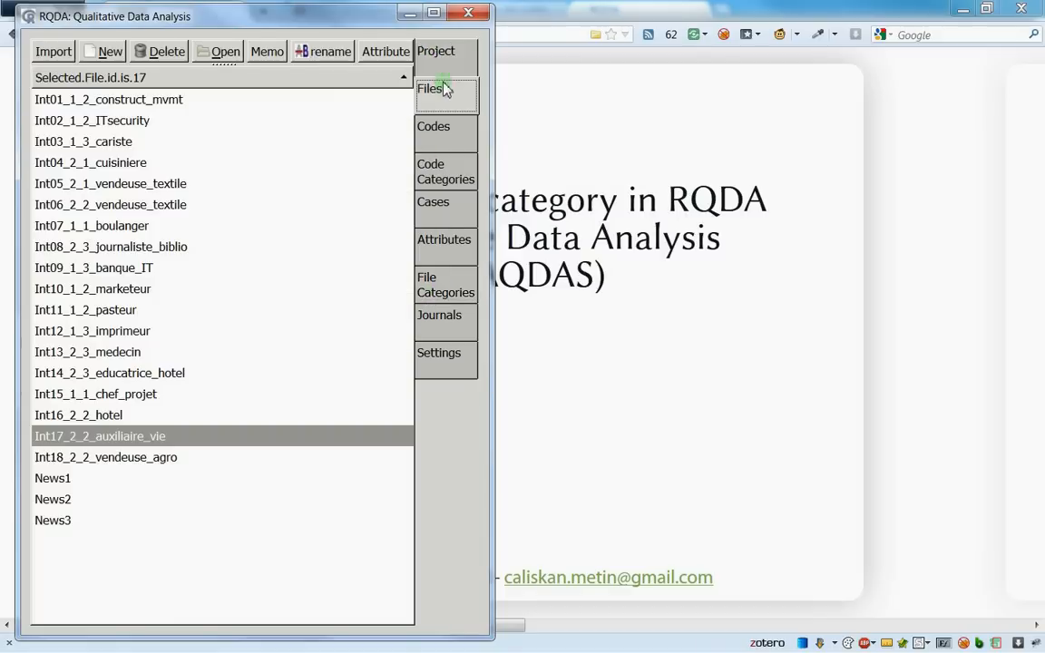
mouse_move(405, 283)
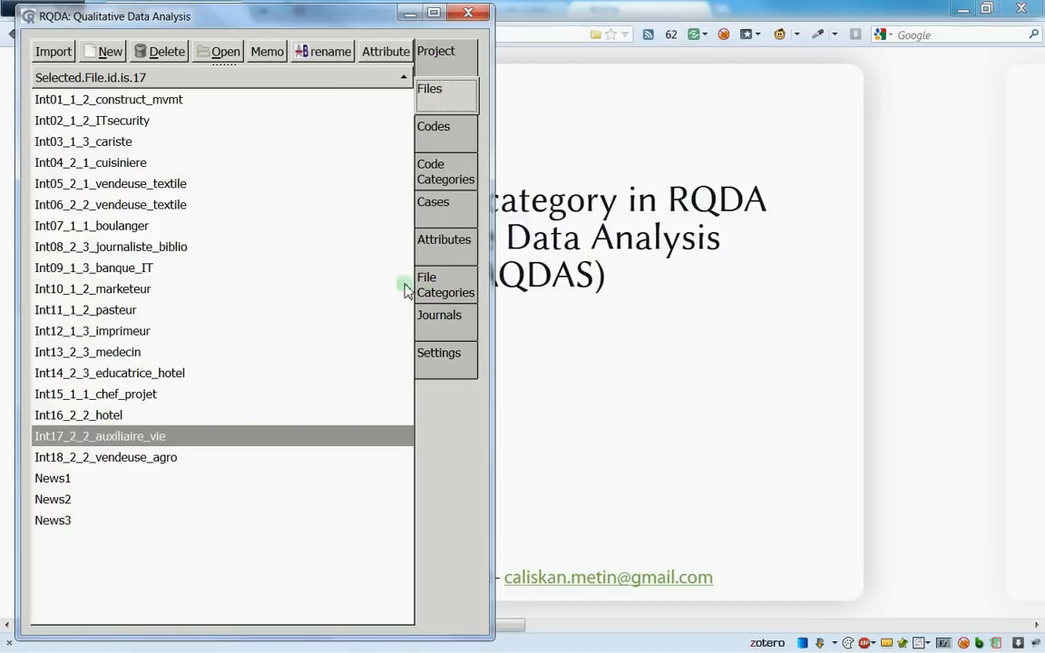
mouse_move(55, 124)
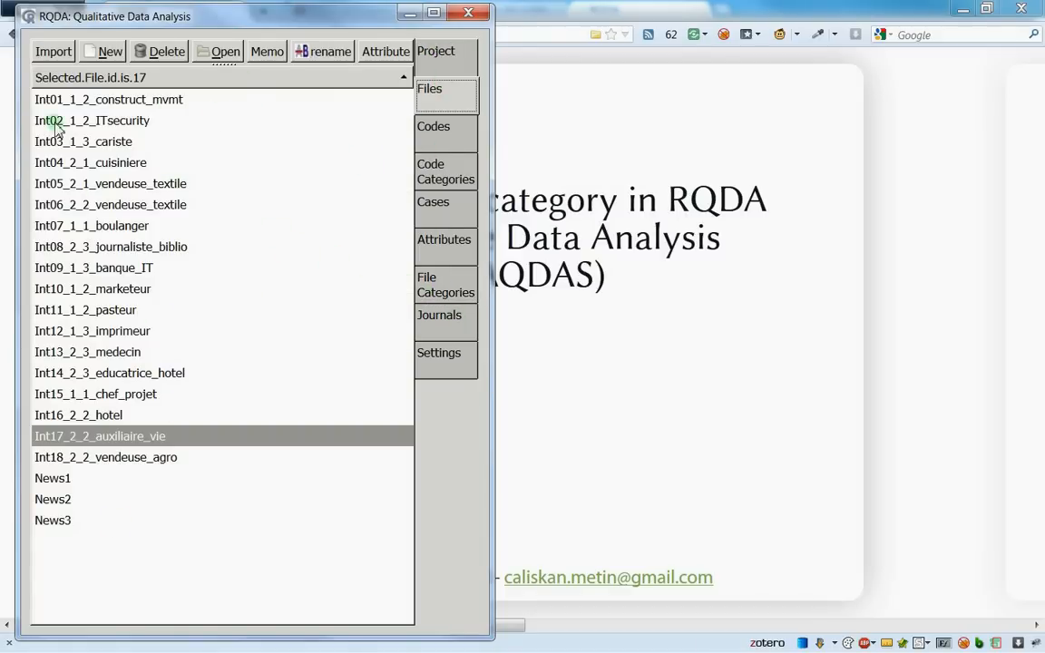
mouse_move(428, 334)
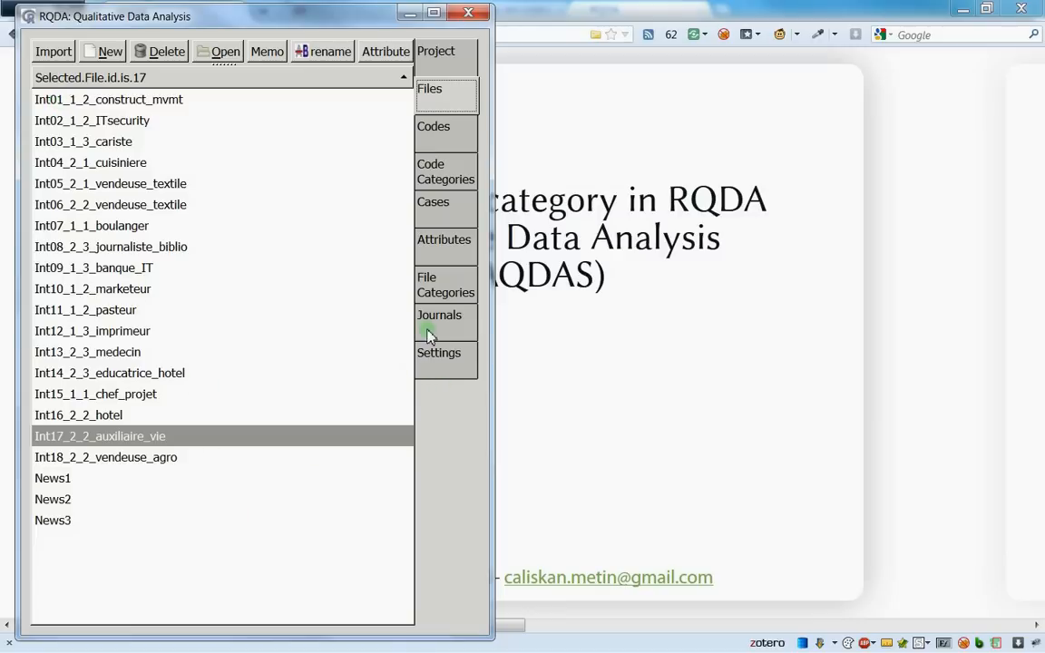
left_click(439, 316)
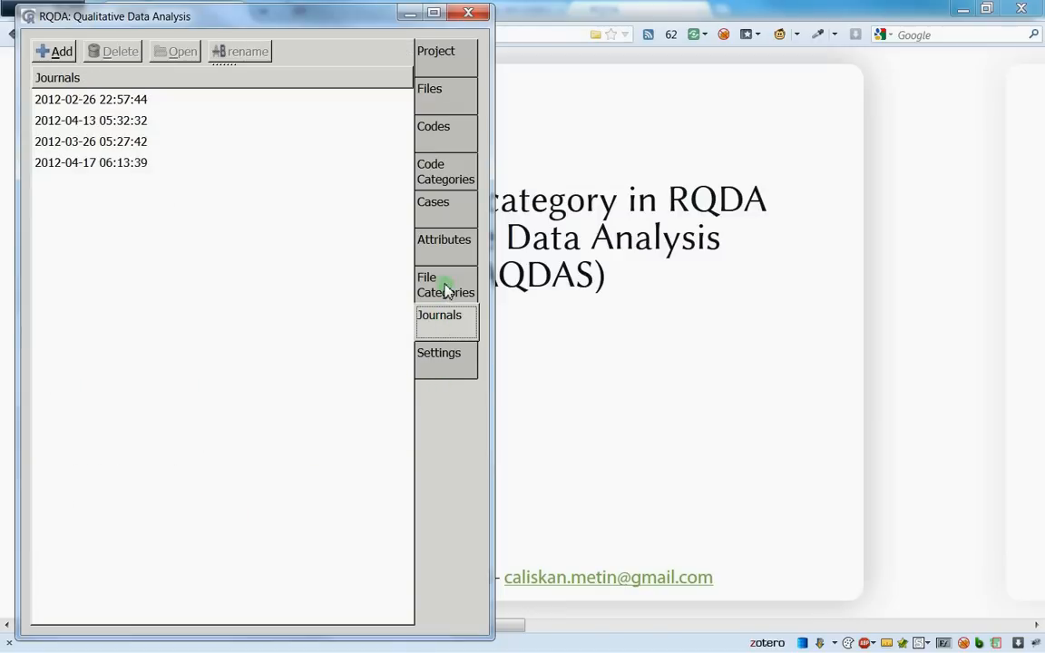
left_click(447, 285)
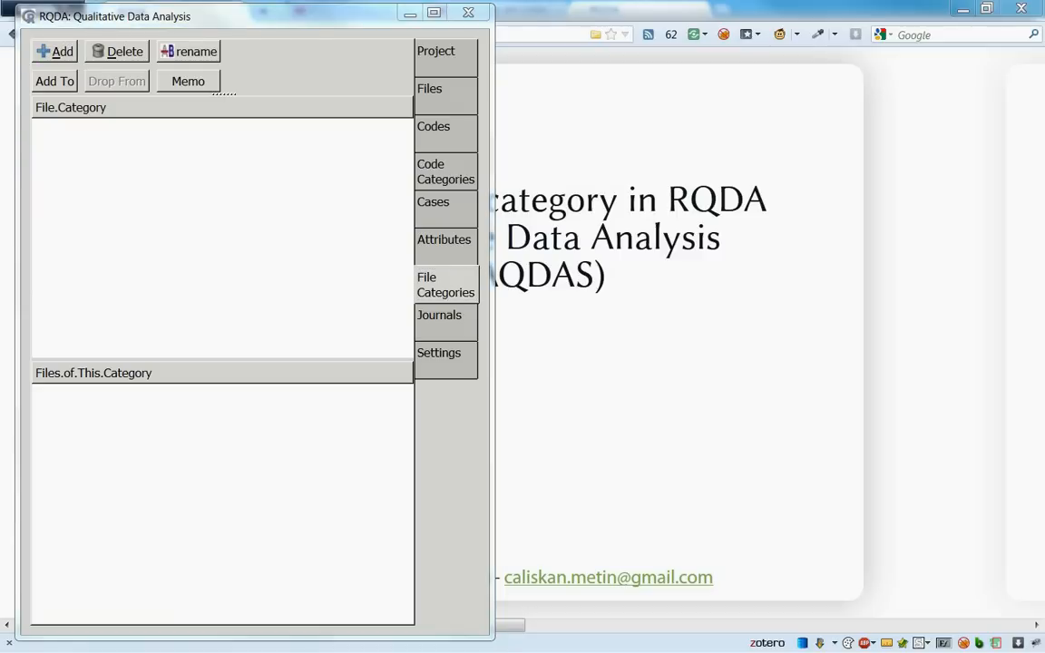
Add a new file category named Interviews
left_click(55, 51)
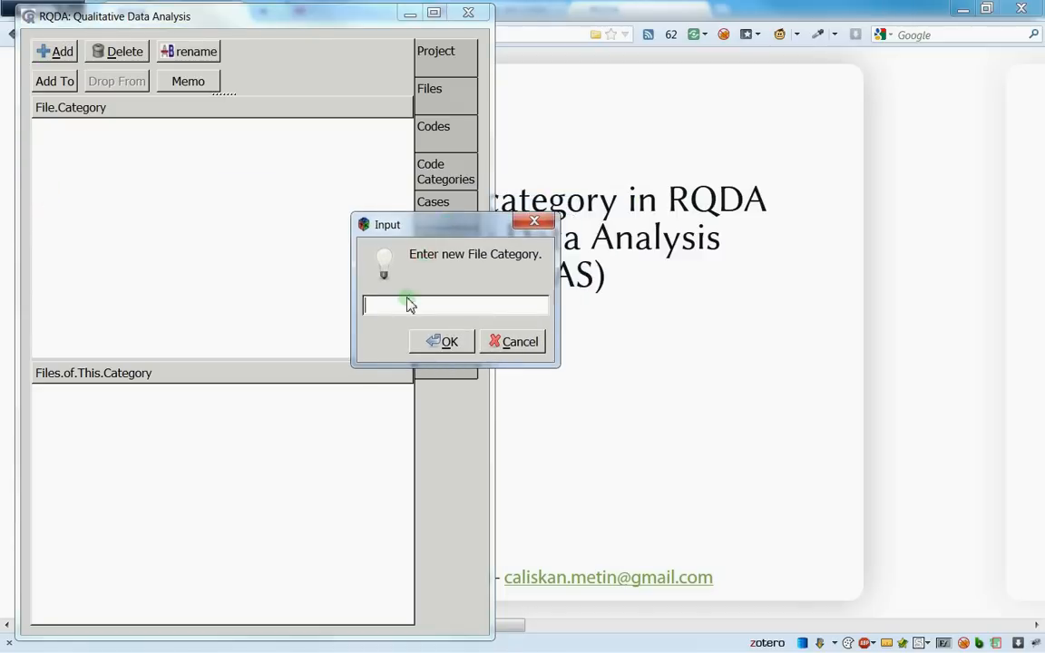
mouse_move(432, 305)
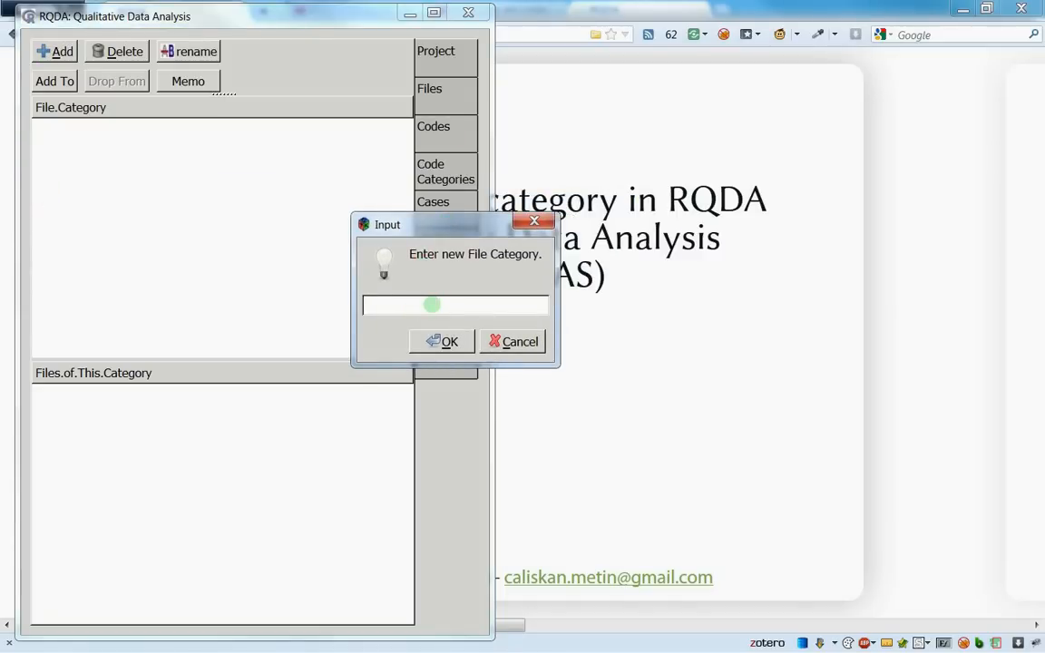
left_click(454, 304)
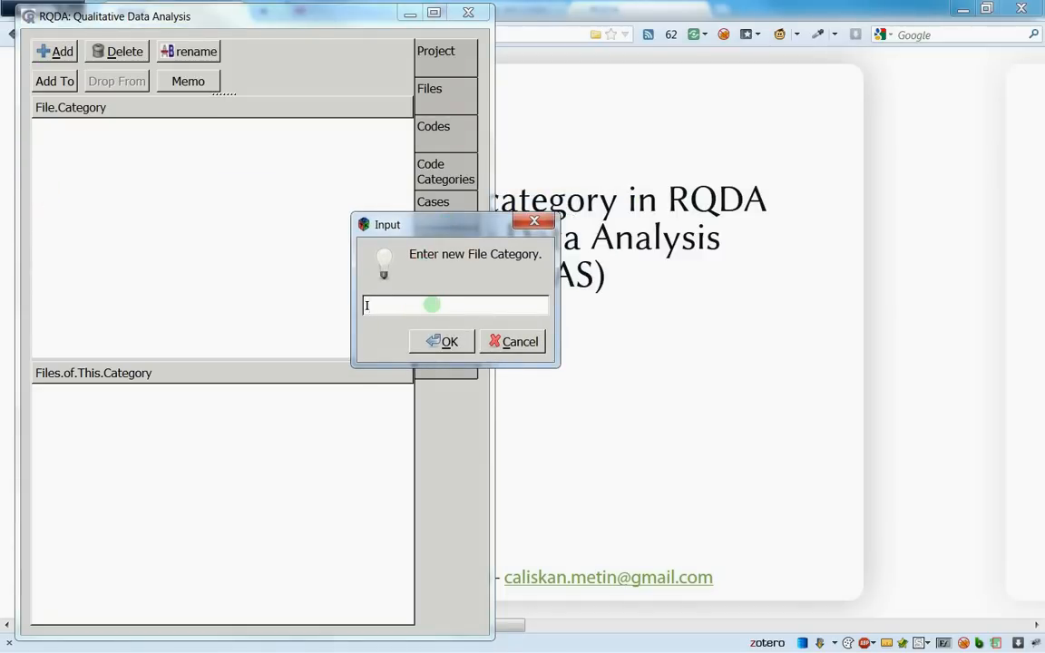
type("Interviews")
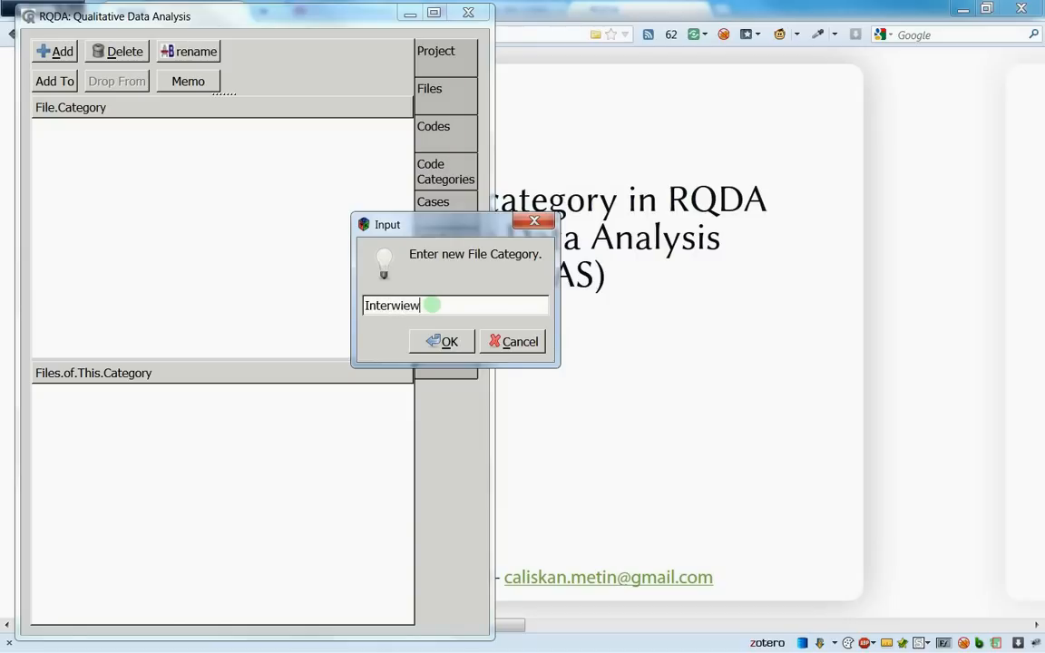
key("BackSpace")
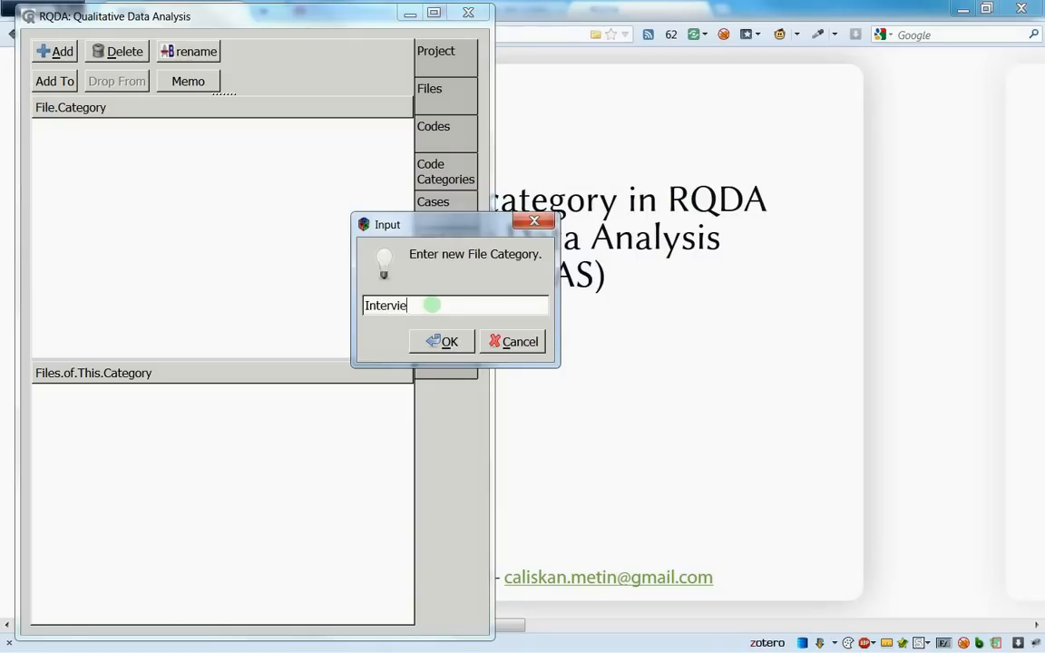
type("ws")
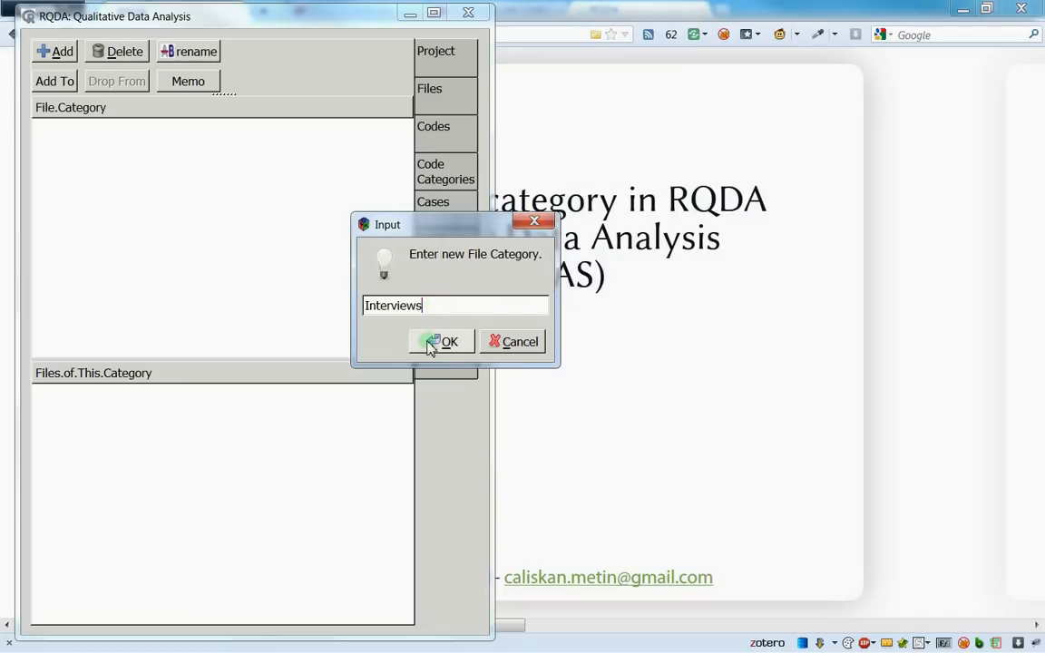
left_click(443, 341)
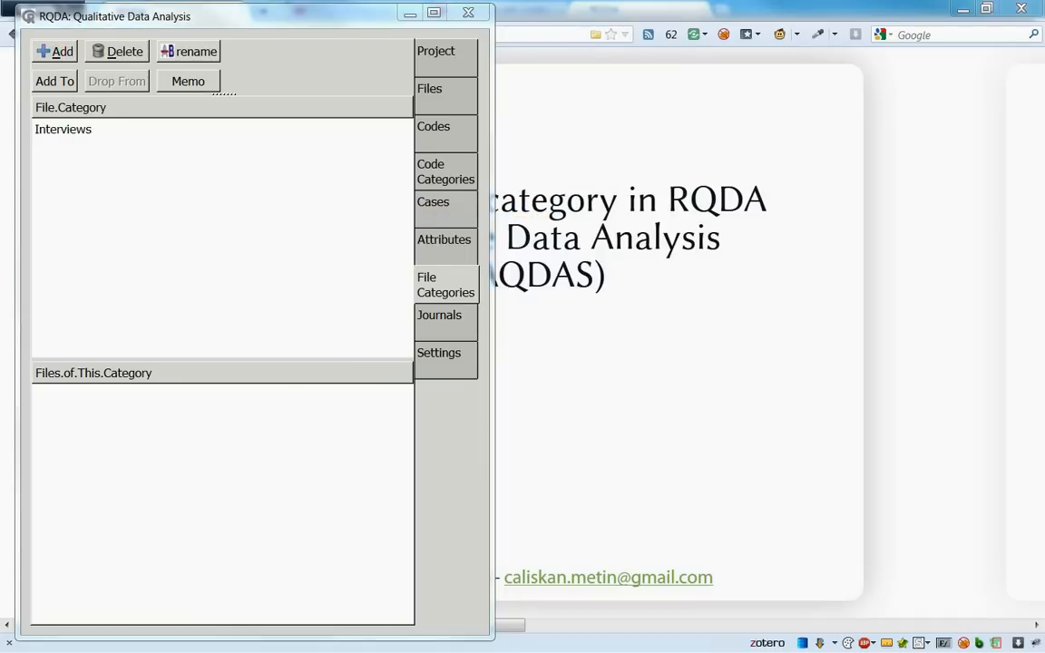
Add a second file category named Newspaper
left_click(55, 51)
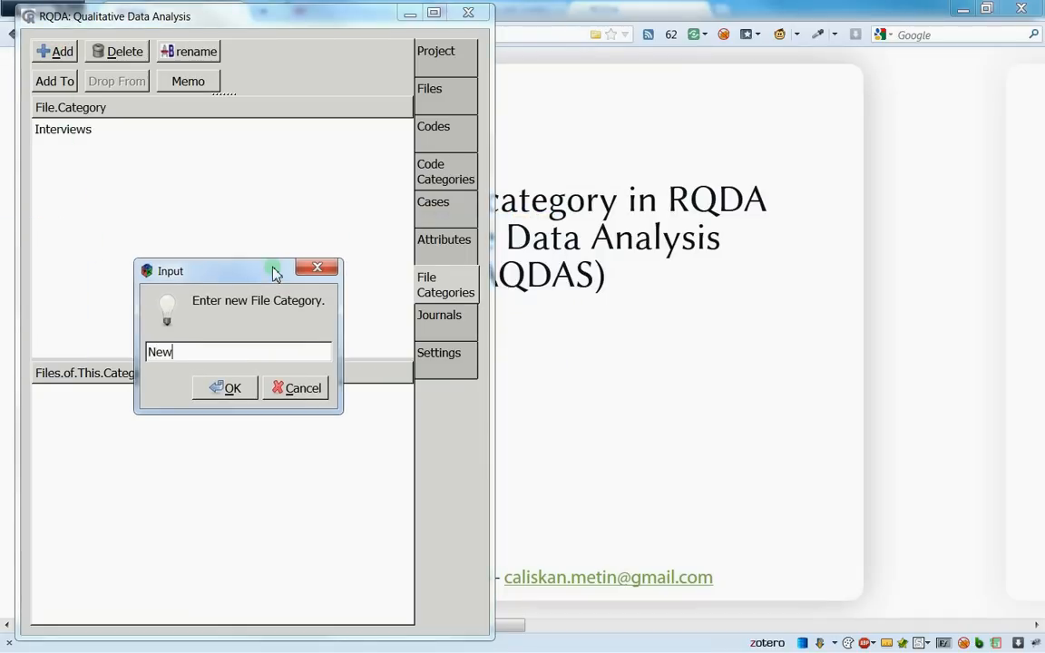
type("Newspaper")
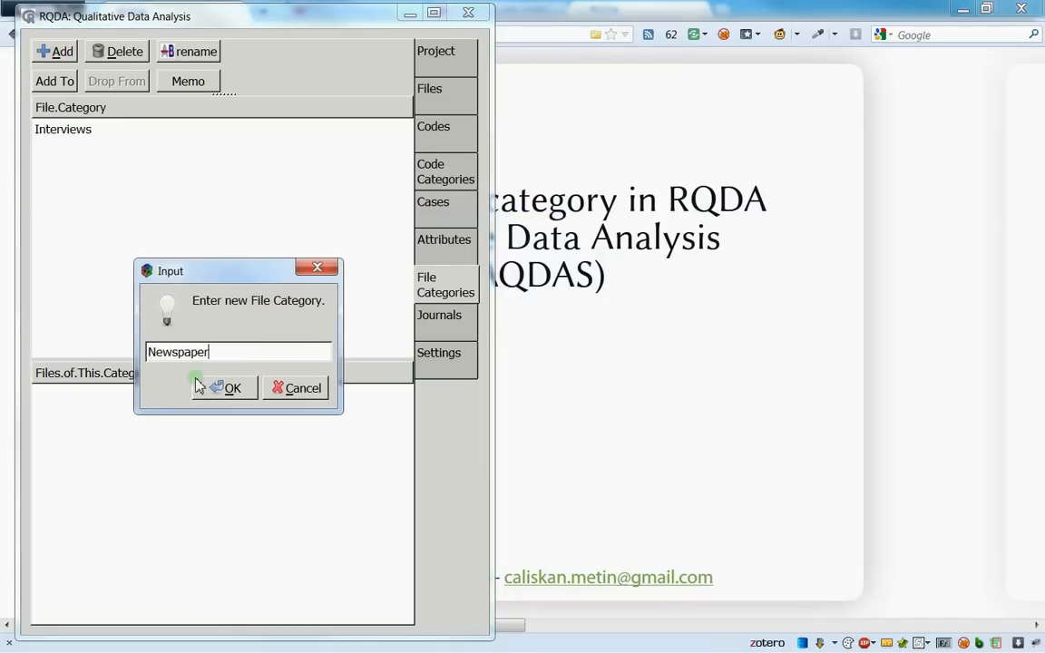
left_click(225, 389)
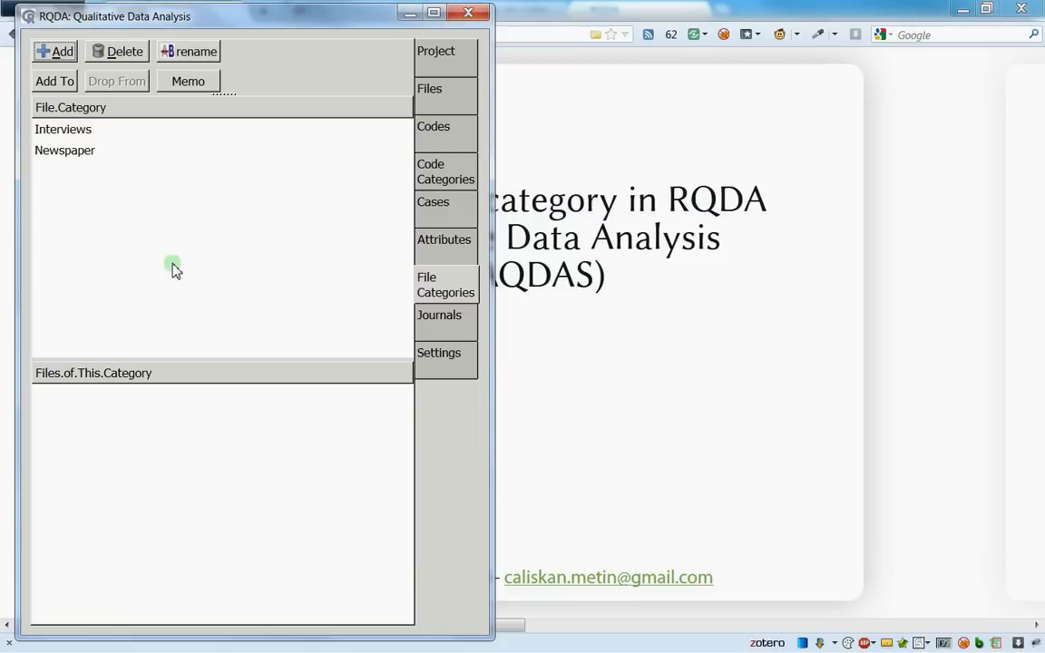
mouse_move(9, 181)
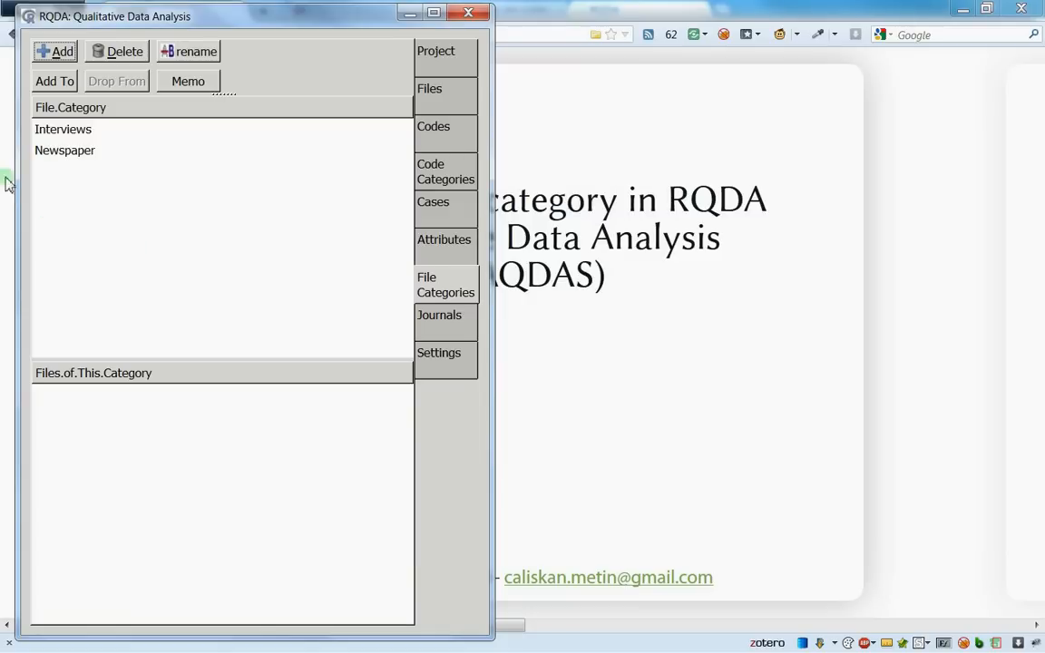
Select Interviews and Newspaper in turn, glancing at the Files list in between
left_click(64, 129)
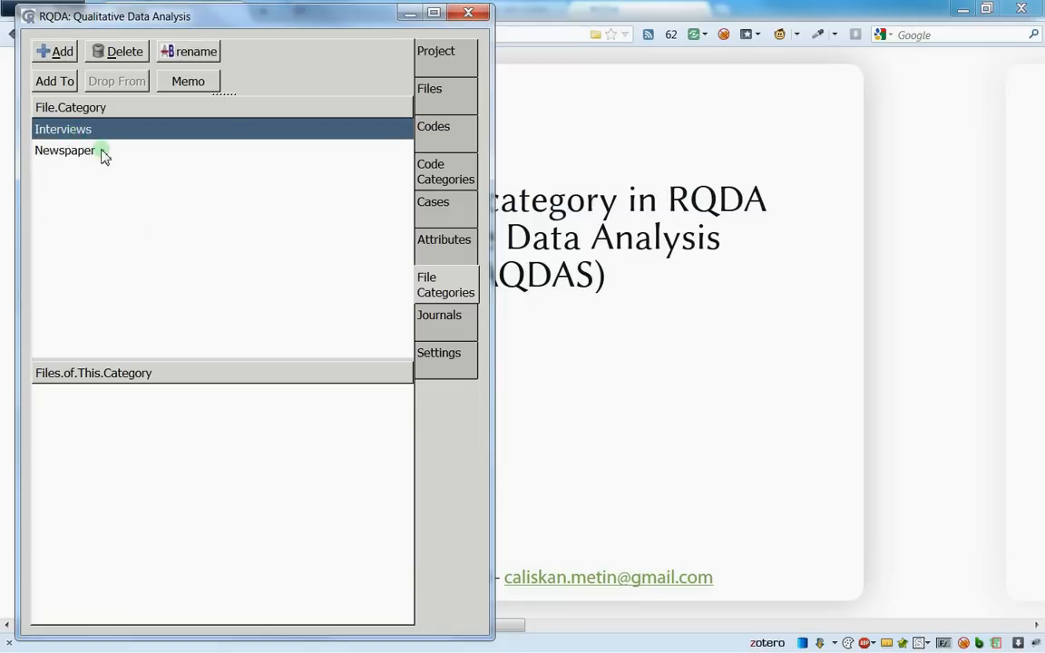
left_click(66, 151)
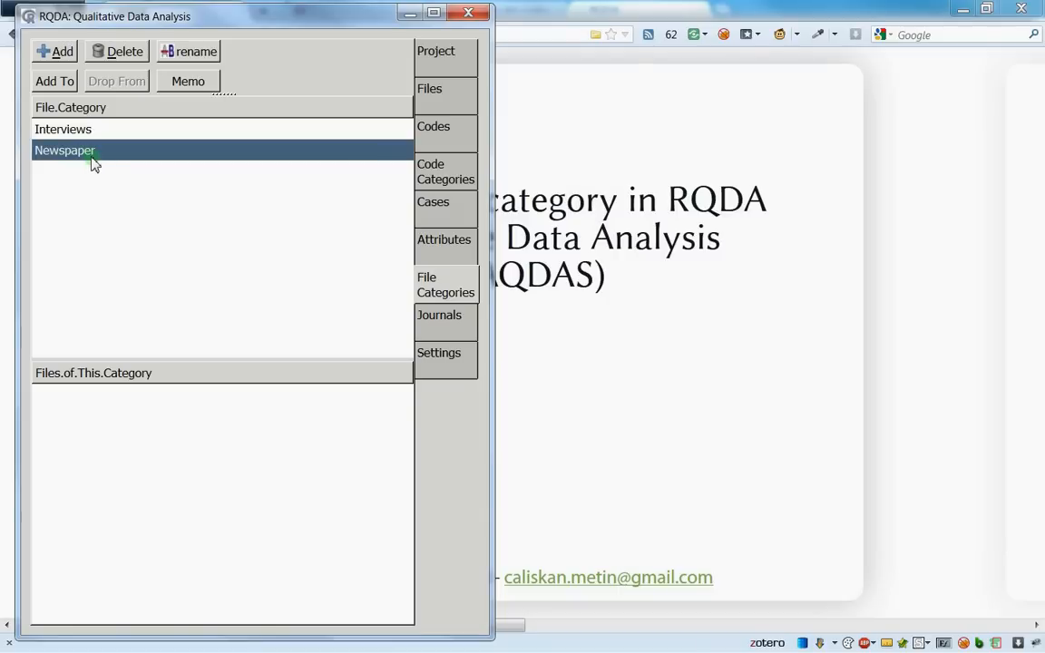
left_click(62, 129)
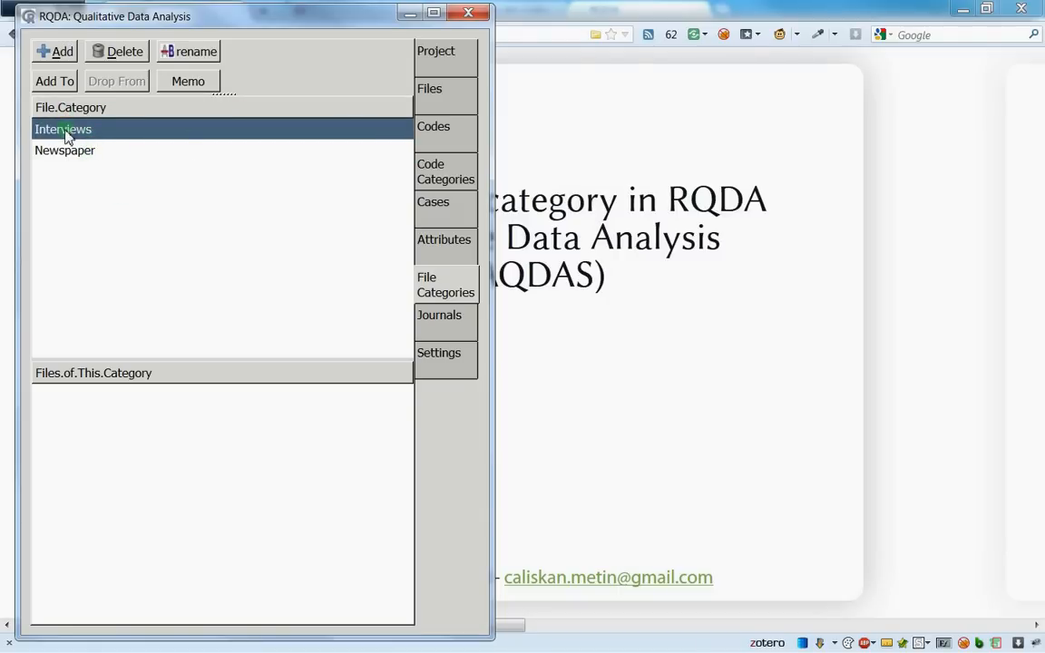
left_click(429, 87)
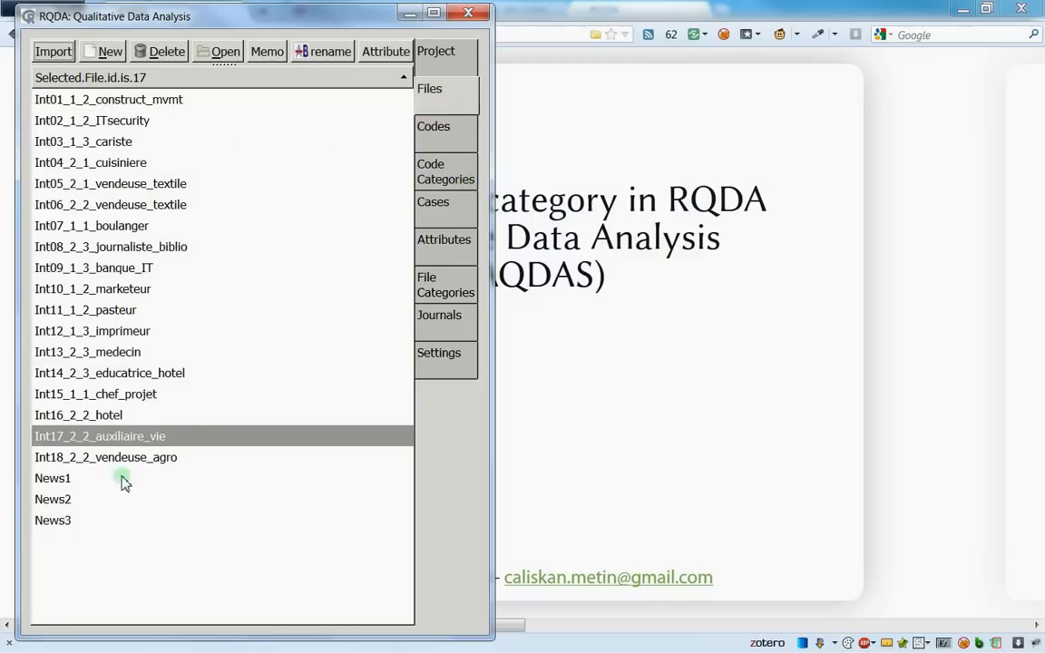
left_click(446, 283)
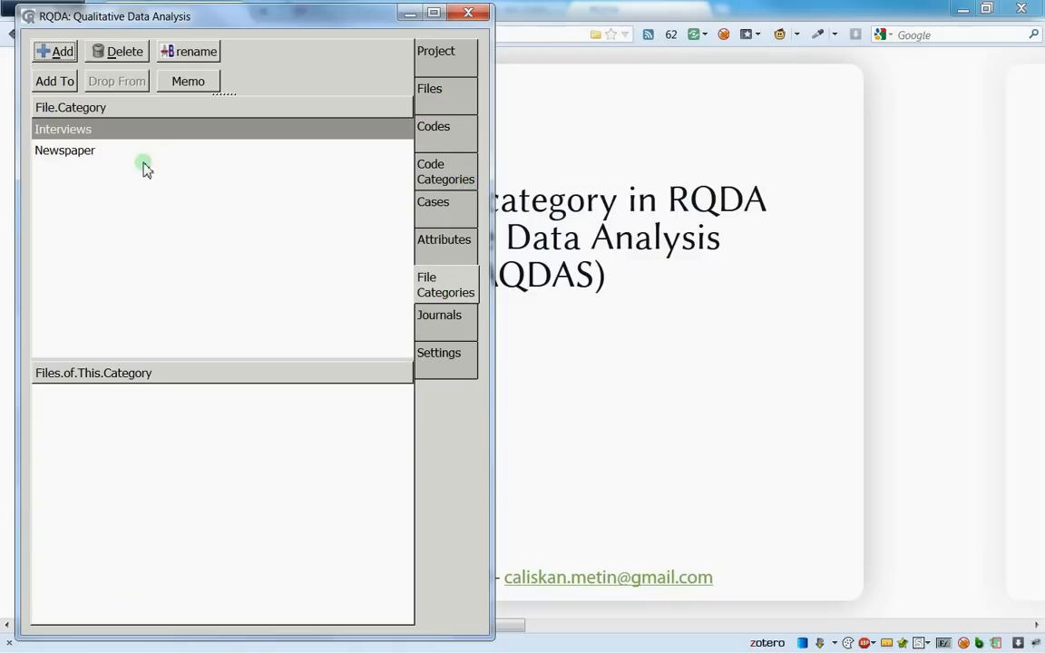
mouse_move(136, 170)
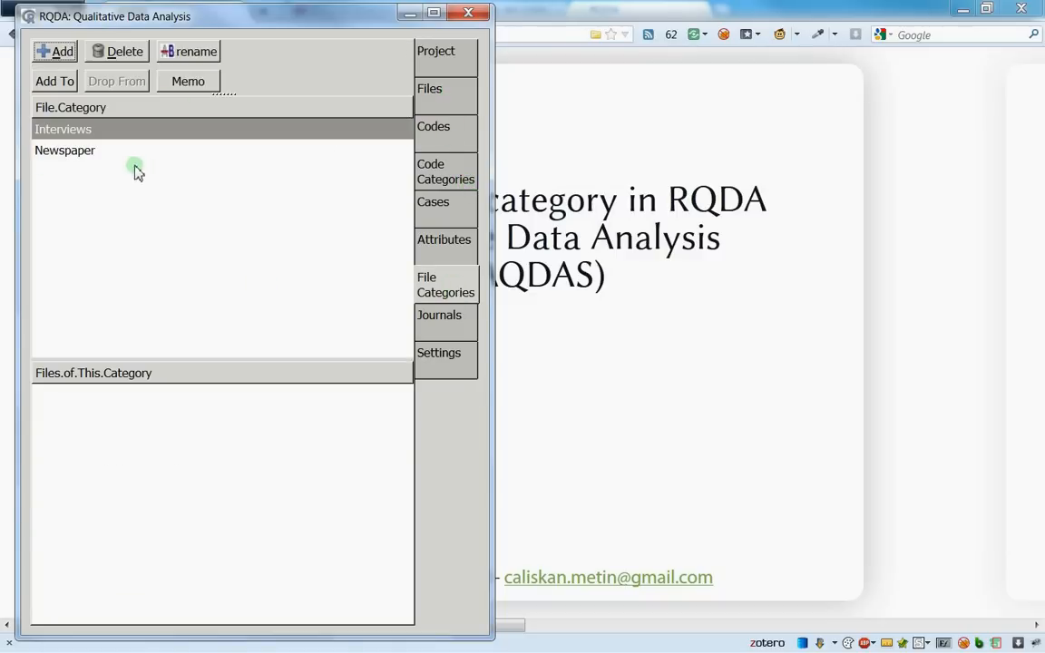
mouse_move(102, 201)
type("asdfasdfdf")
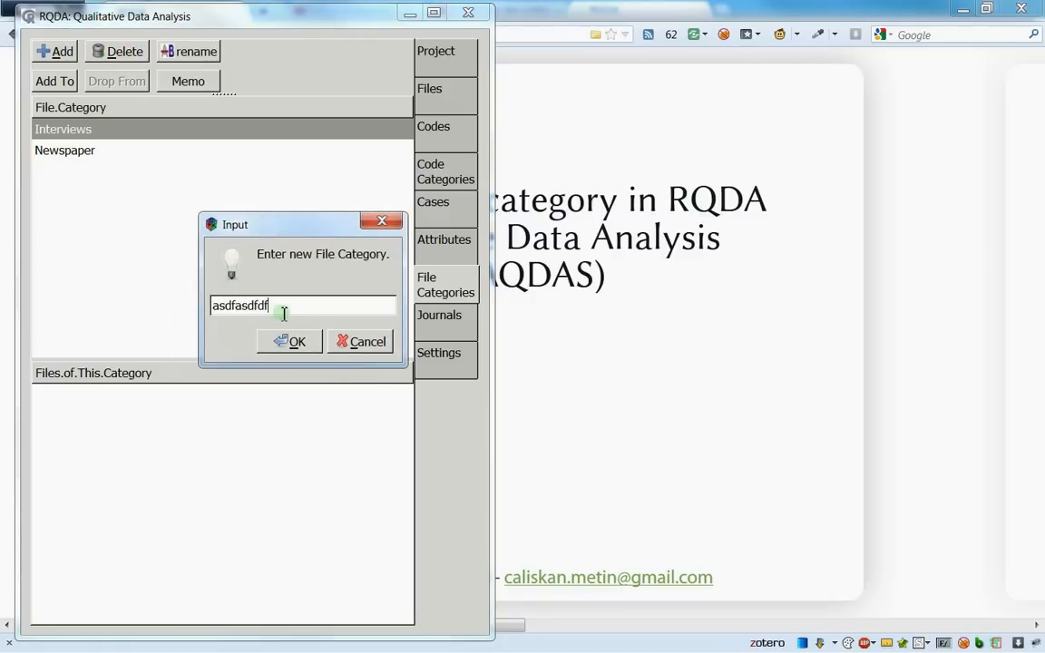
Create the throwaway test category, delete it again, and select Newspaper
left_click(290, 341)
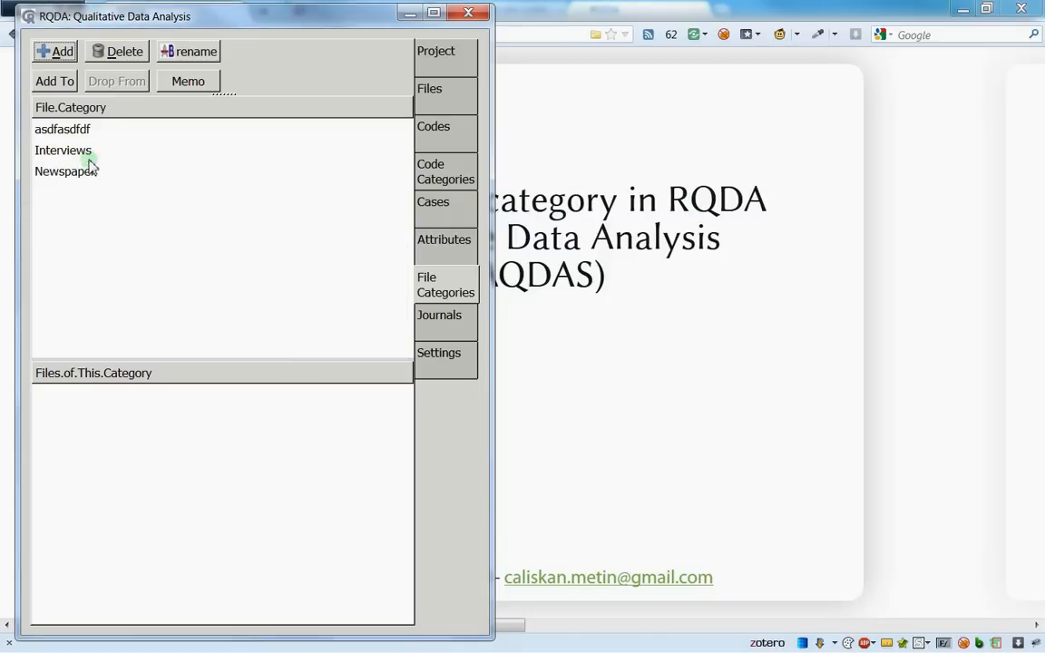
left_click(61, 129)
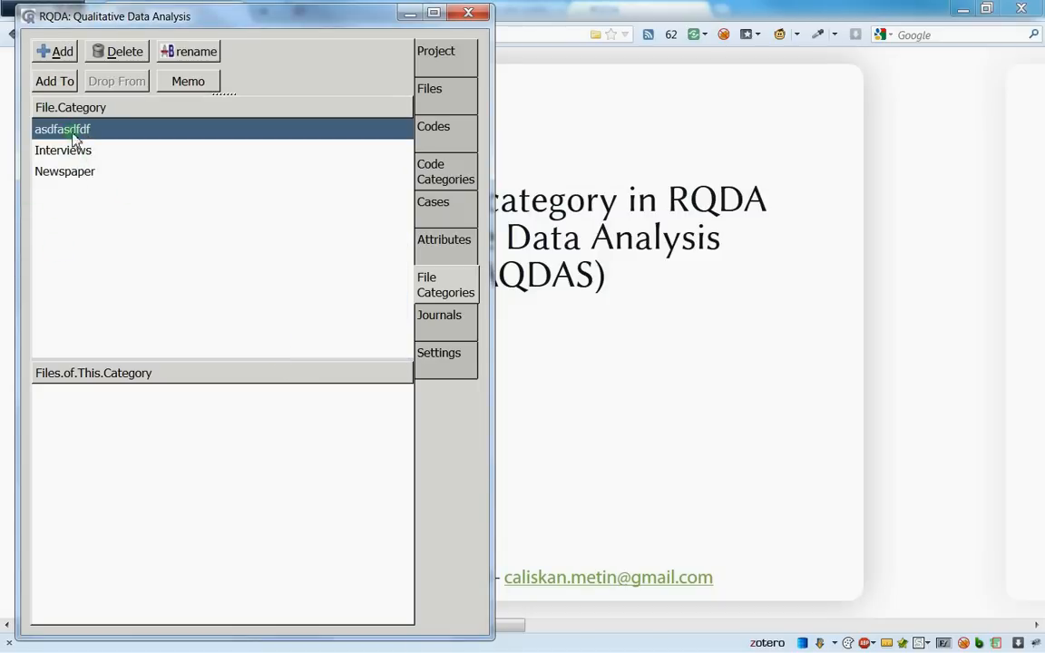
left_click(124, 51)
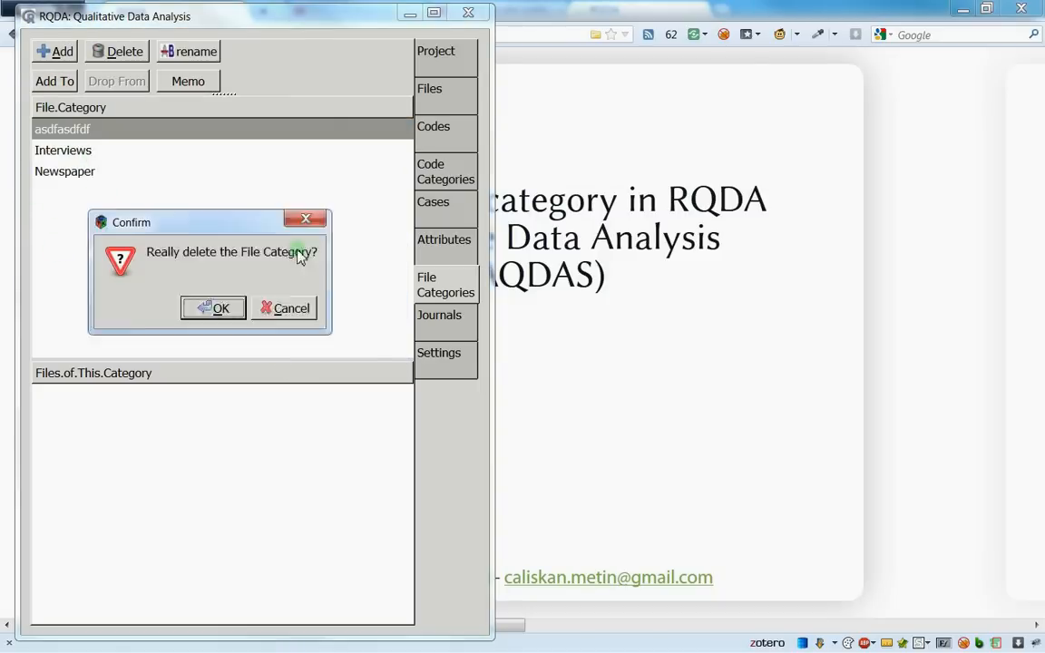
left_click(214, 309)
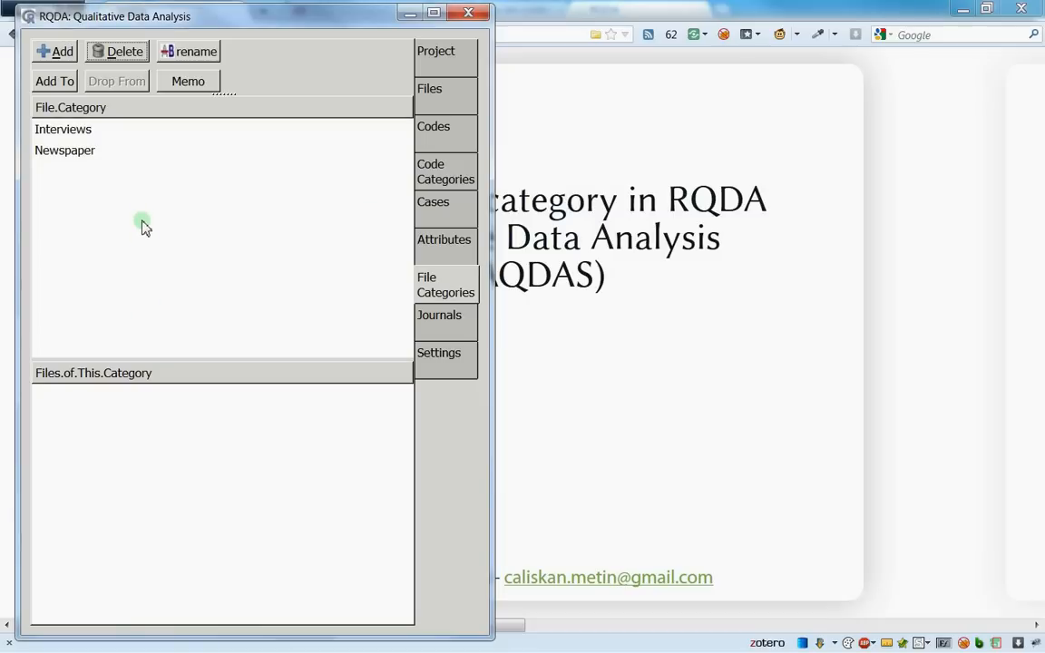
left_click(65, 149)
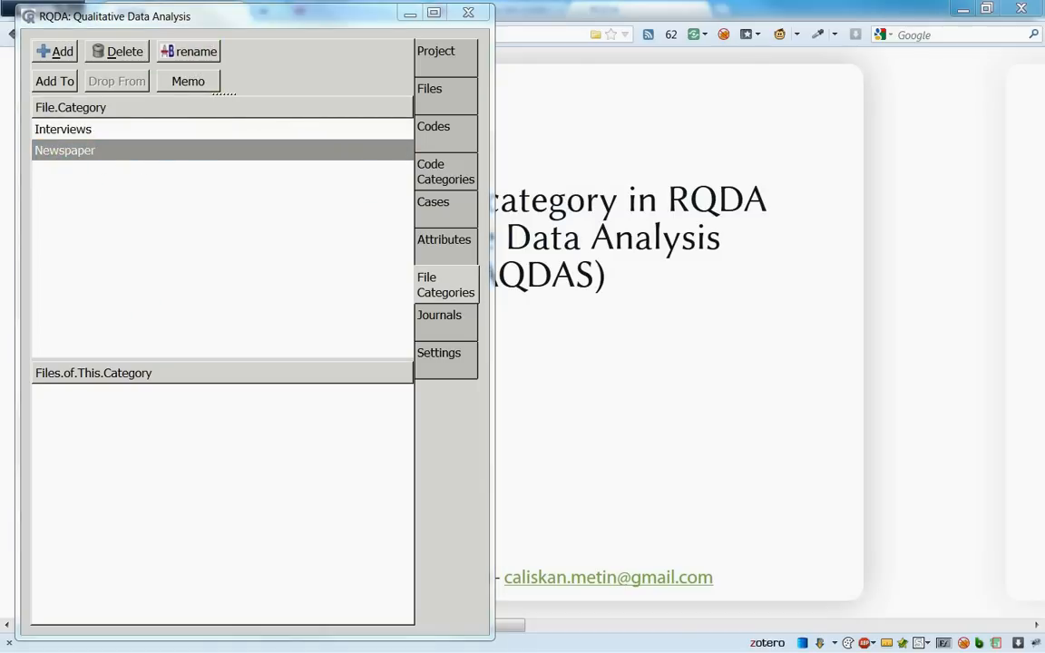
Rename the Newspaper category to Newspapers
left_click(190, 51)
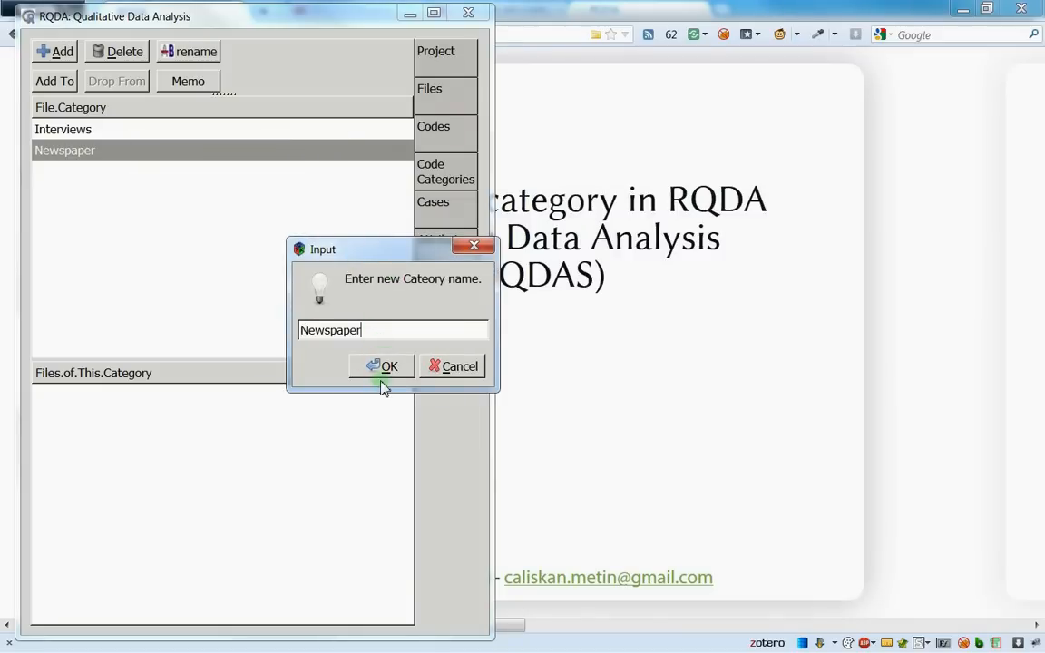
type("s")
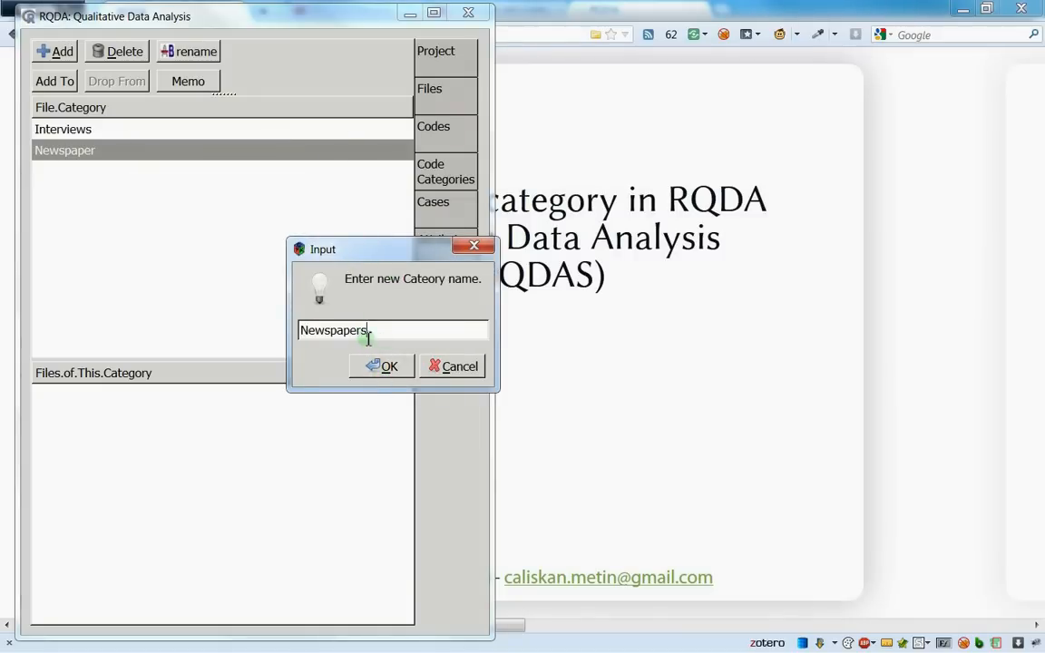
left_click(382, 366)
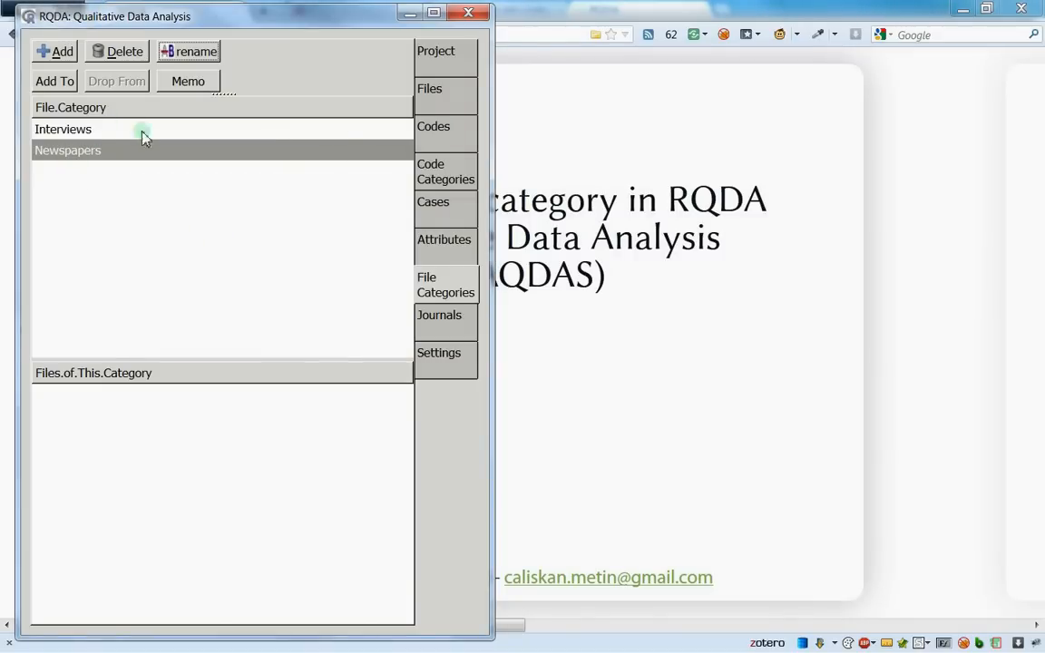
Write the Interviews memo 'This is a memo about the file cat called interviews...'
left_click(62, 129)
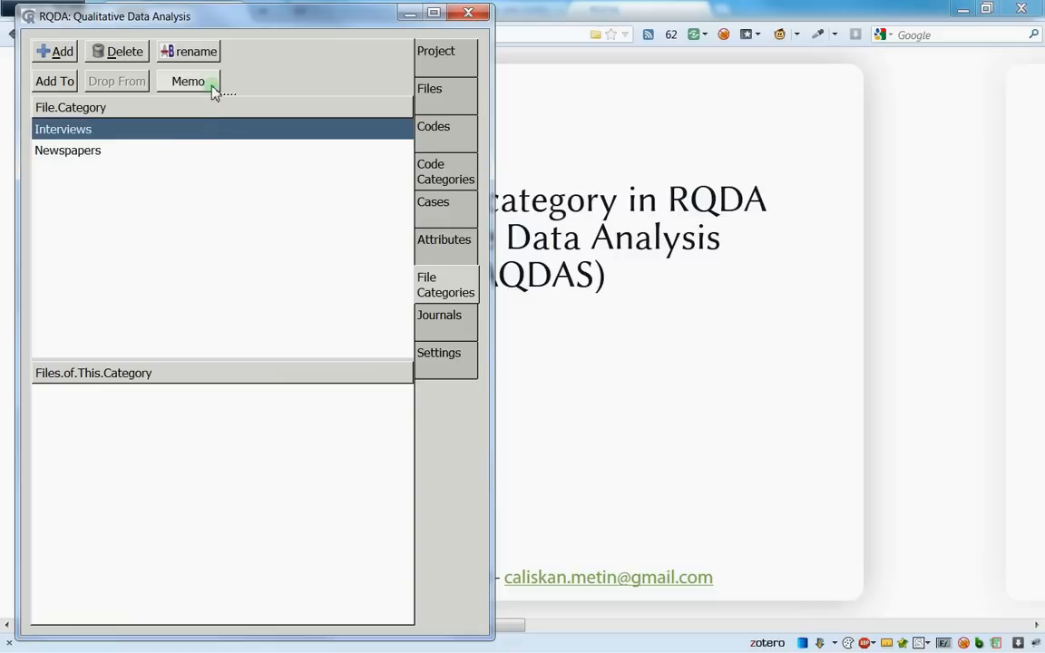
mouse_move(188, 80)
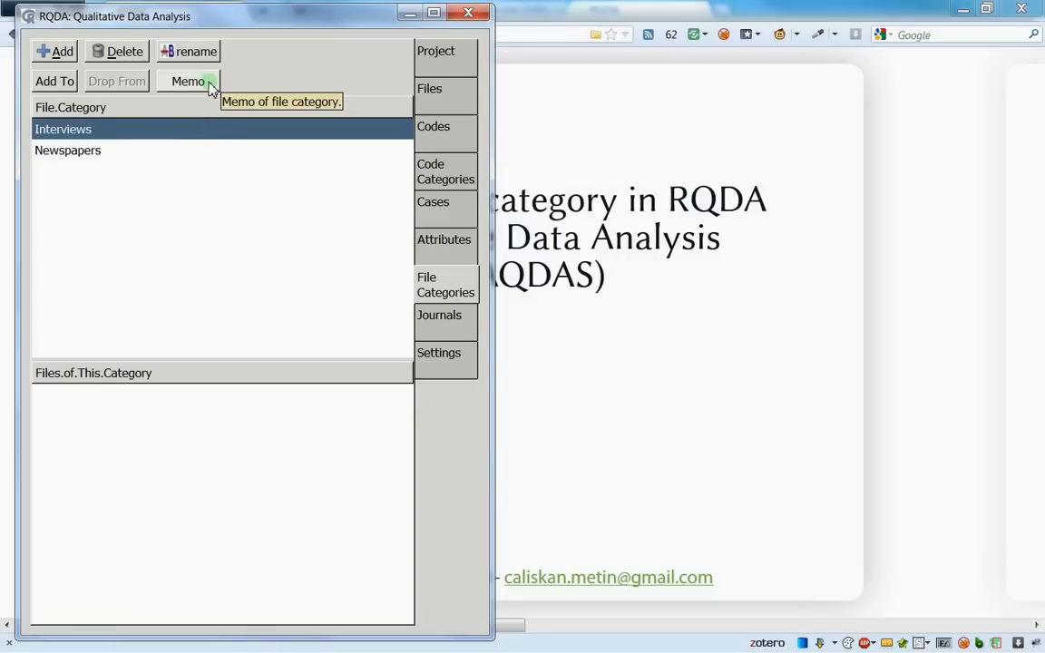
mouse_move(91, 145)
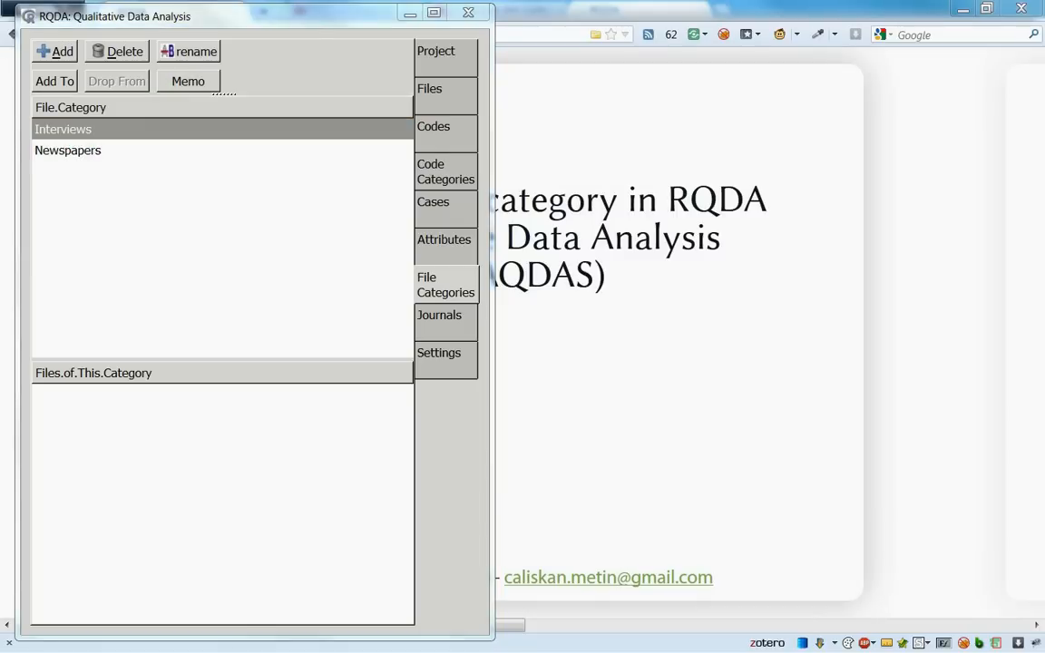
left_click(189, 80)
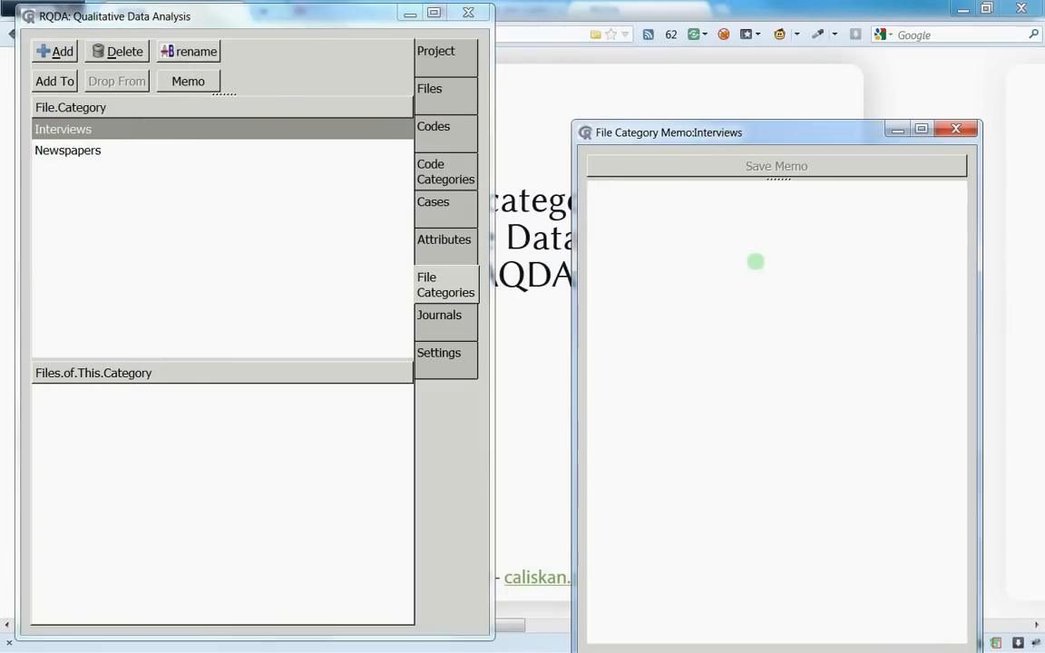
type("This is a")
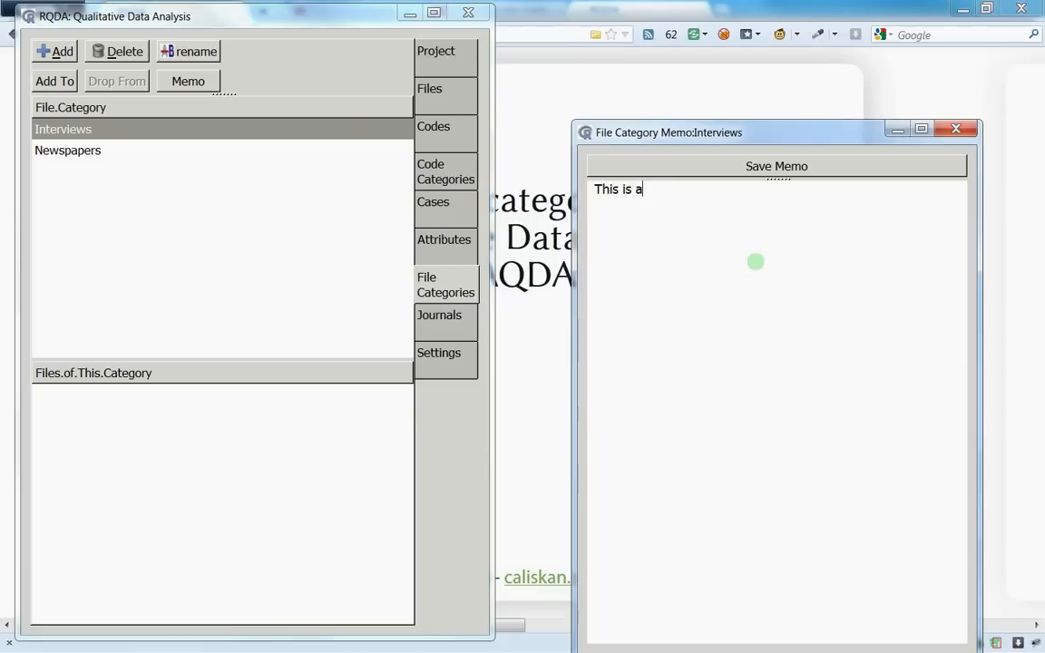
type("memo about the")
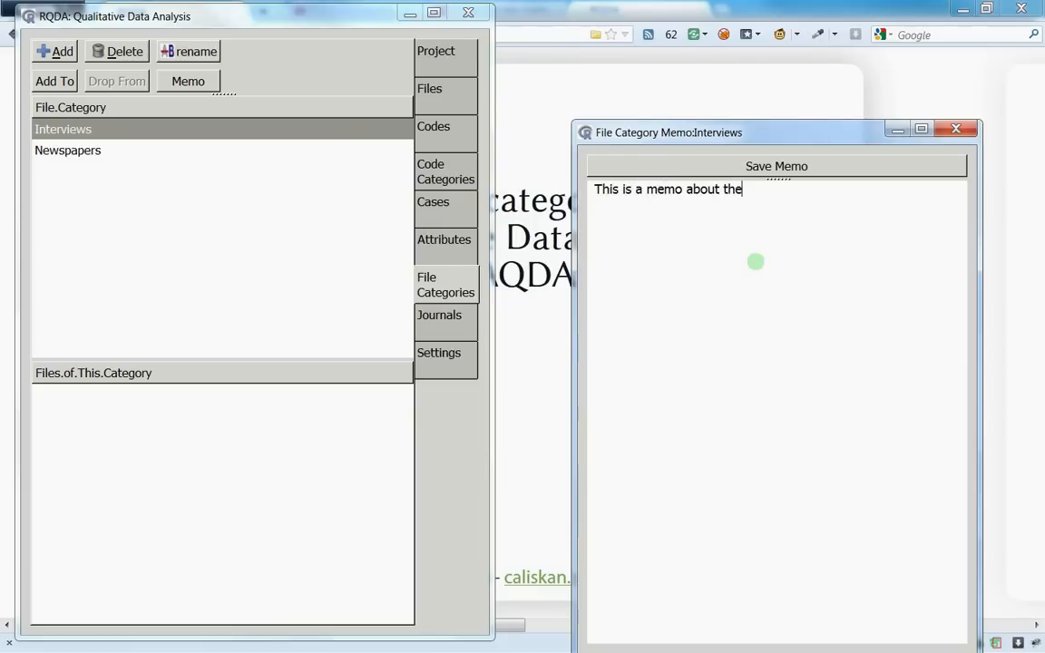
type("file cat")
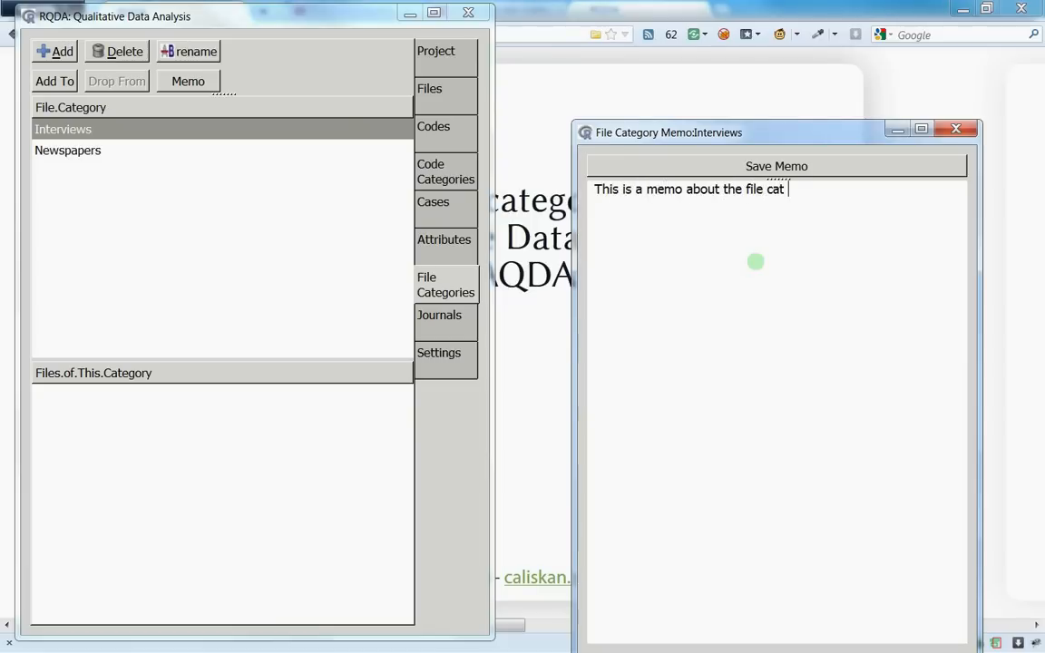
type("called interv")
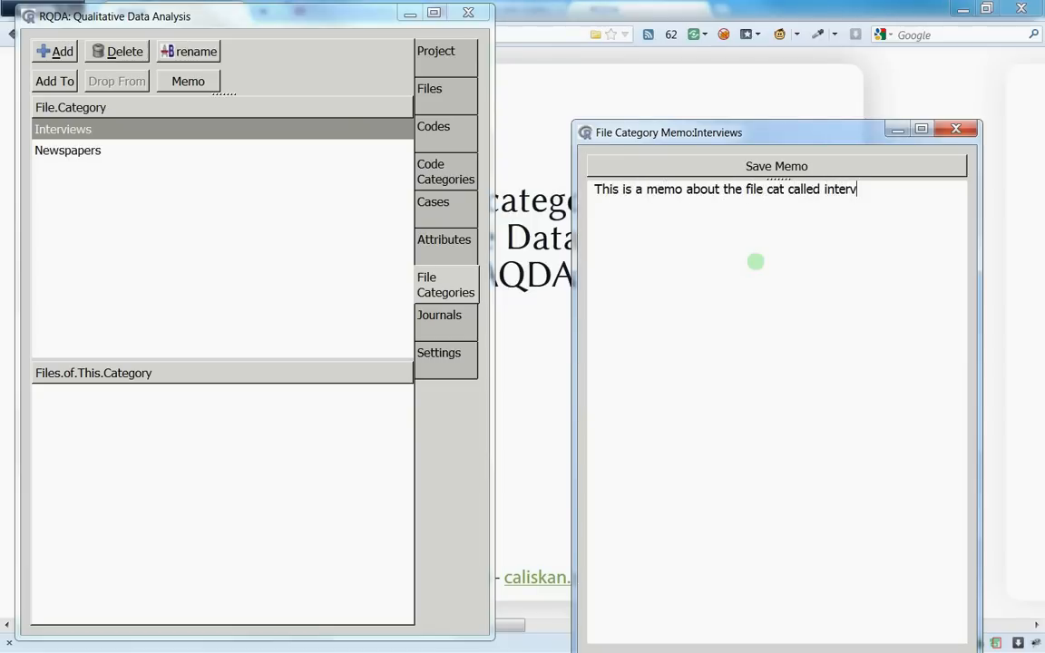
type("iews...")
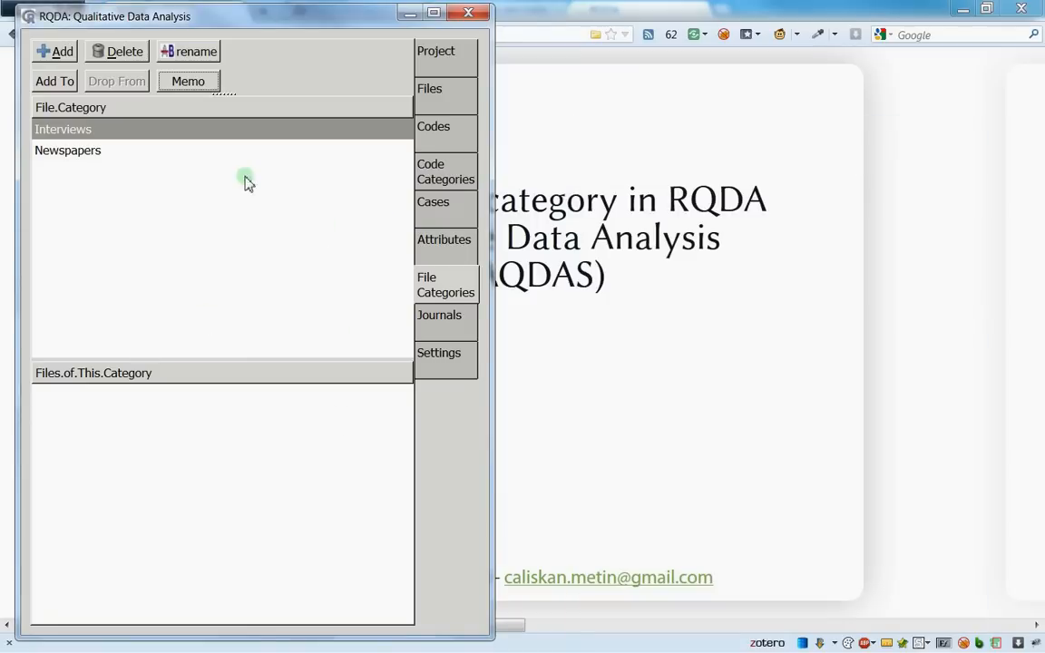
mouse_move(189, 80)
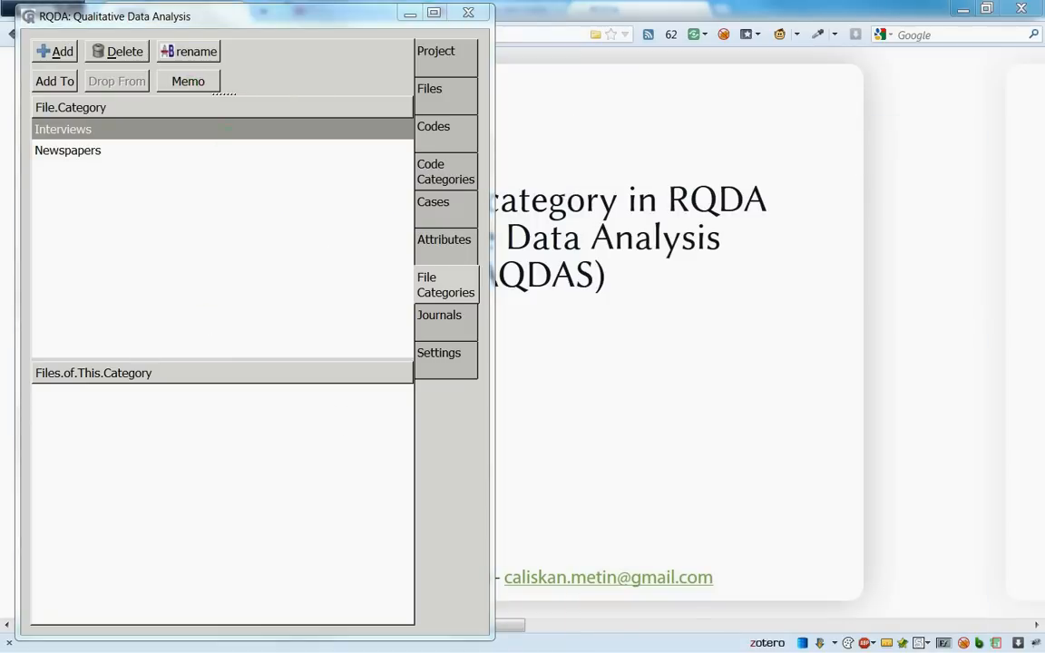
left_click(189, 79)
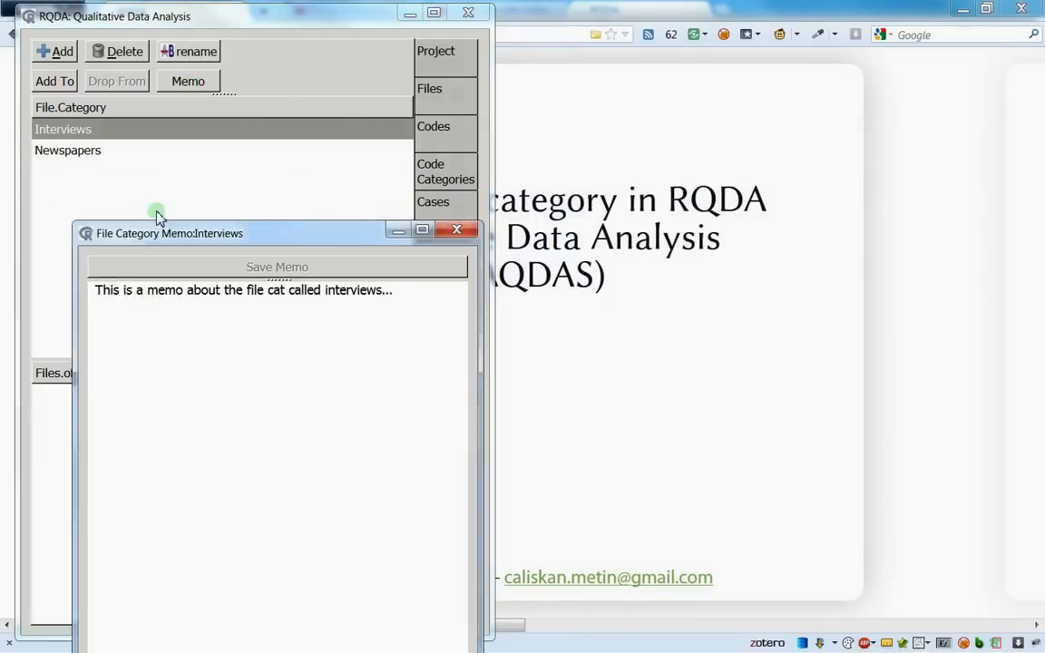
left_click_drag(171, 233, 246, 178)
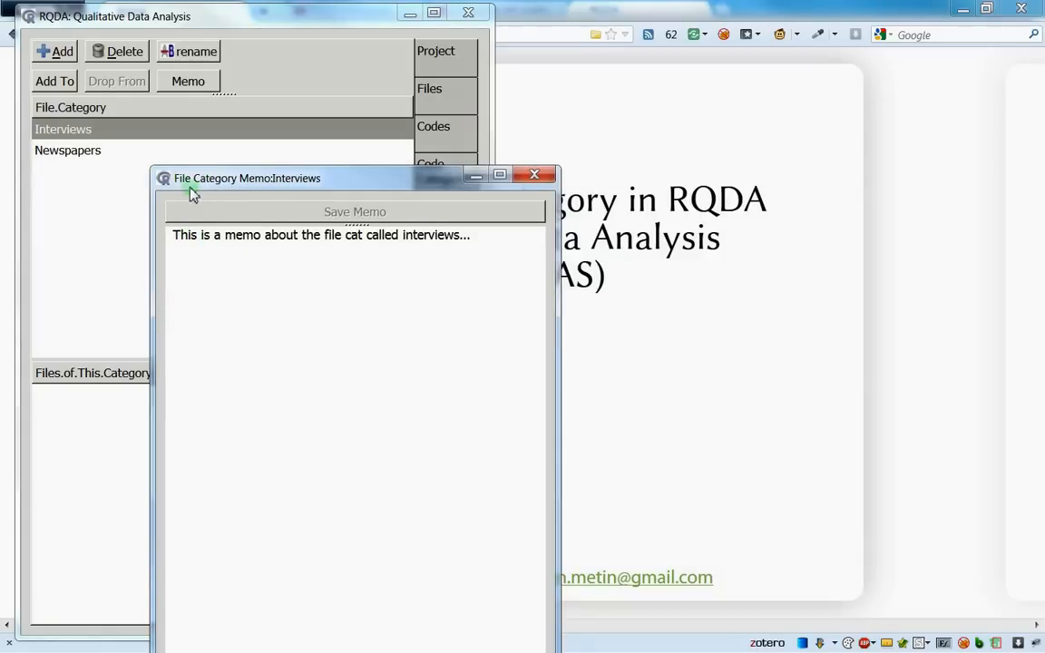
mouse_move(200, 167)
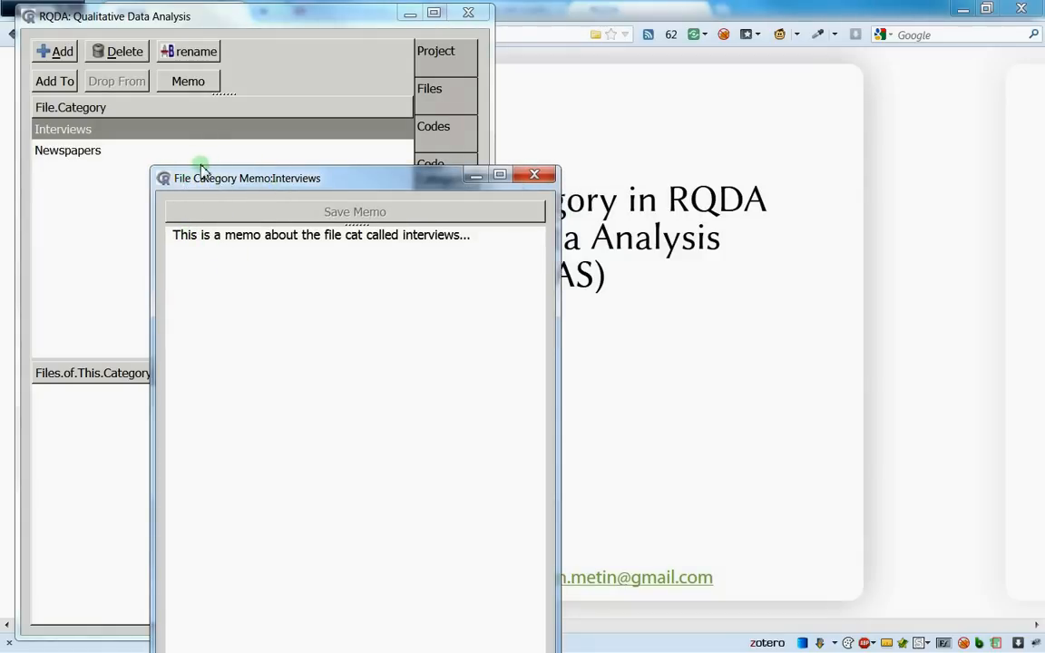
mouse_move(181, 188)
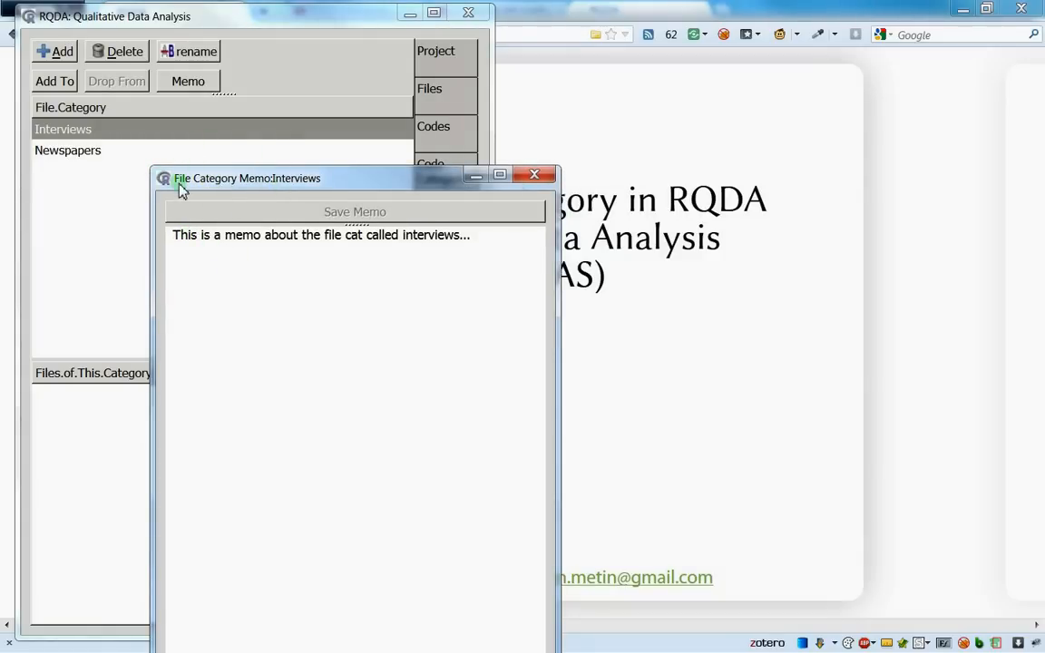
mouse_move(196, 182)
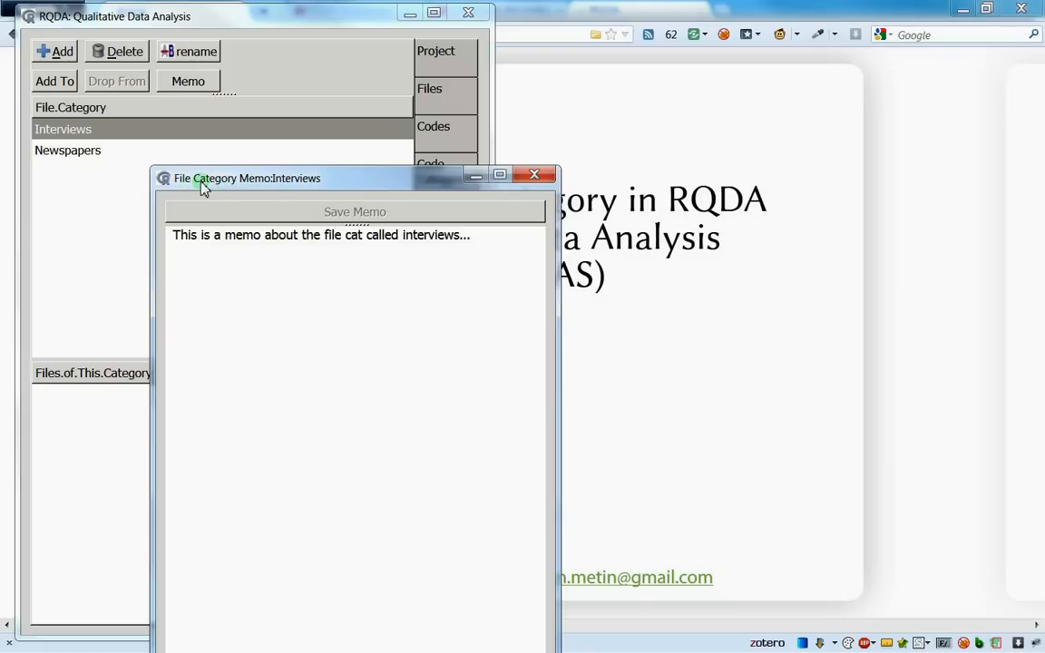
mouse_move(294, 185)
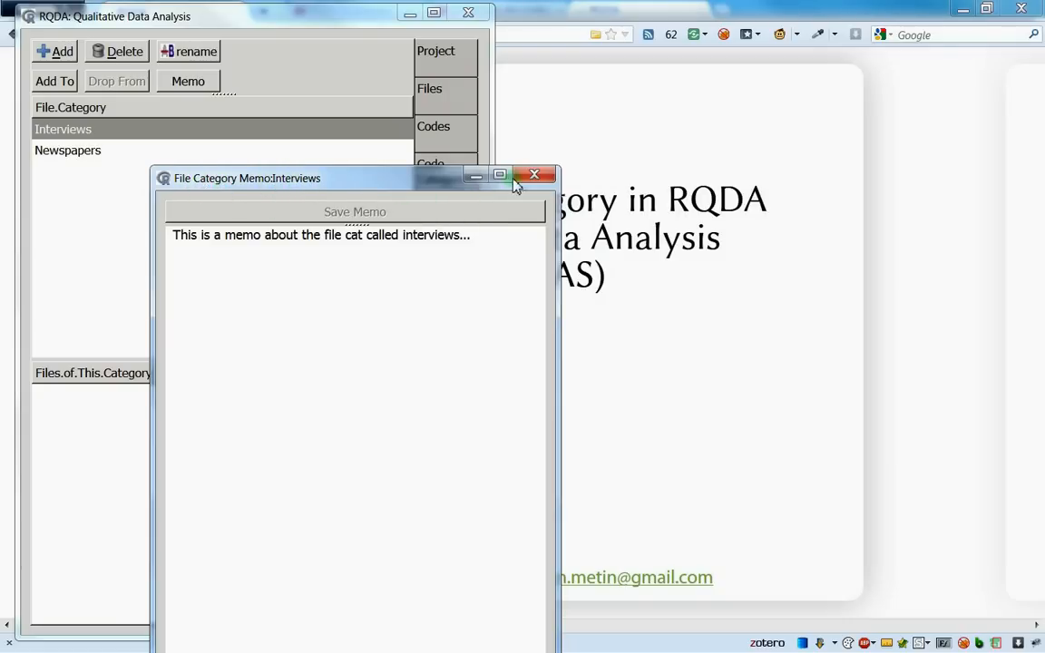
left_click(534, 174)
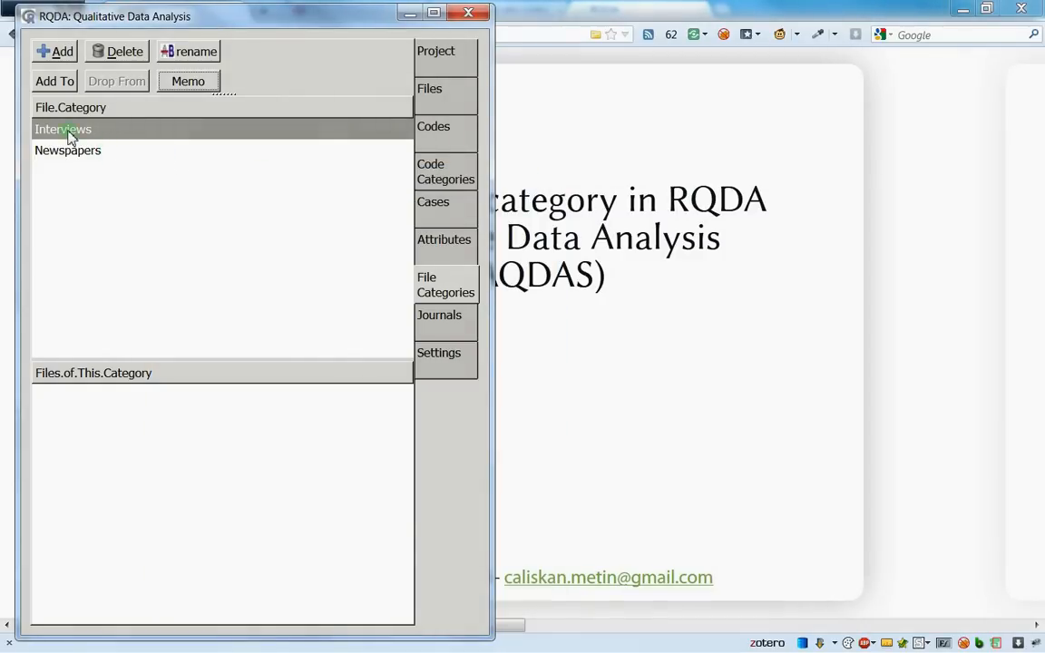
mouse_move(136, 136)
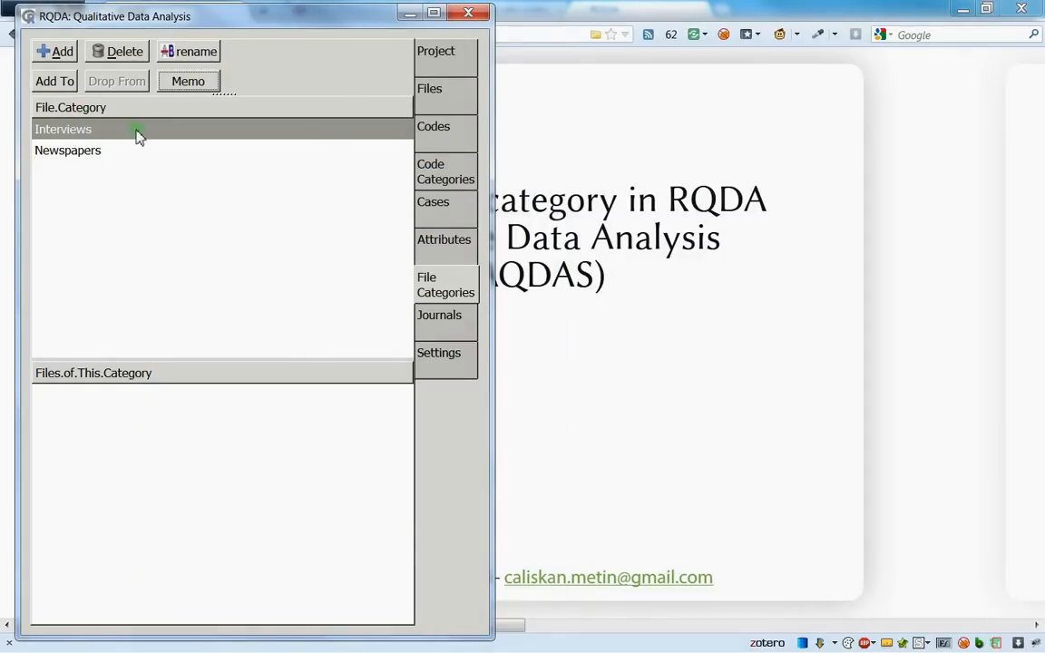
mouse_move(116, 125)
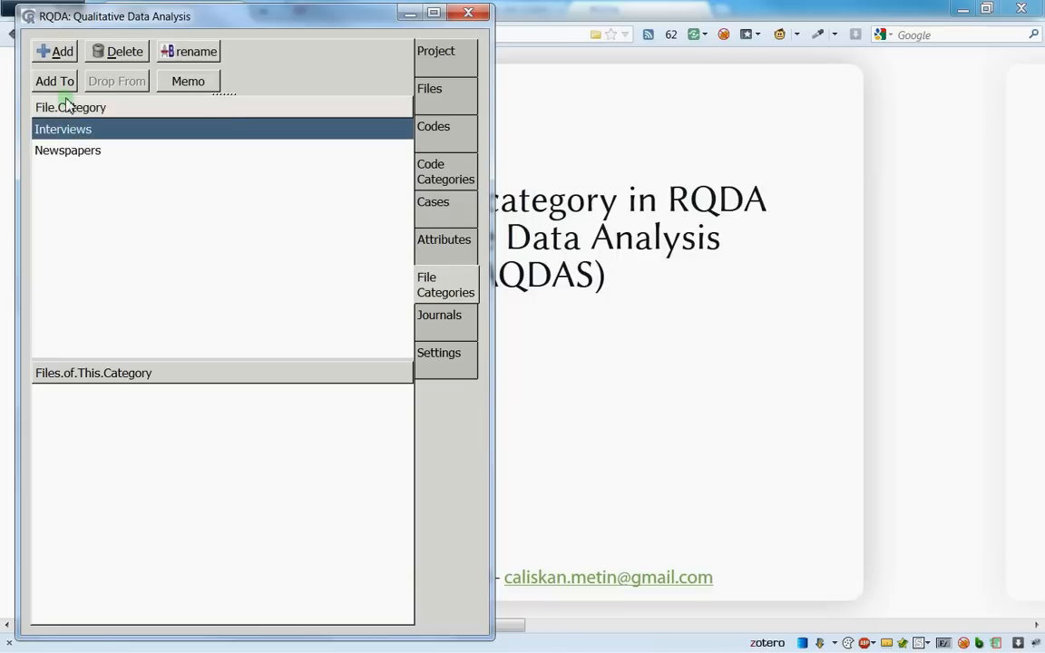
mouse_move(445, 95)
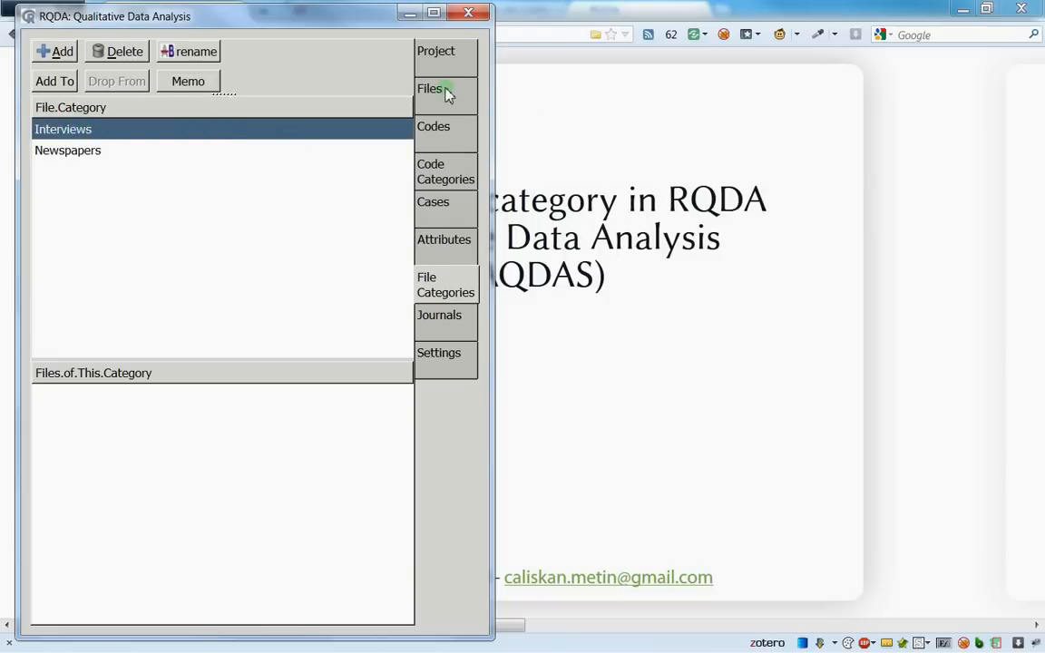
mouse_move(56, 90)
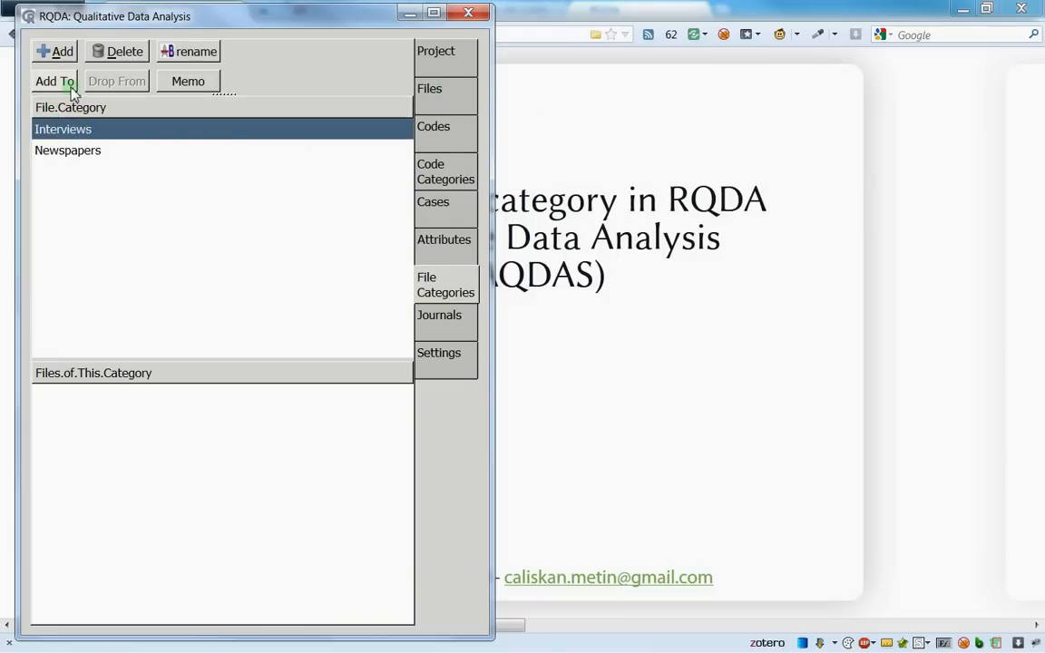
mouse_move(54, 80)
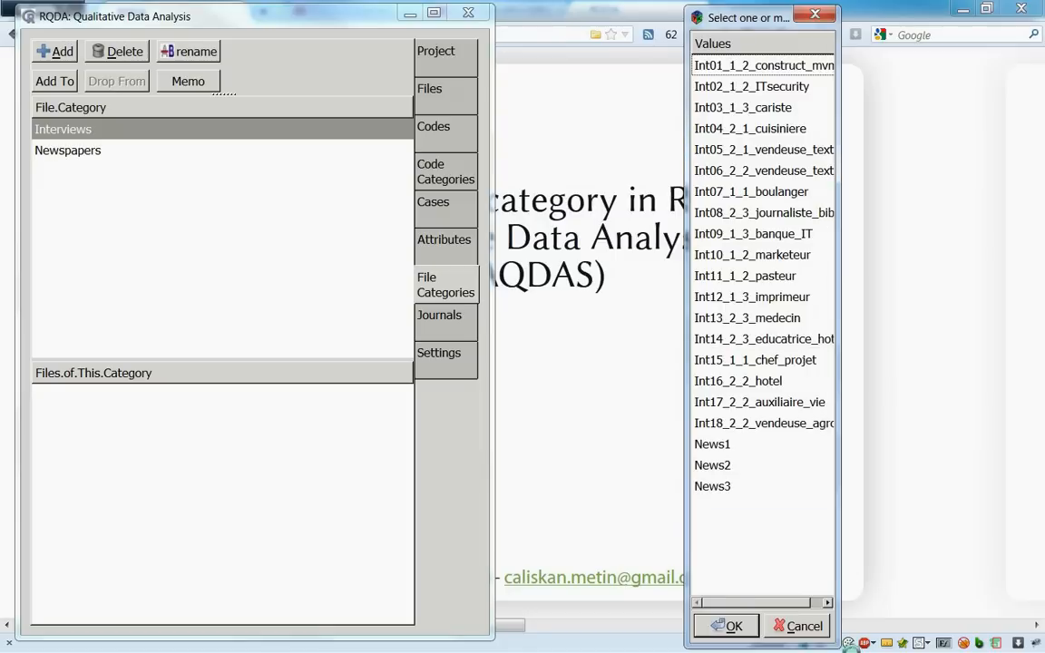
Choose Int01 through Int18 in the picker for Interviews, leaving the news files out
left_click(762, 423)
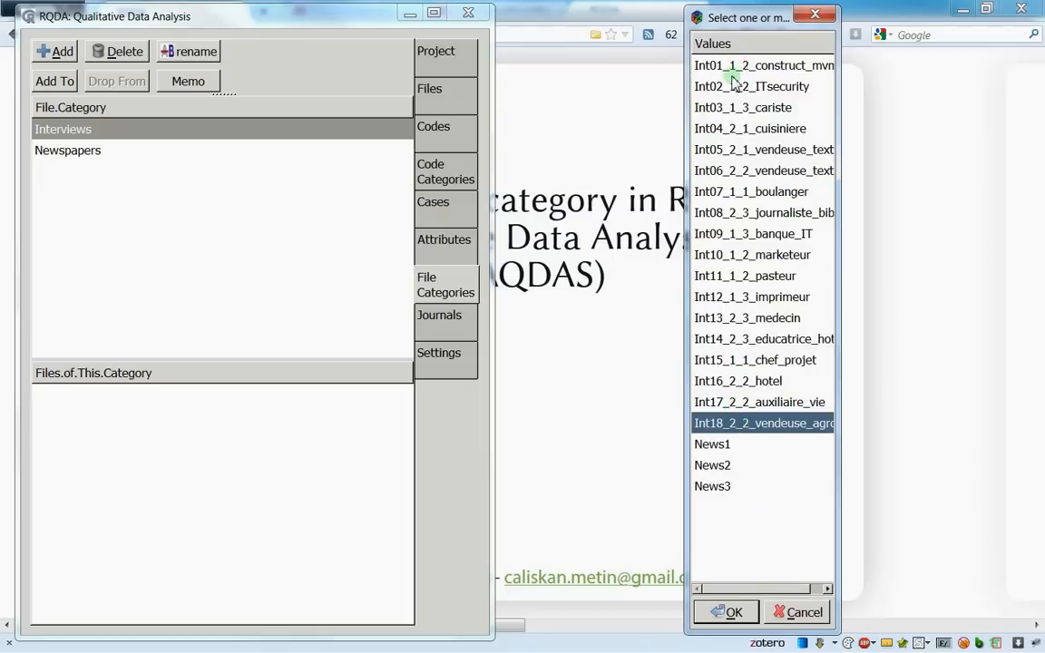
left_click(764, 66)
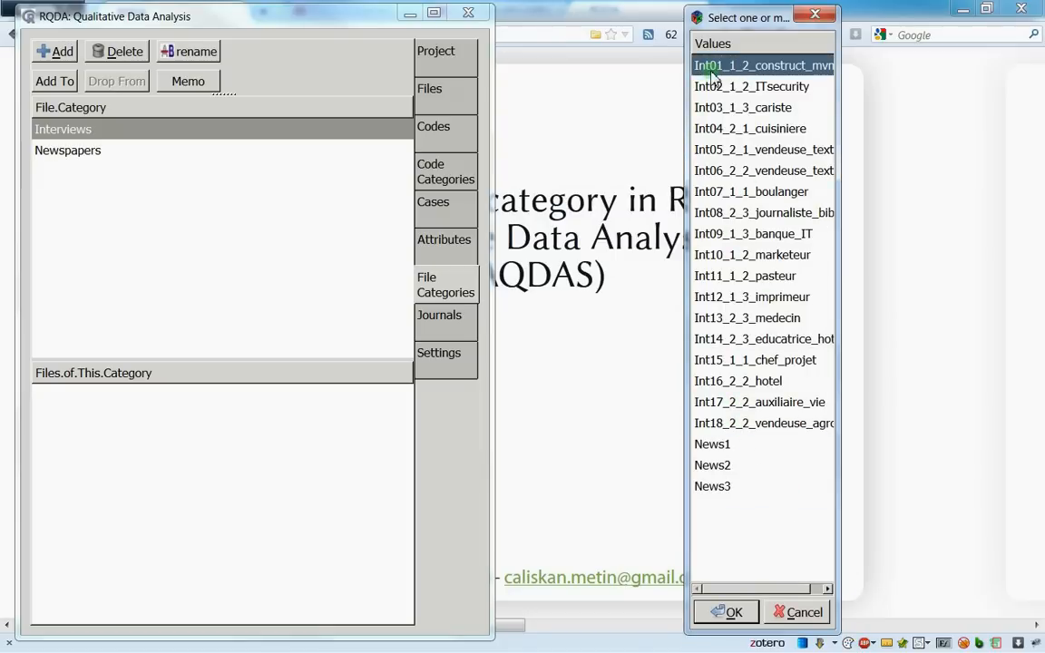
left_click(742, 107)
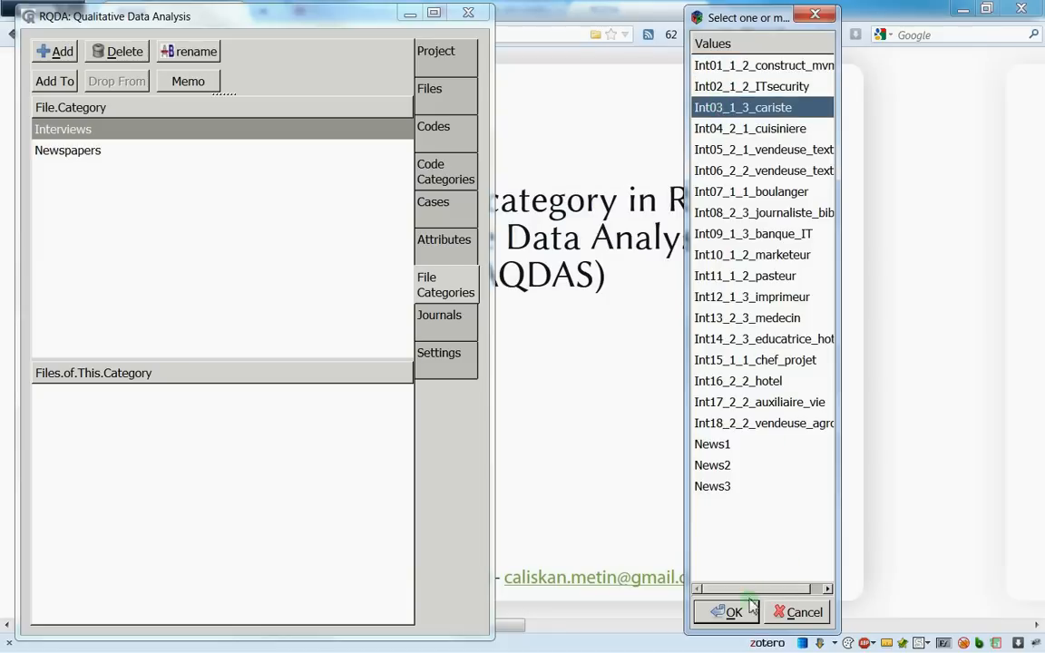
mouse_move(722, 378)
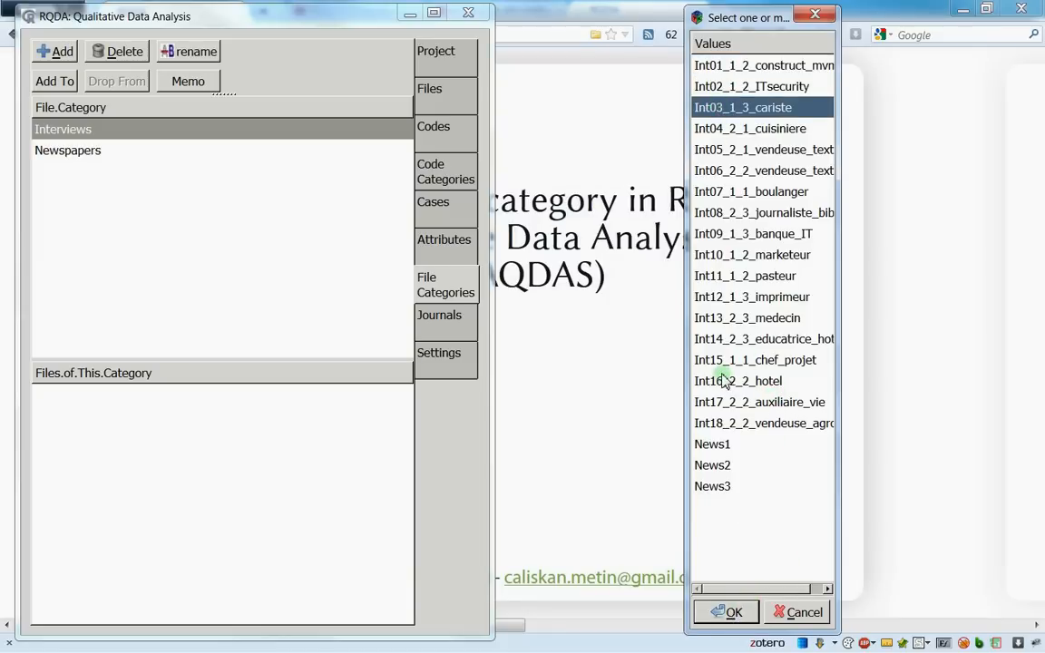
mouse_move(766, 312)
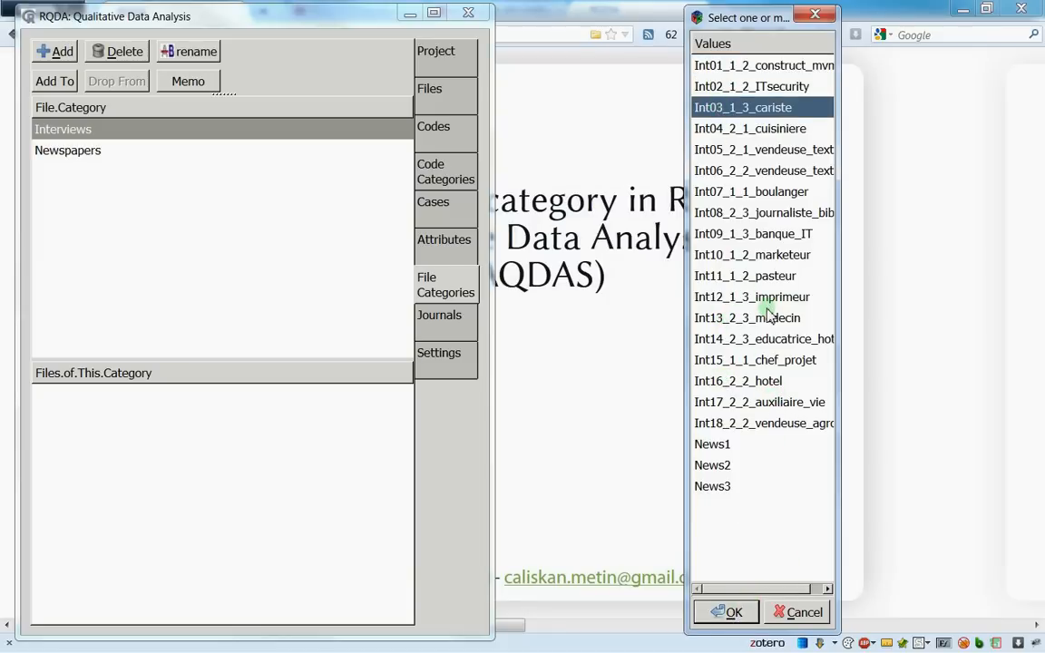
mouse_move(782, 193)
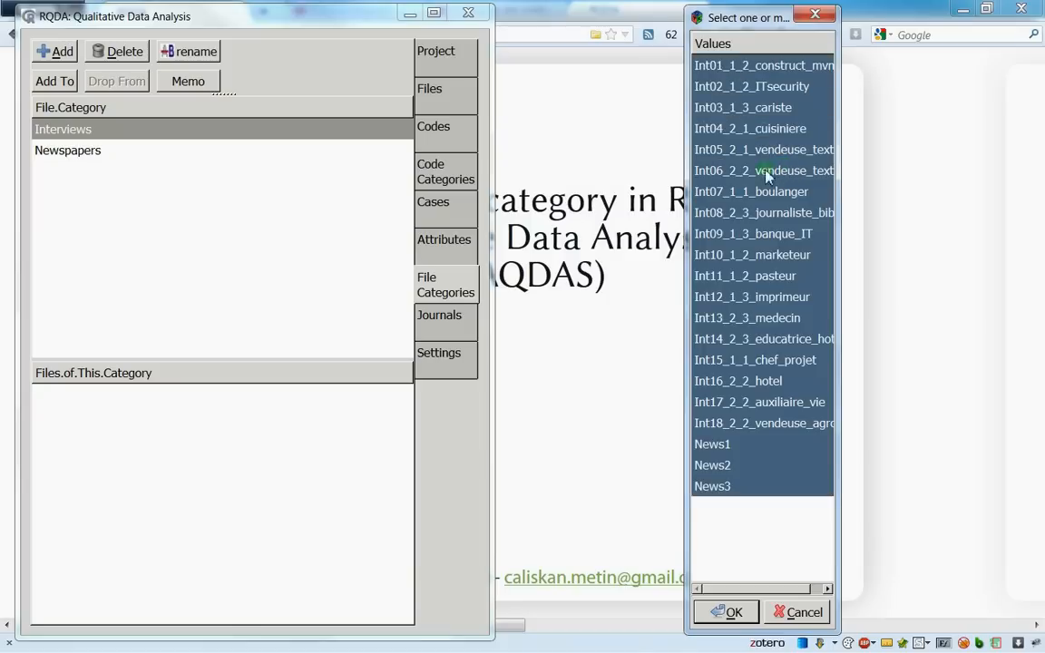
left_click(755, 359)
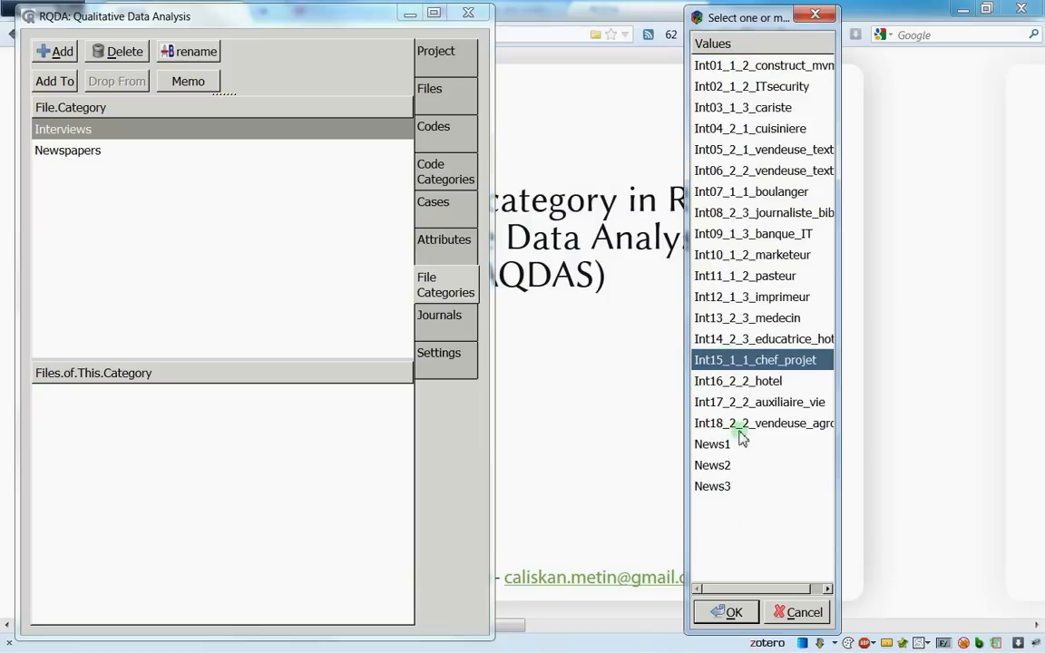
left_click(762, 423)
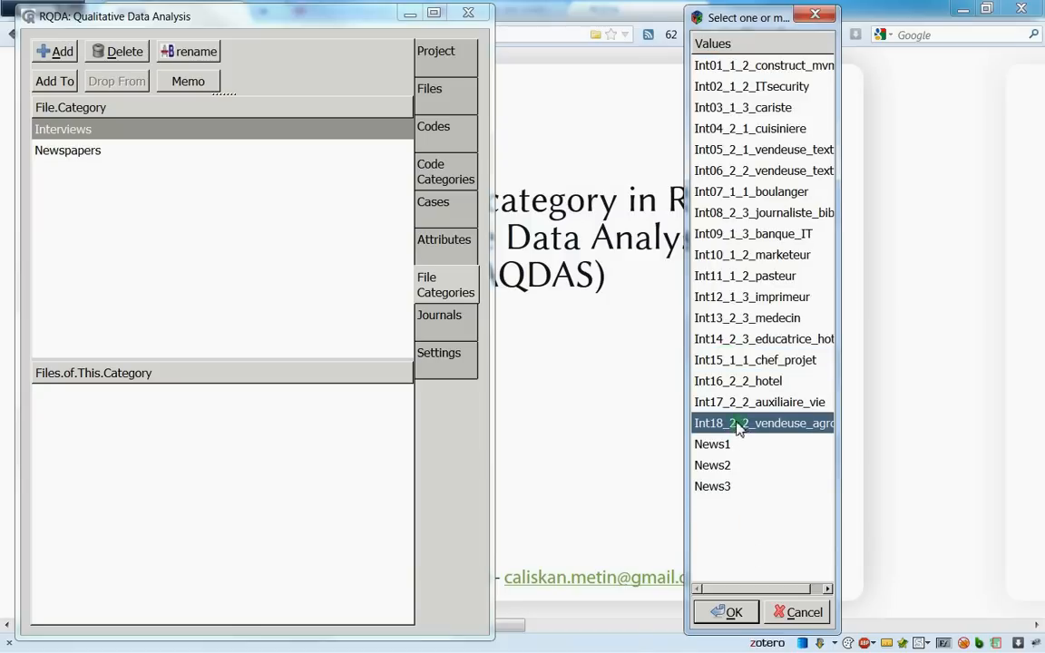
mouse_move(733, 263)
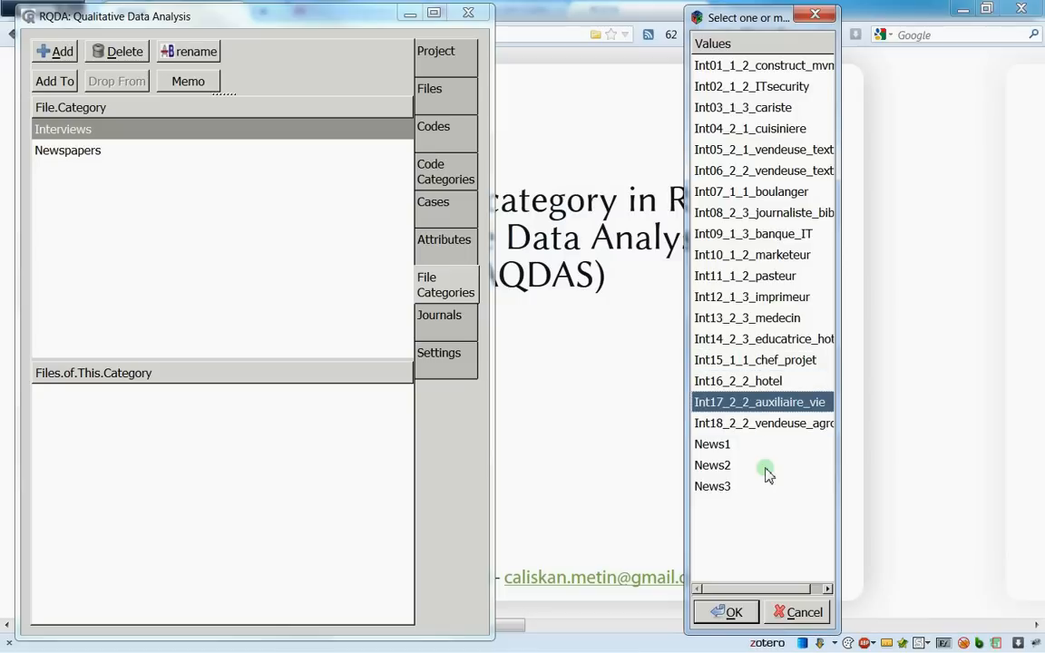
left_click(762, 423)
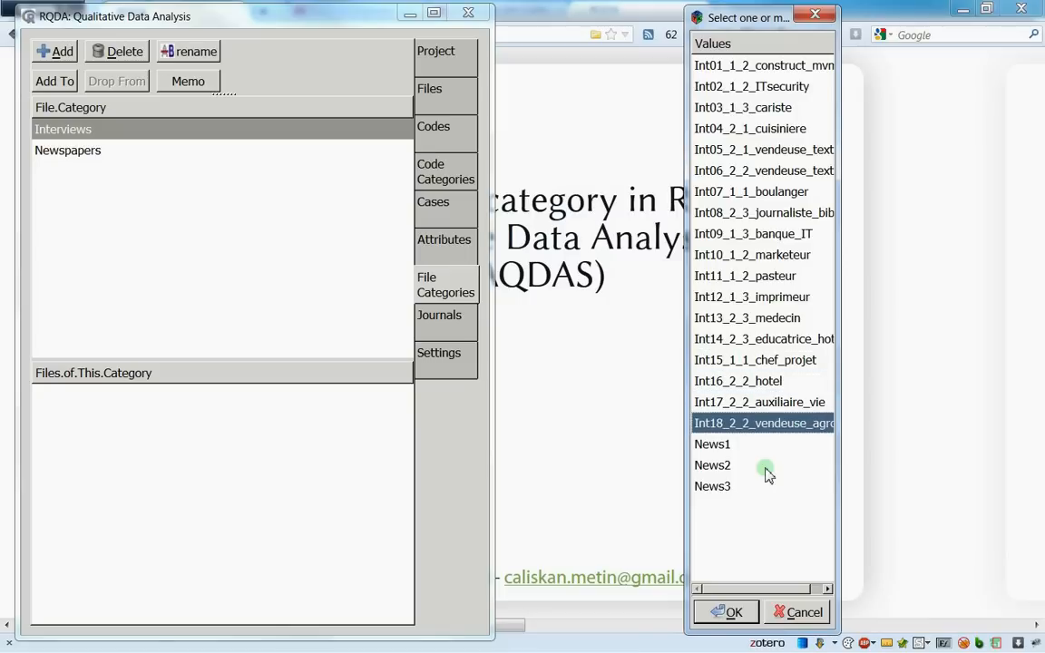
mouse_move(788, 107)
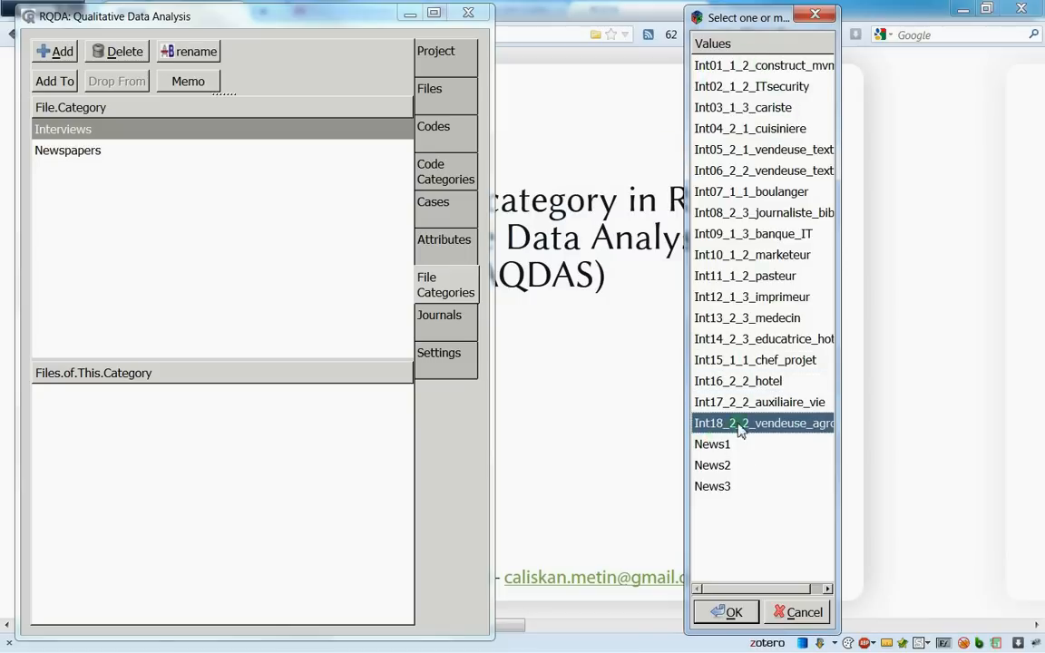
mouse_move(617, 360)
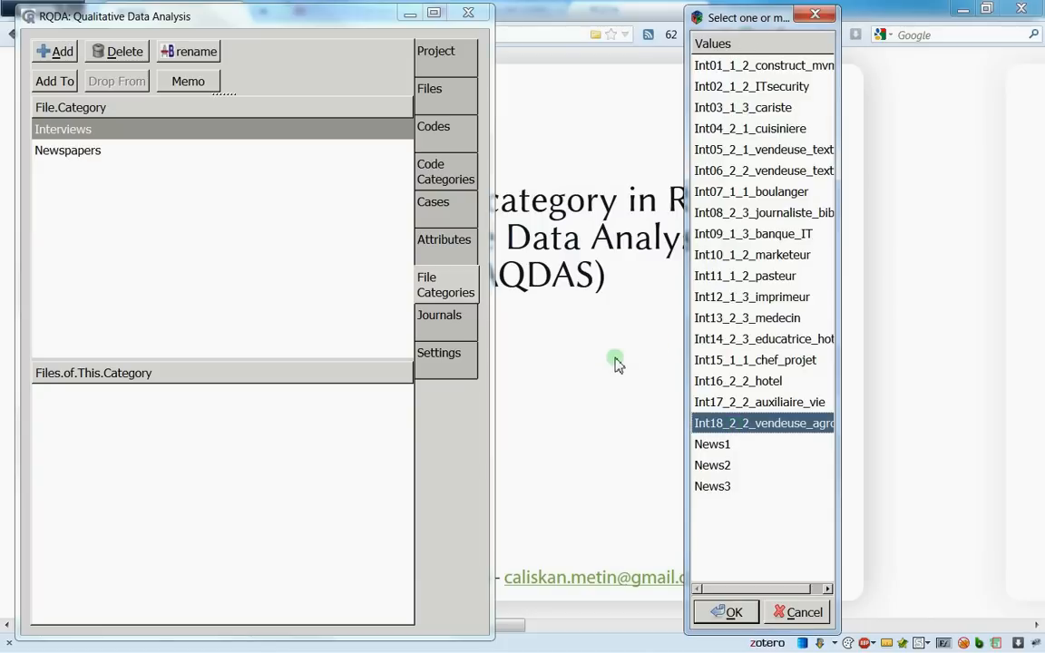
left_click(755, 359)
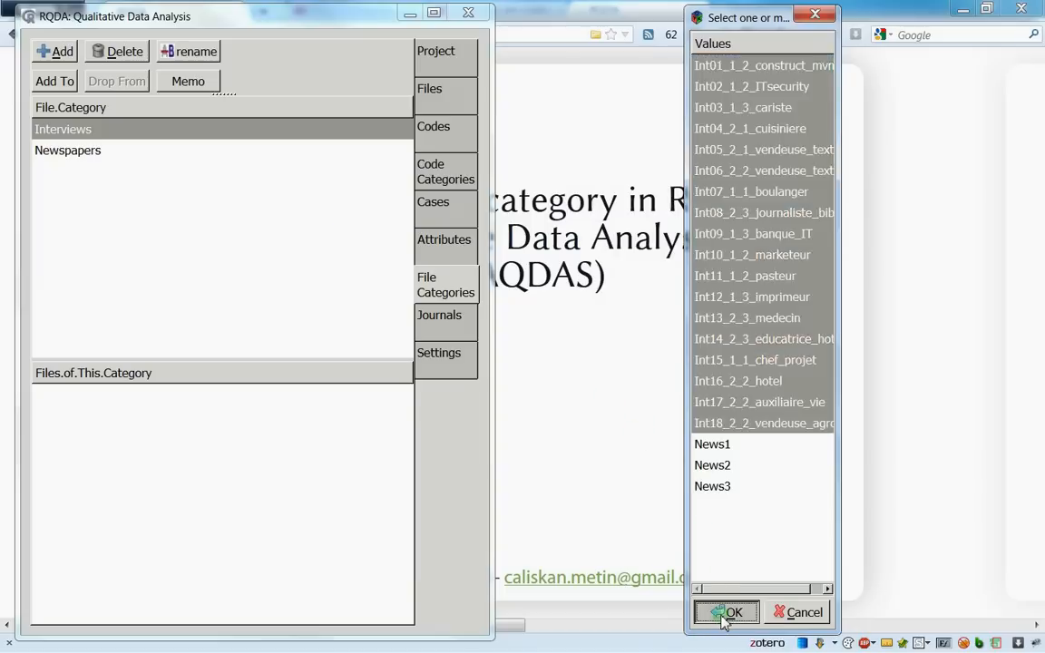
Confirm Interviews now holds Int01–Int18, reviewing Int12_1_3_imprimeur, while Newspapers remains empty
left_click(726, 613)
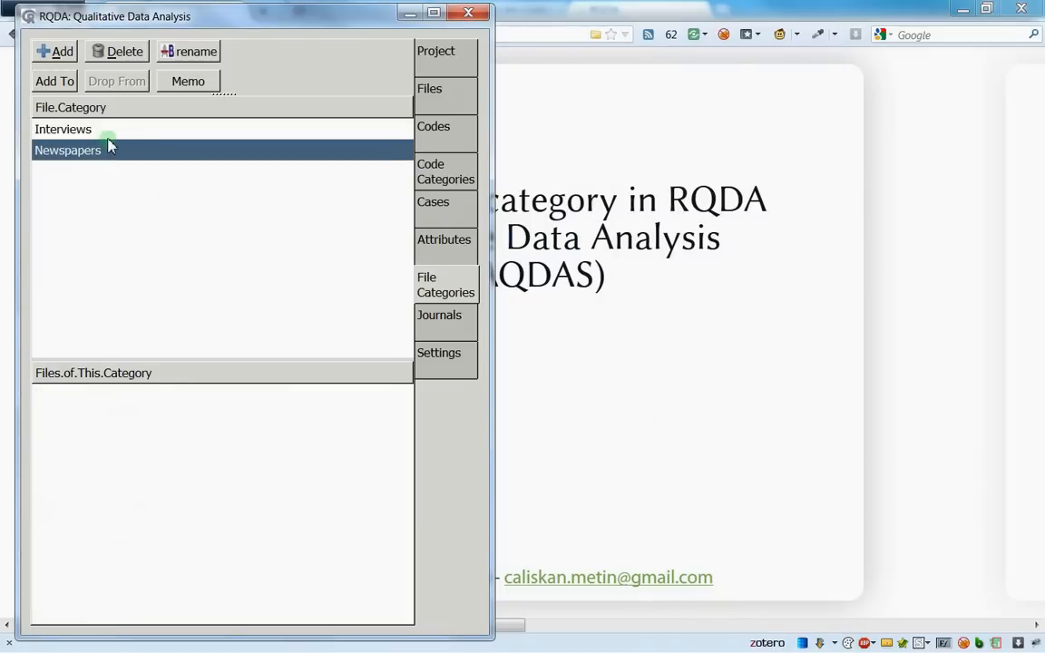
mouse_move(91, 136)
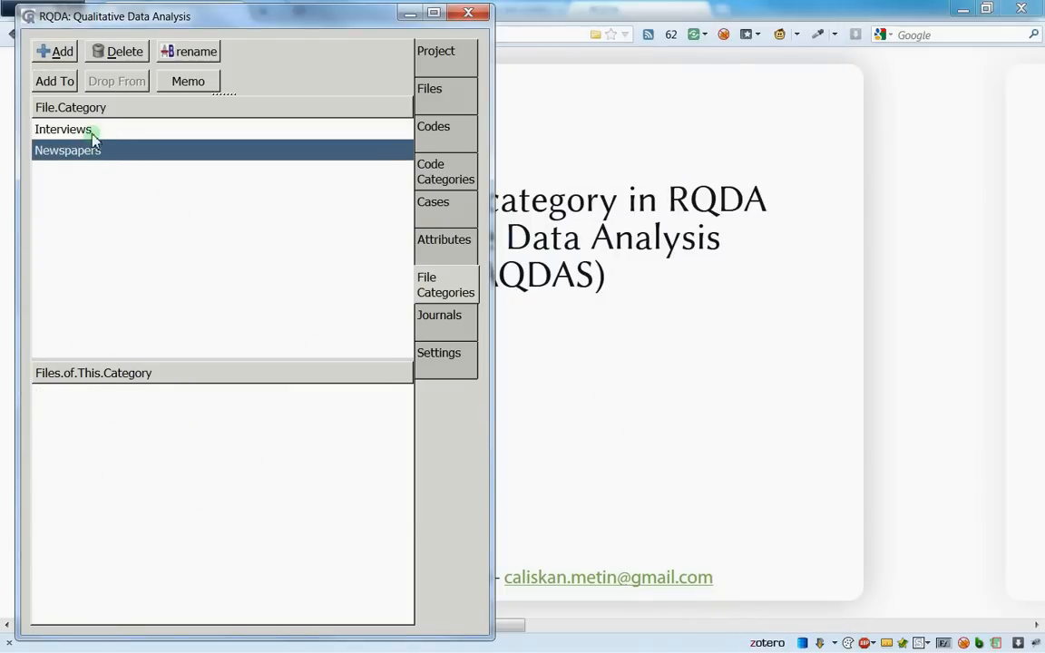
left_click(62, 129)
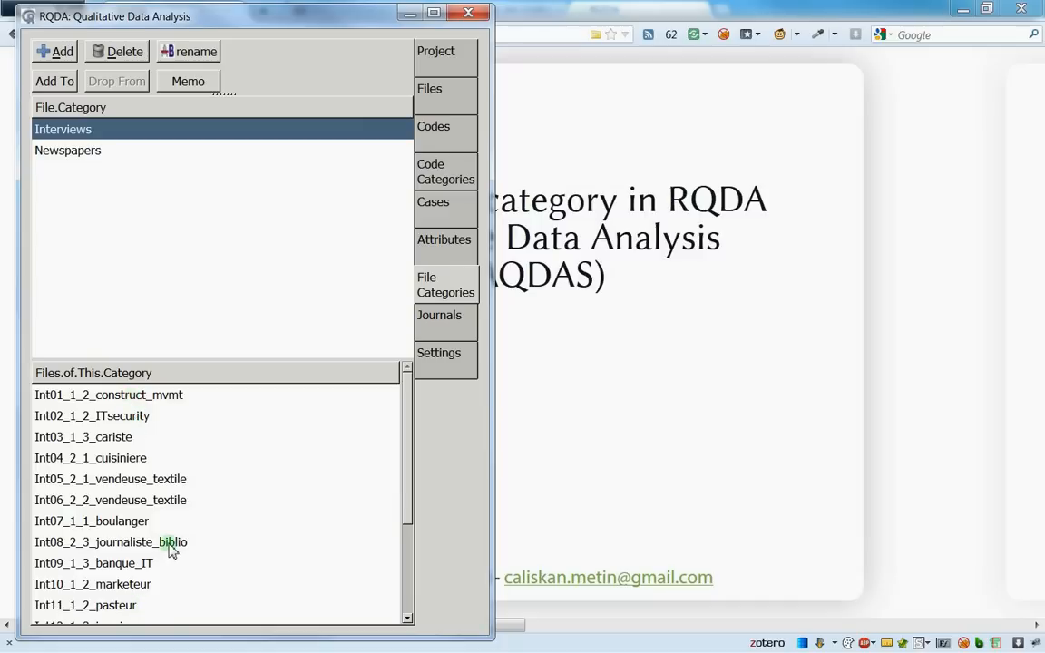
scroll("down", 3)
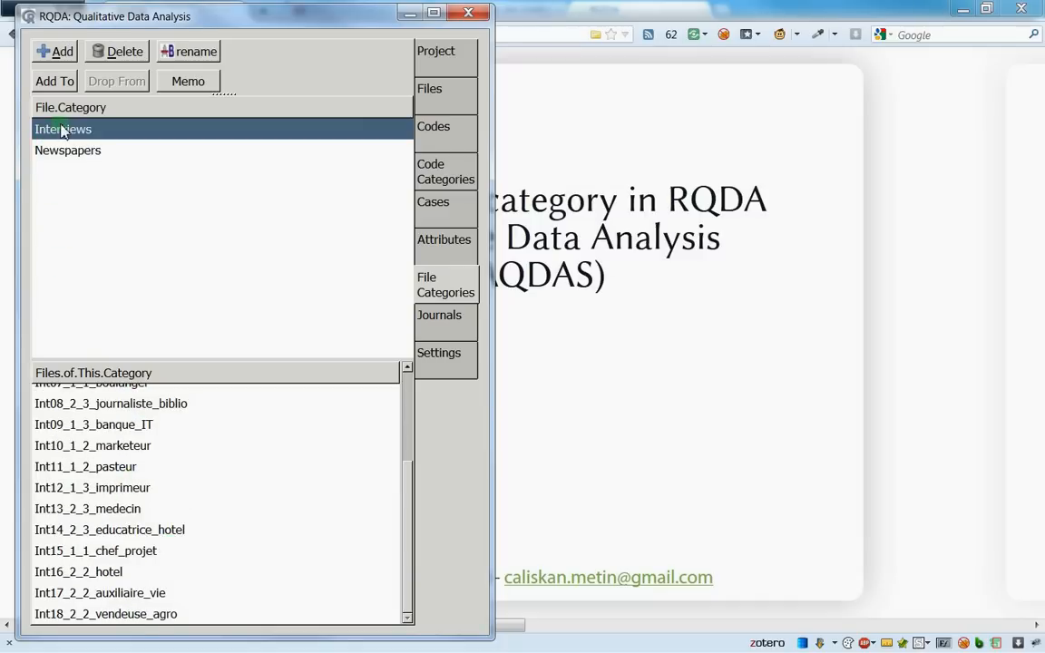
mouse_move(91, 487)
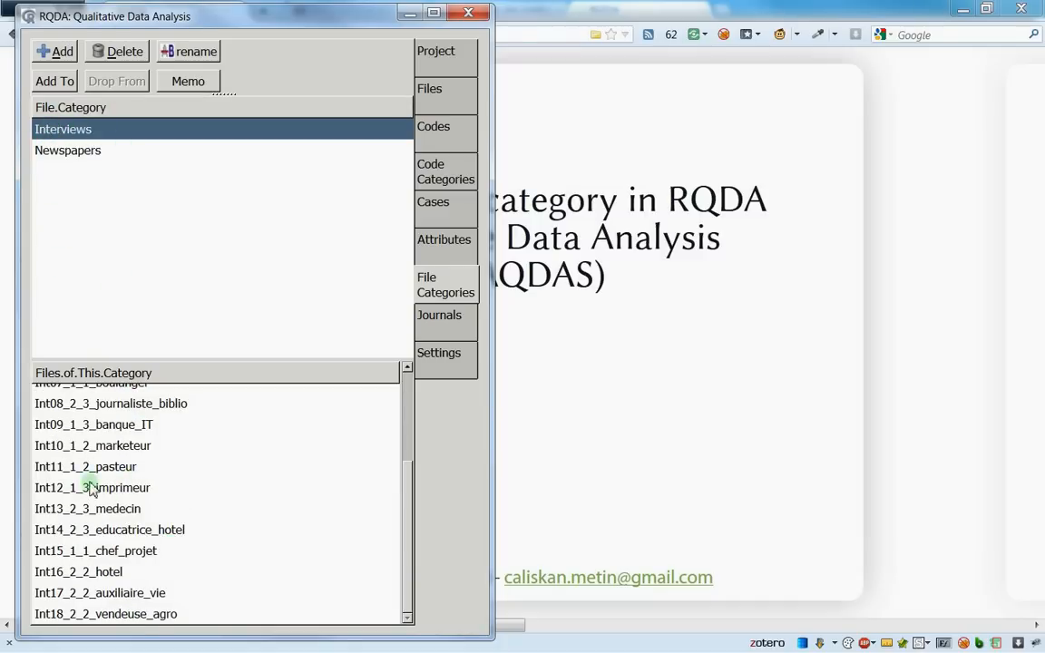
left_click(91, 486)
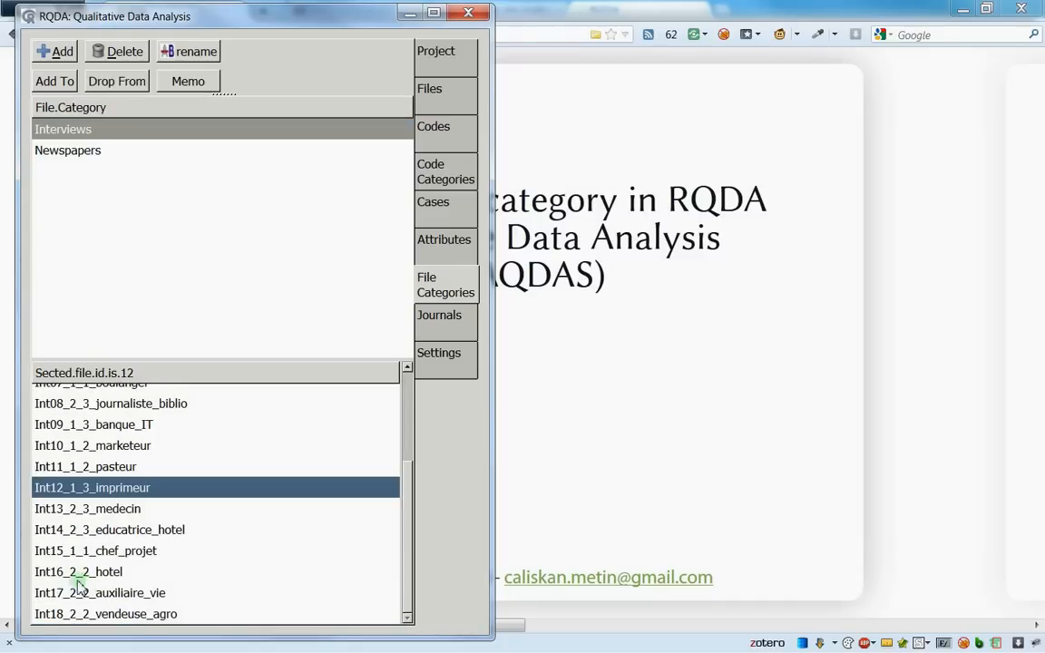
left_click(67, 149)
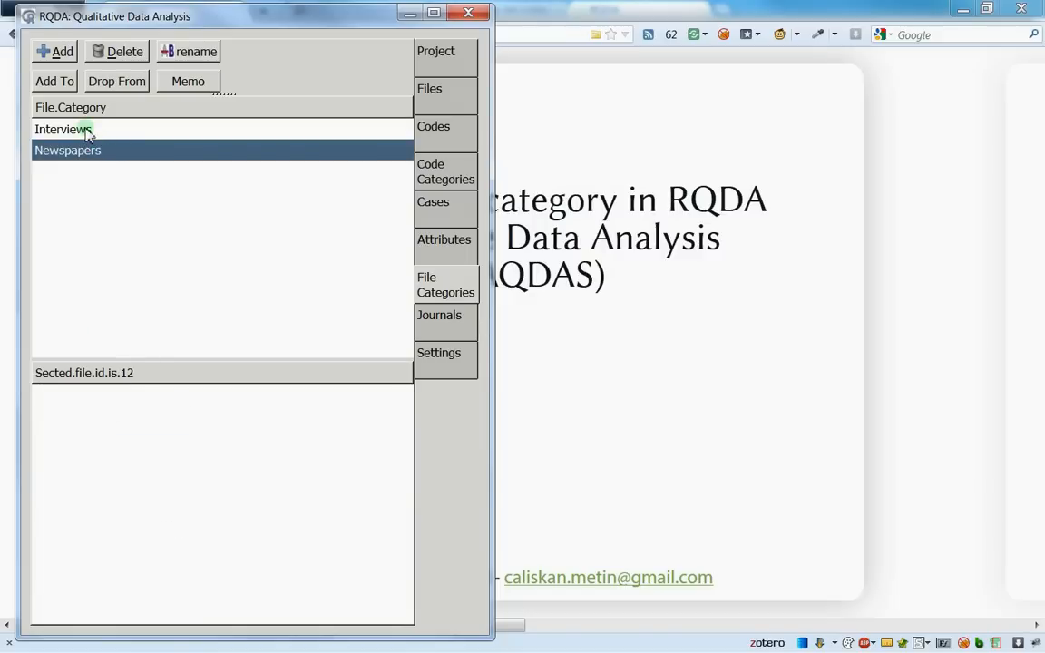
mouse_move(55, 80)
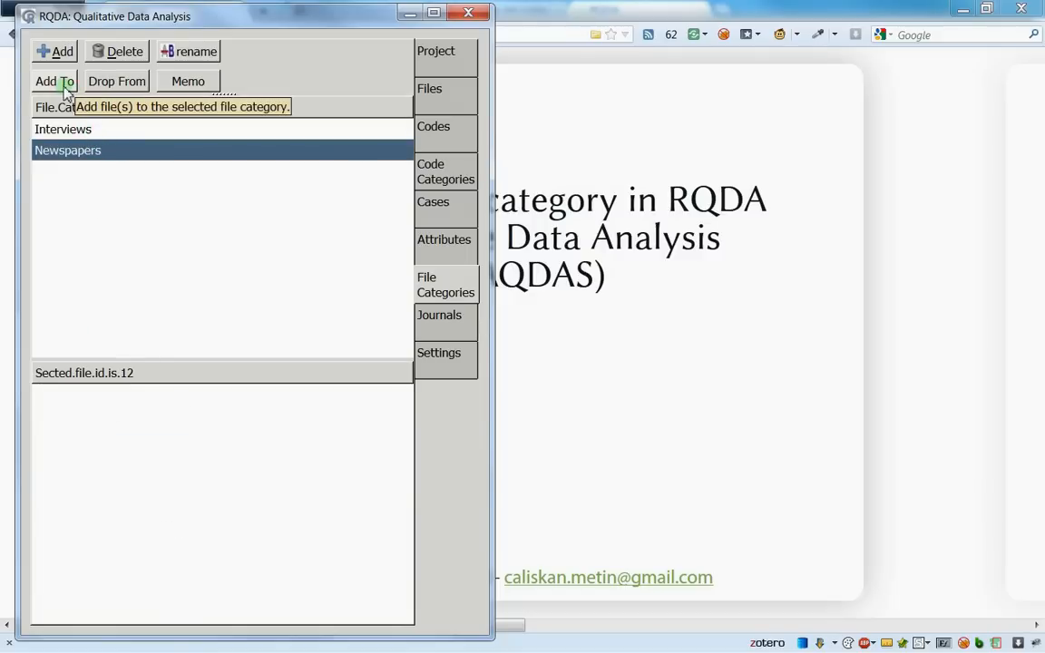
mouse_move(81, 171)
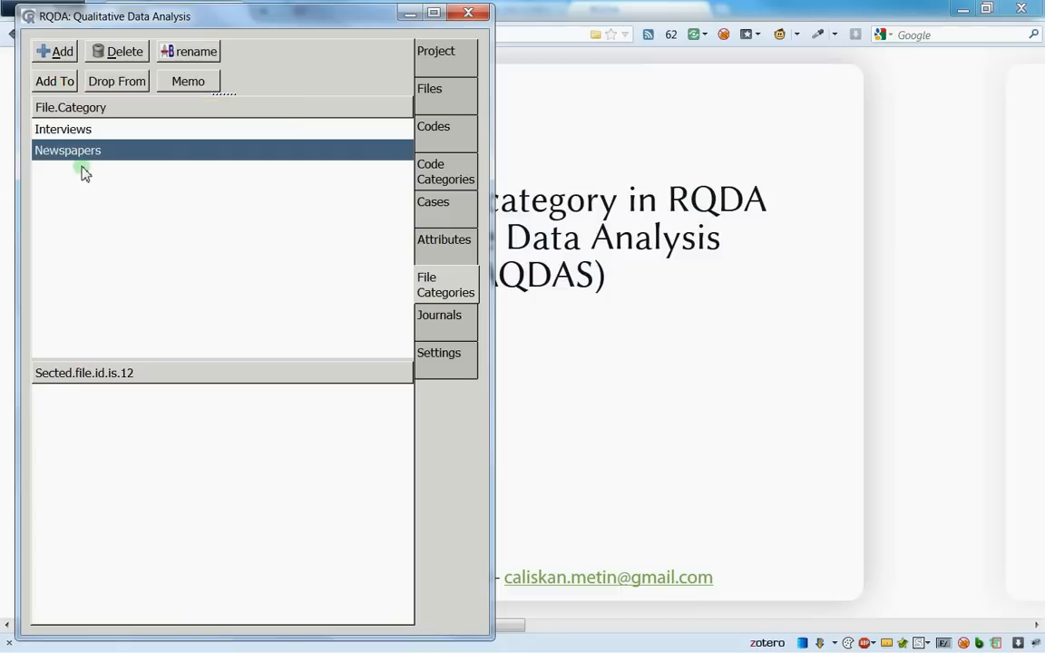
Add News1, News2, News3 and then Int09_1_3_banque_IT to the Newspapers category
left_click(55, 80)
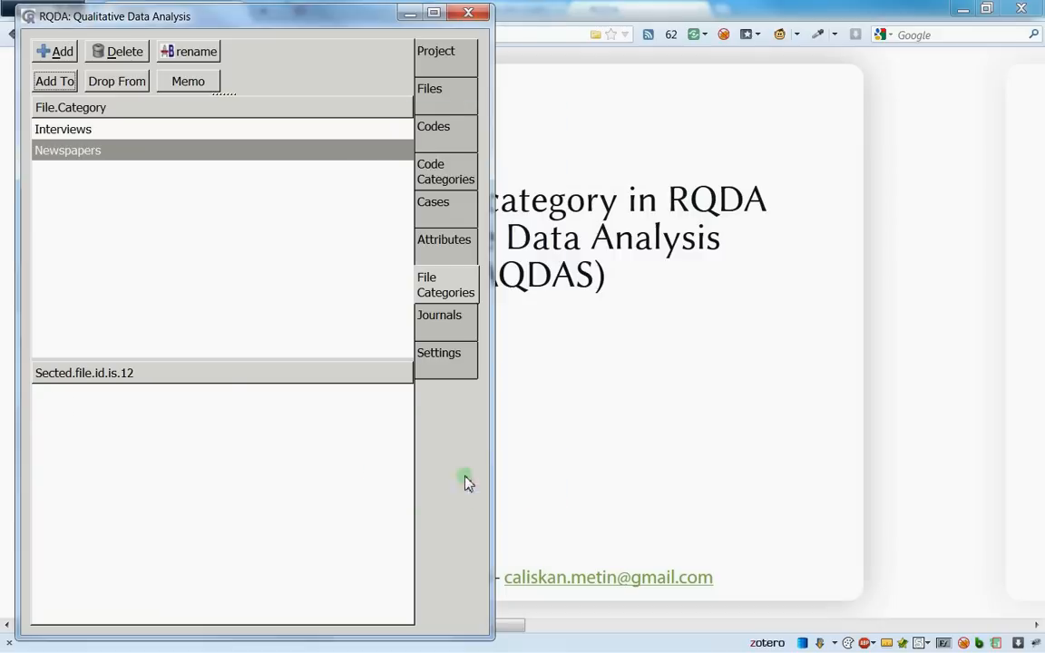
left_click(54, 80)
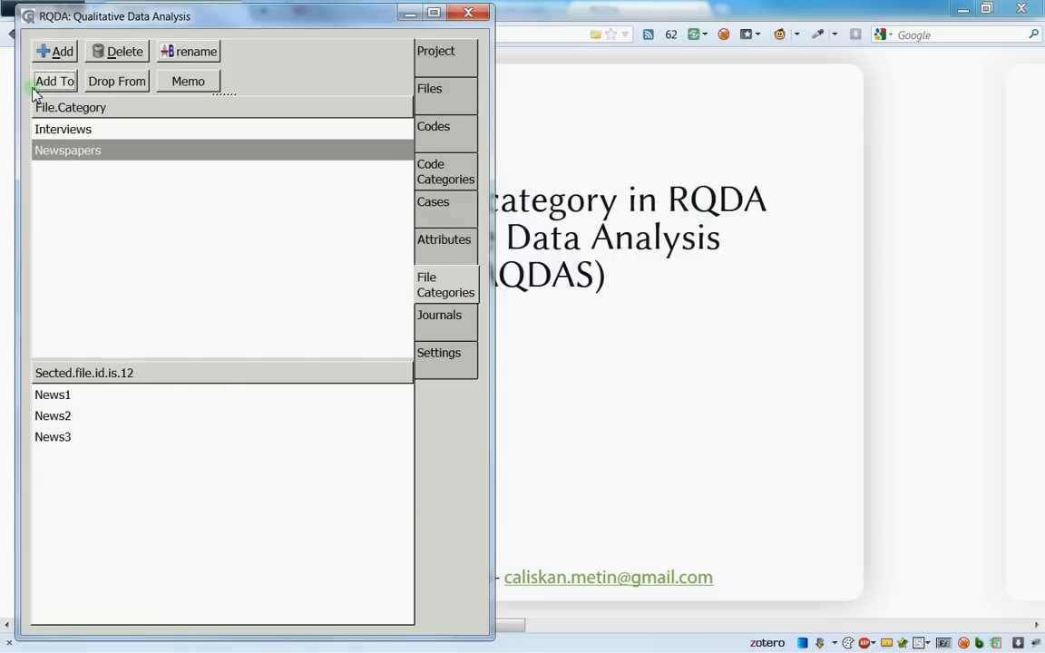
left_click(54, 80)
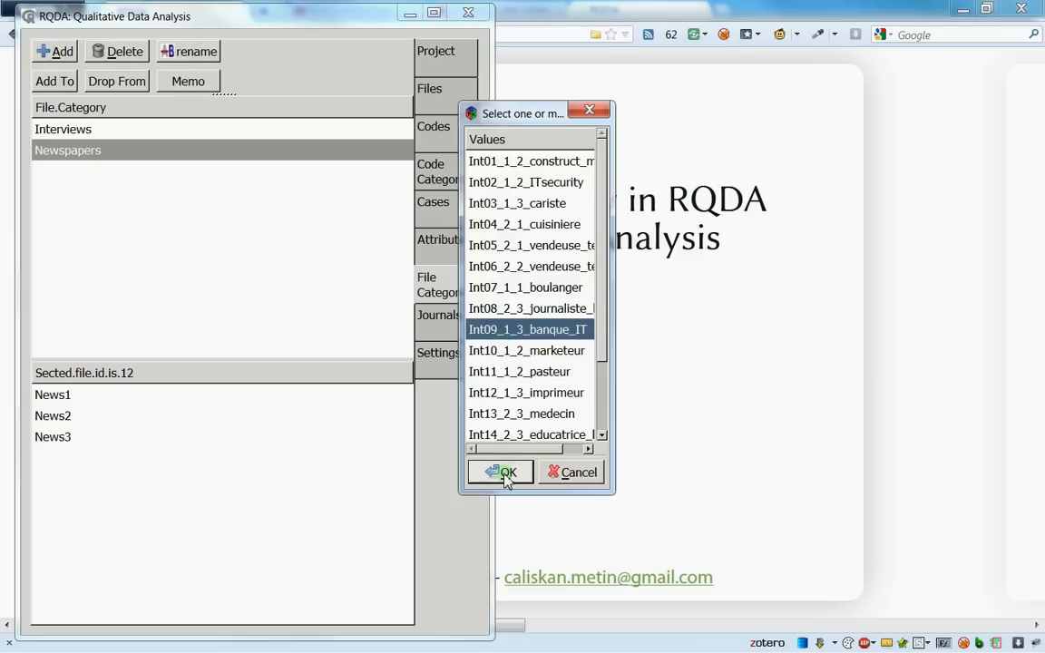
left_click(501, 472)
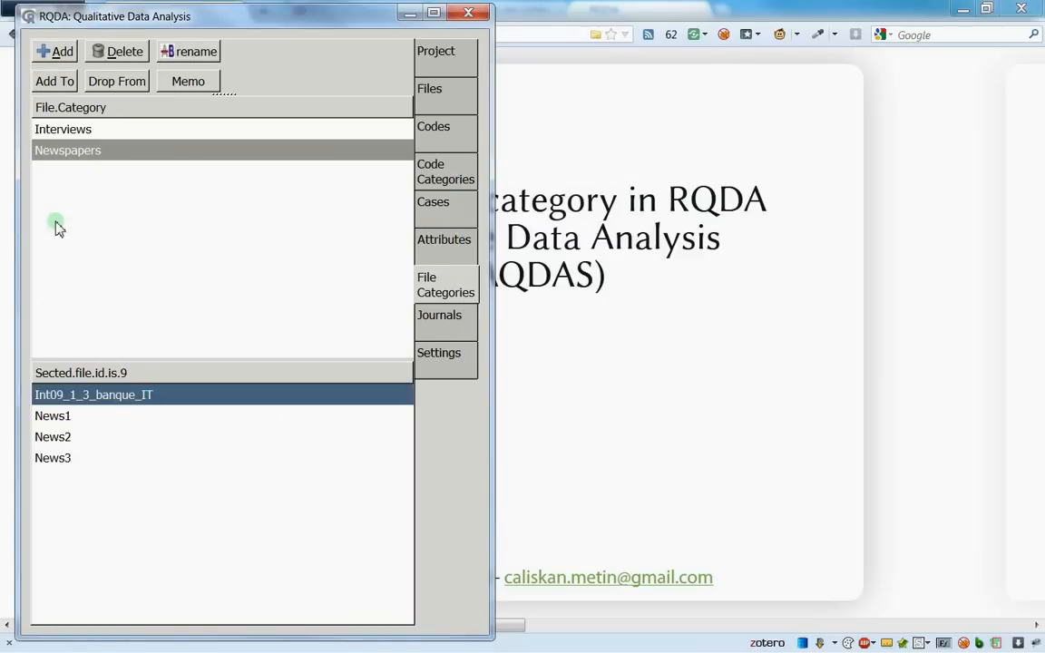
mouse_move(163, 395)
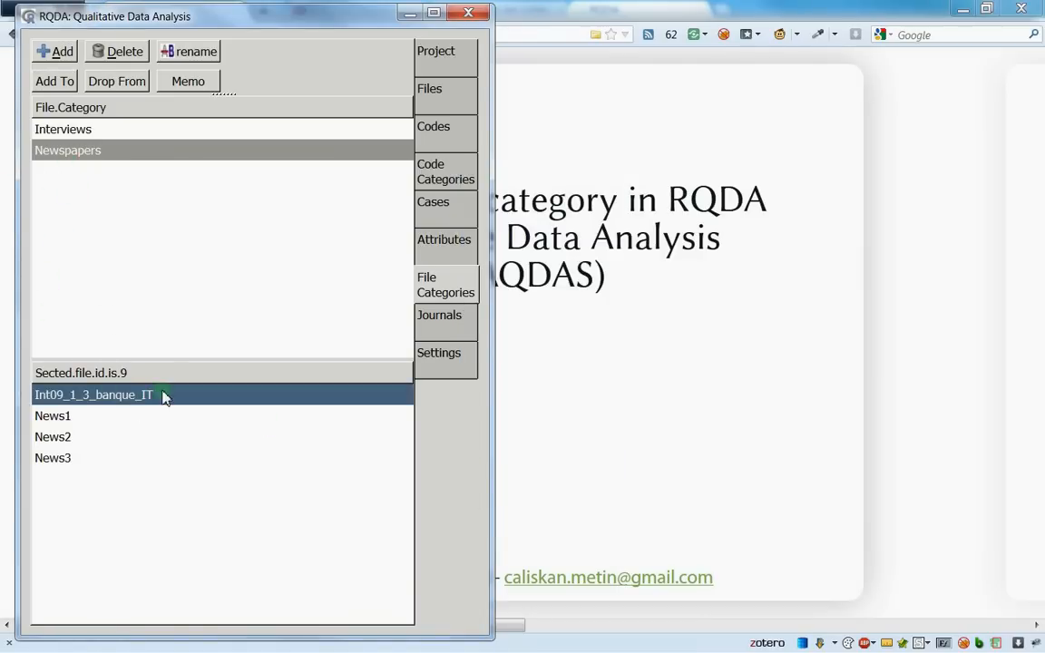
mouse_move(116, 425)
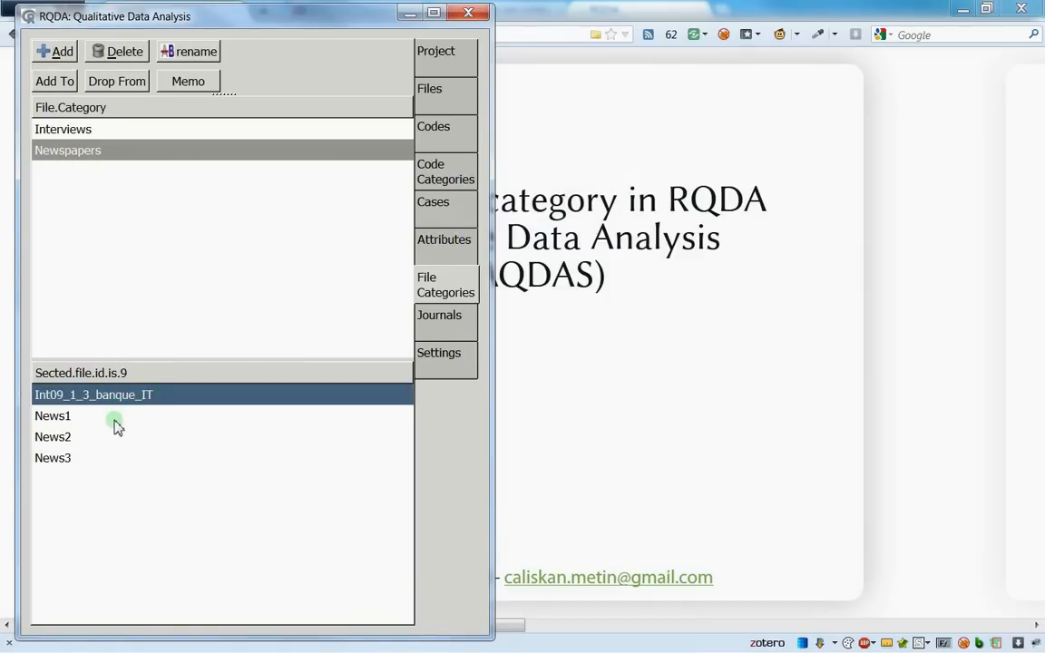
mouse_move(73, 454)
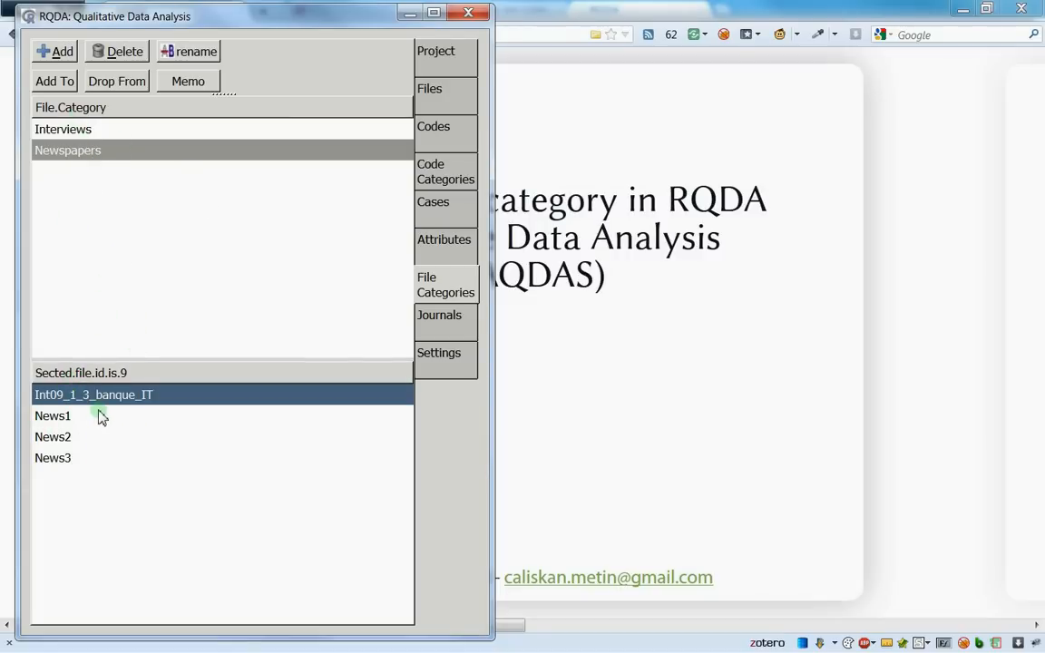
mouse_move(127, 232)
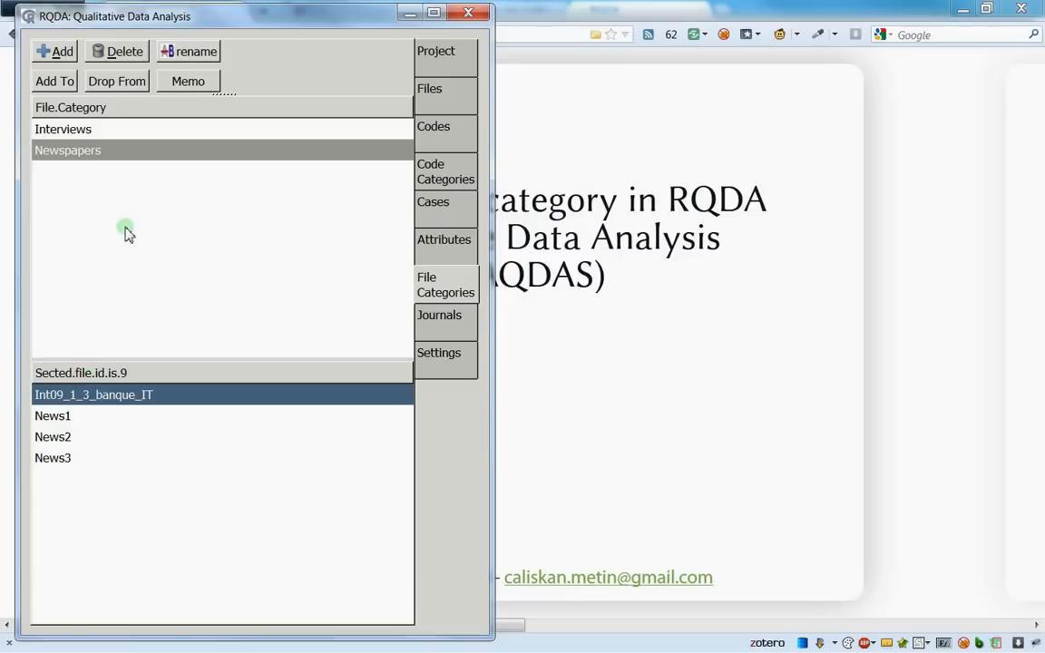
mouse_move(116, 80)
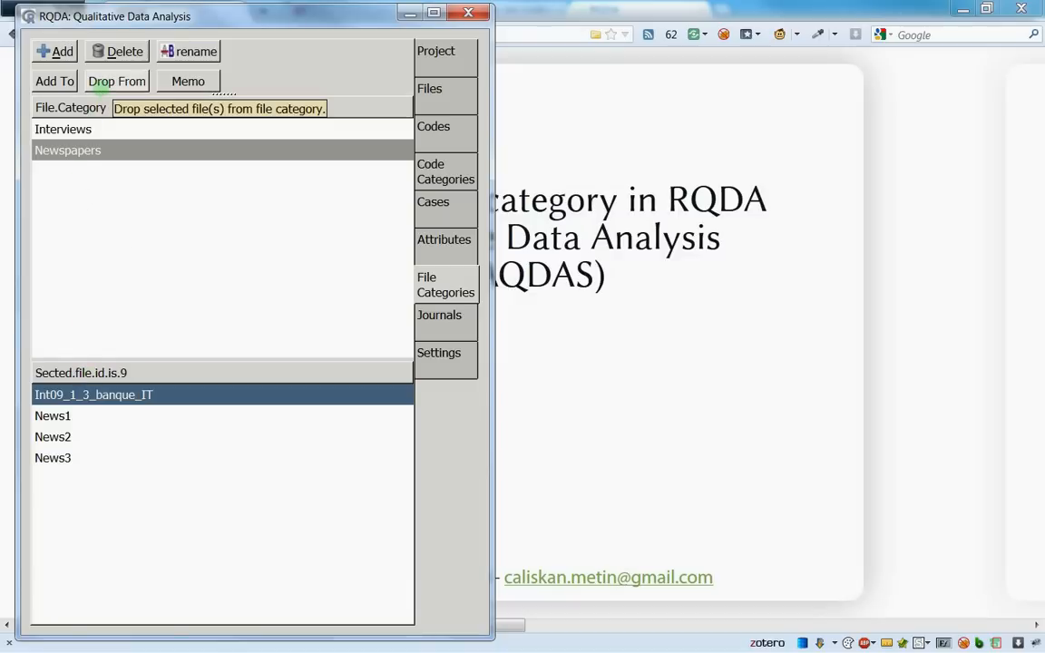
mouse_move(76, 367)
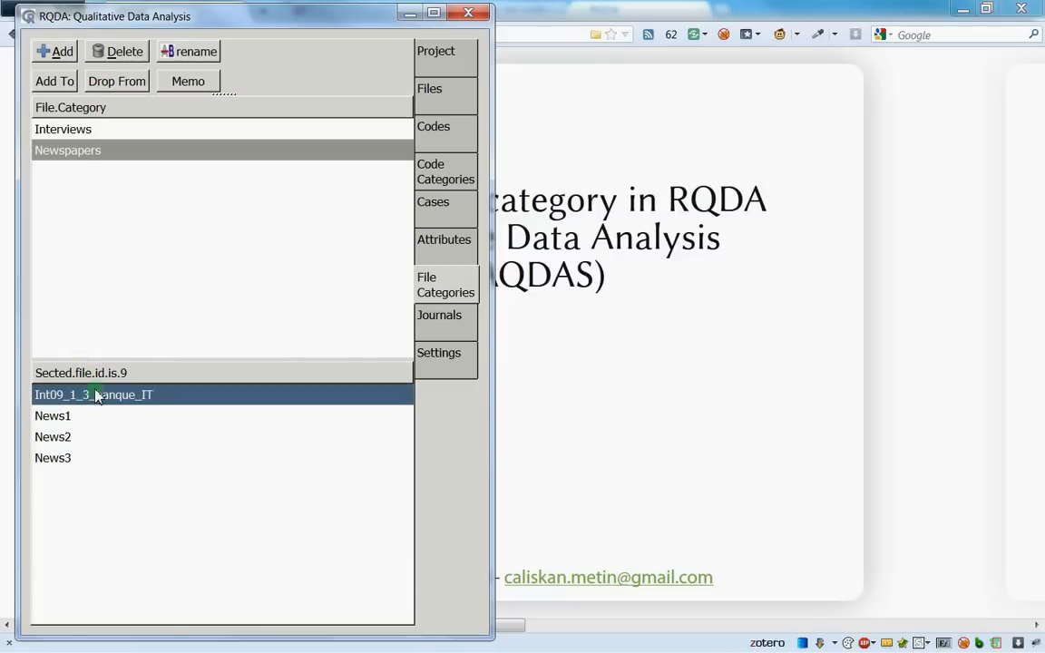
Review Newspapers' files and pick out the misassigned Int09_1_3_banque_IT
left_click(68, 149)
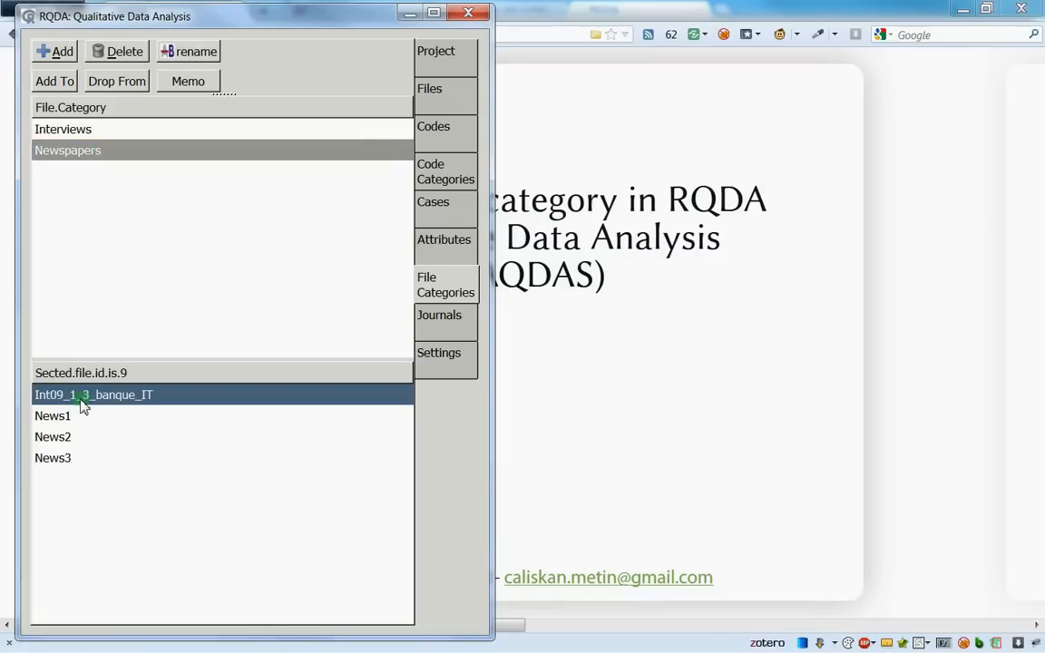
mouse_move(123, 418)
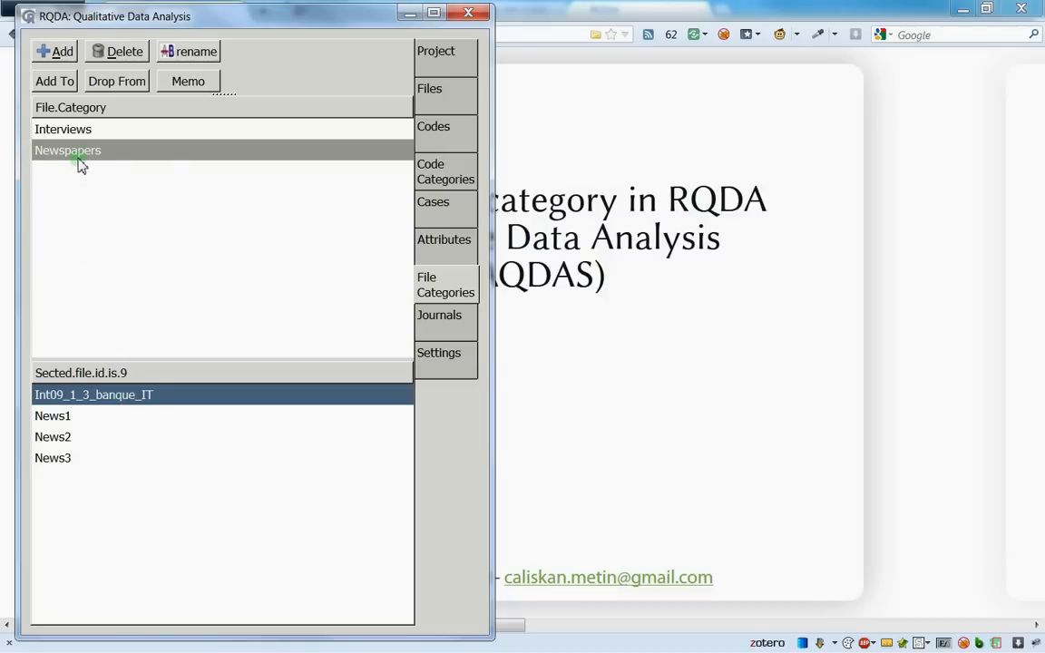
left_click(69, 149)
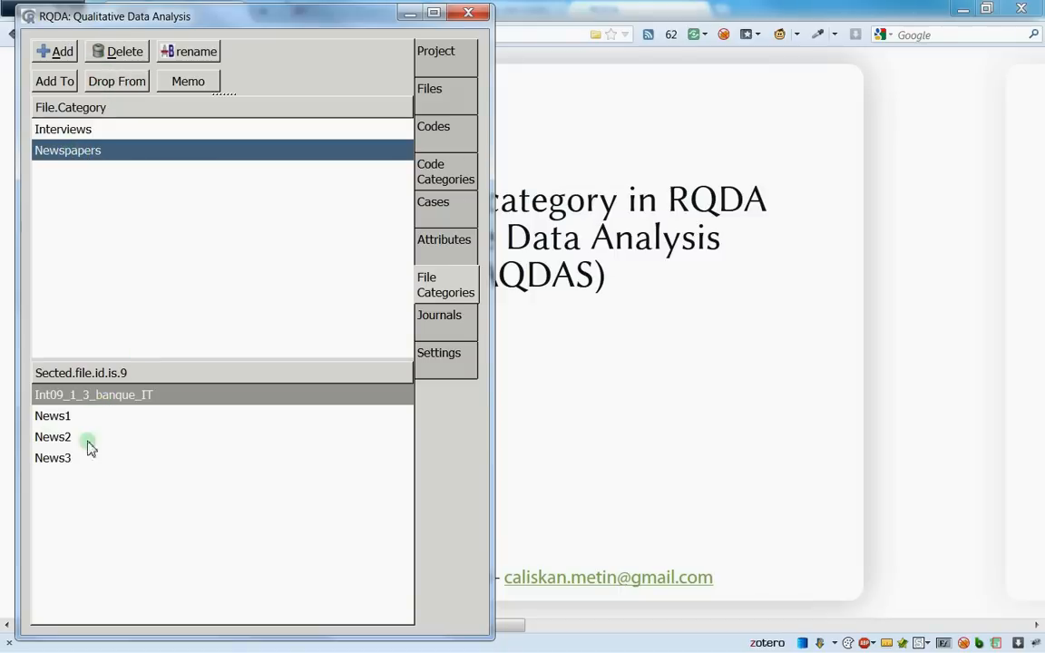
mouse_move(109, 436)
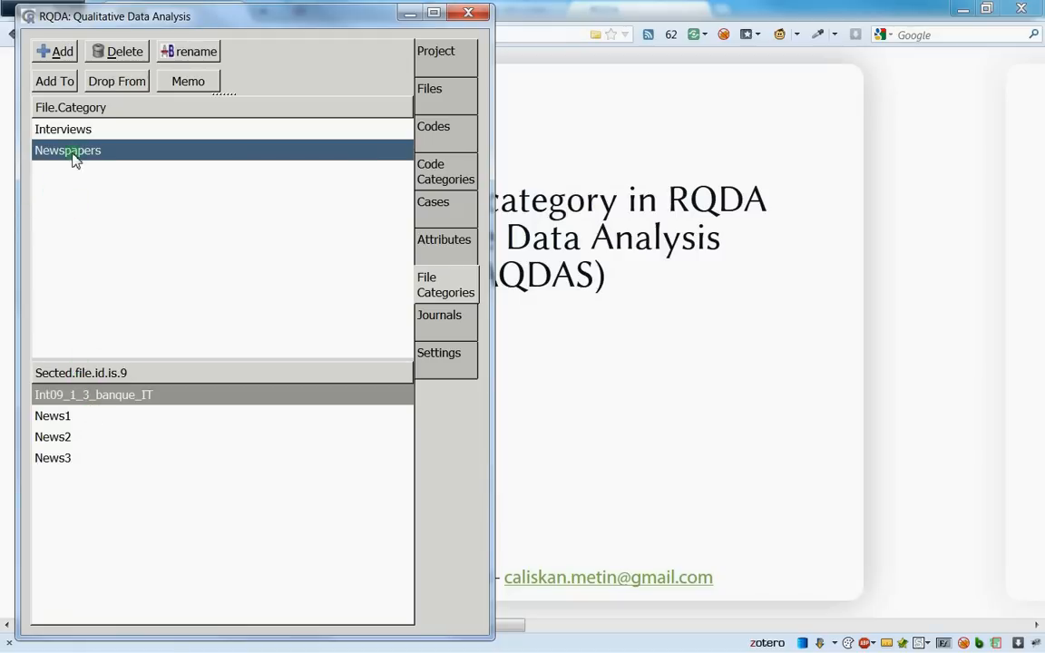
left_click(62, 129)
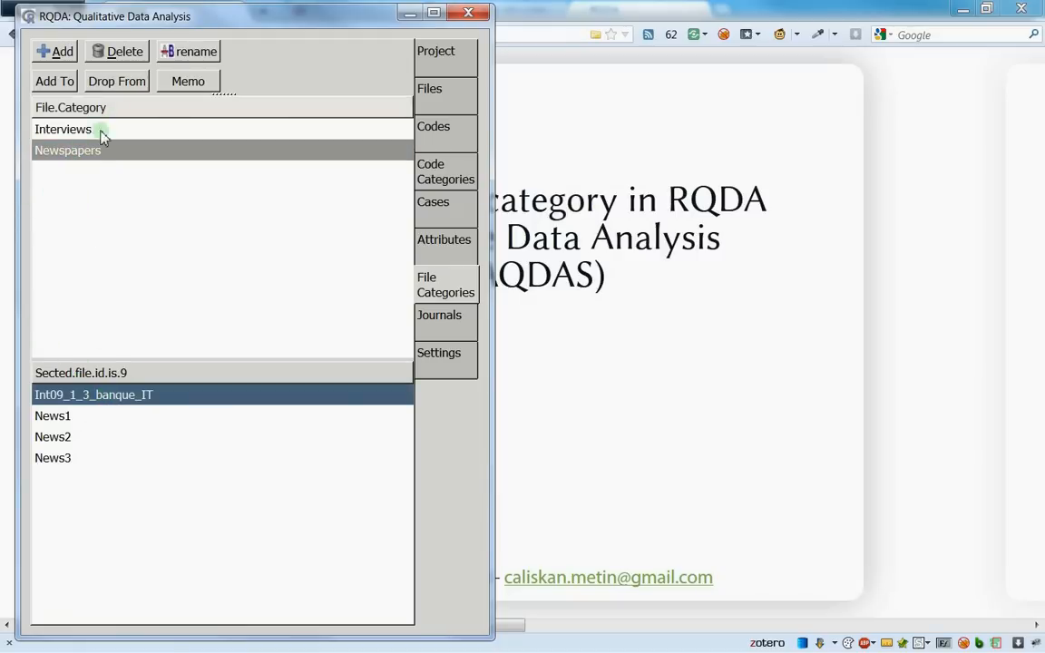
left_click(67, 149)
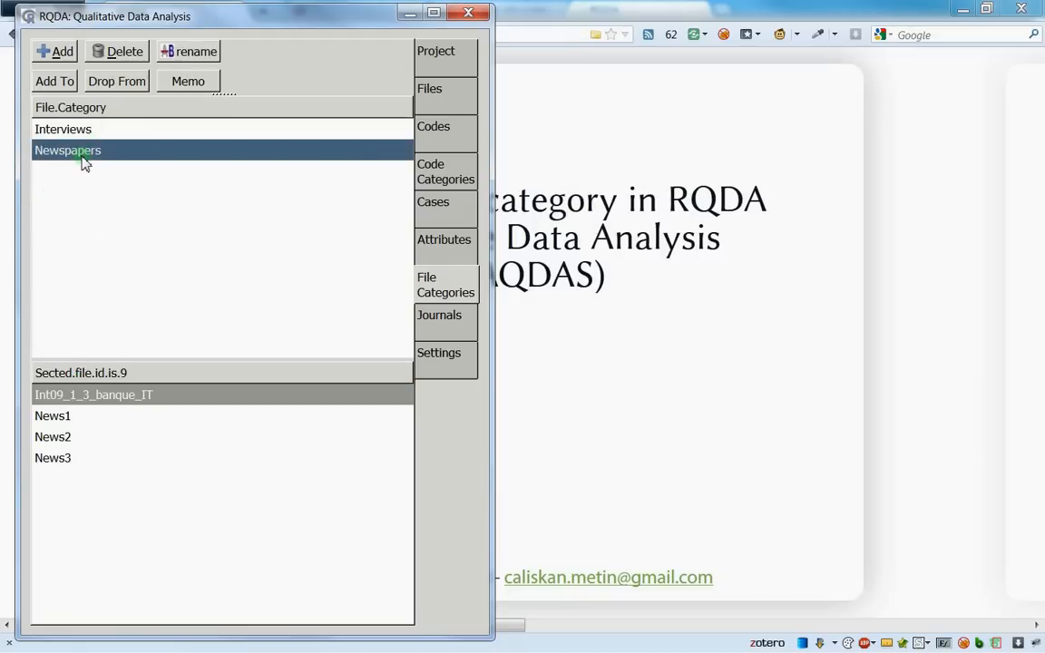
mouse_move(91, 156)
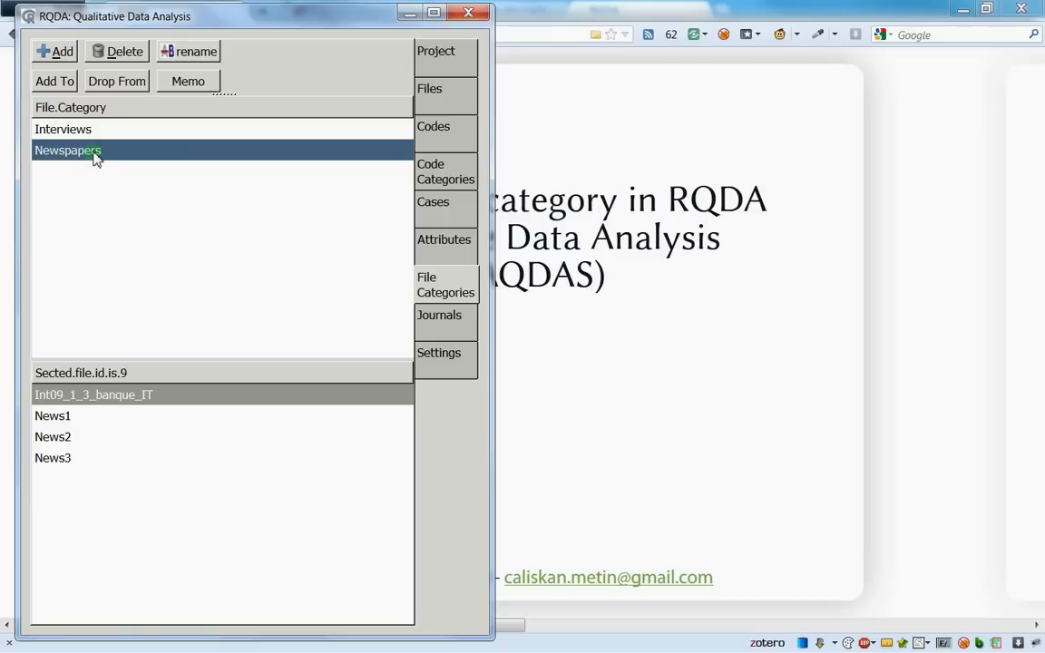
left_click(95, 396)
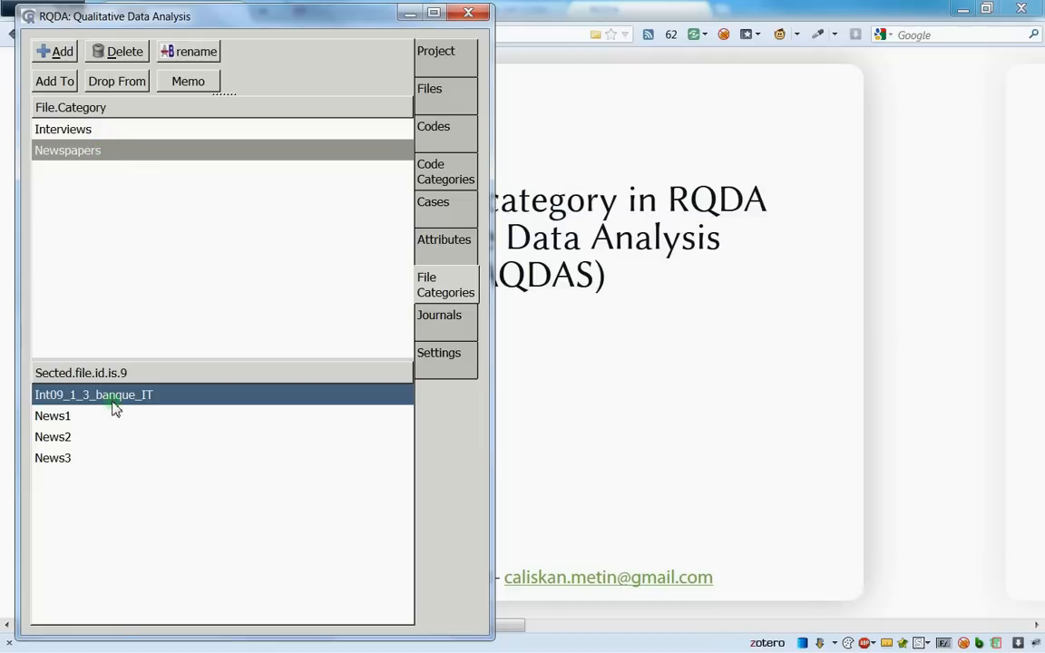
mouse_move(107, 407)
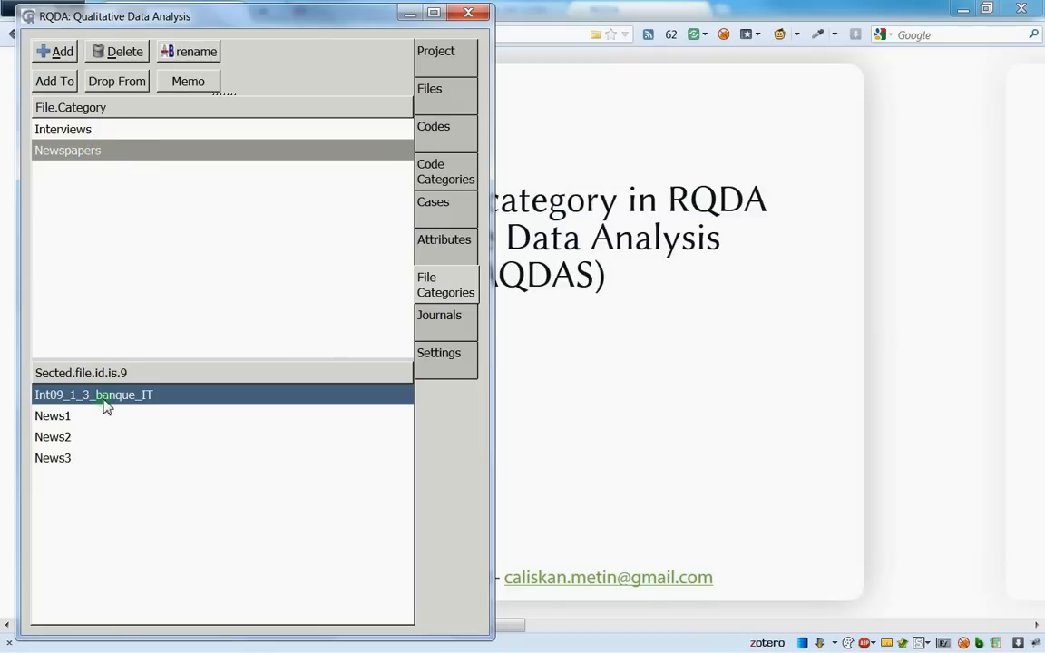
mouse_move(94, 126)
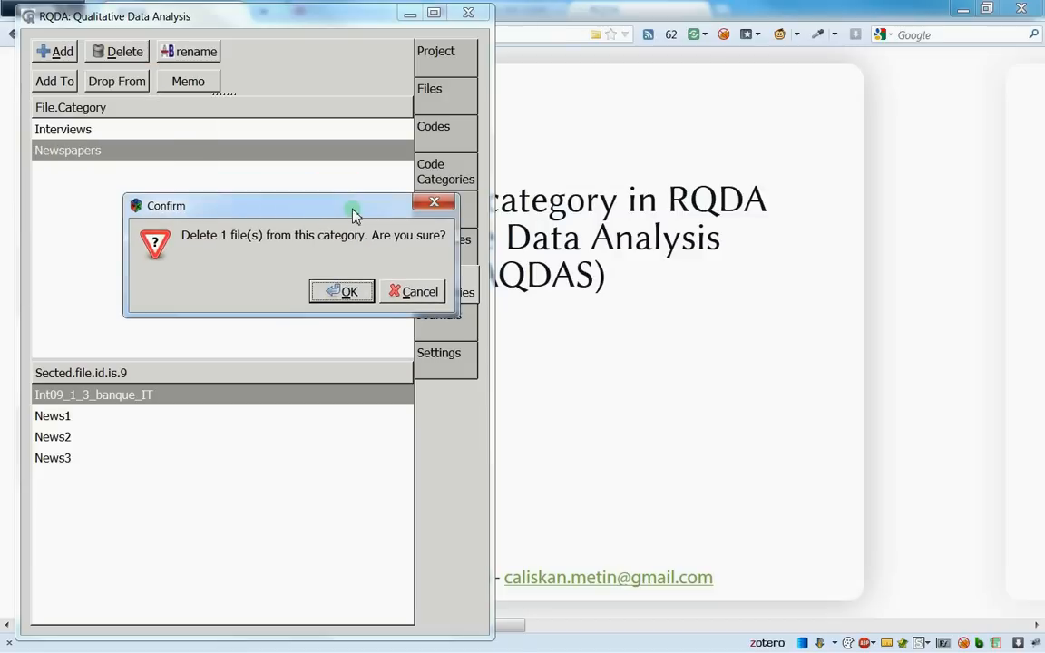
mouse_move(243, 240)
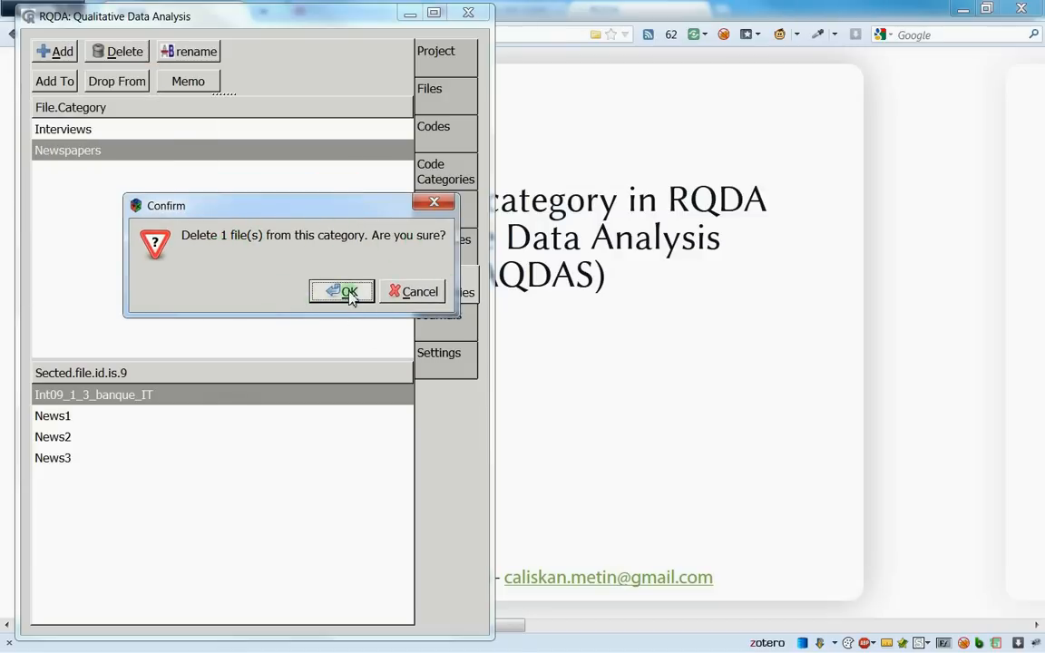
Drop Int09_1_3_banque_IT from Newspapers, leaving only News1, News2 and News3
left_click(341, 291)
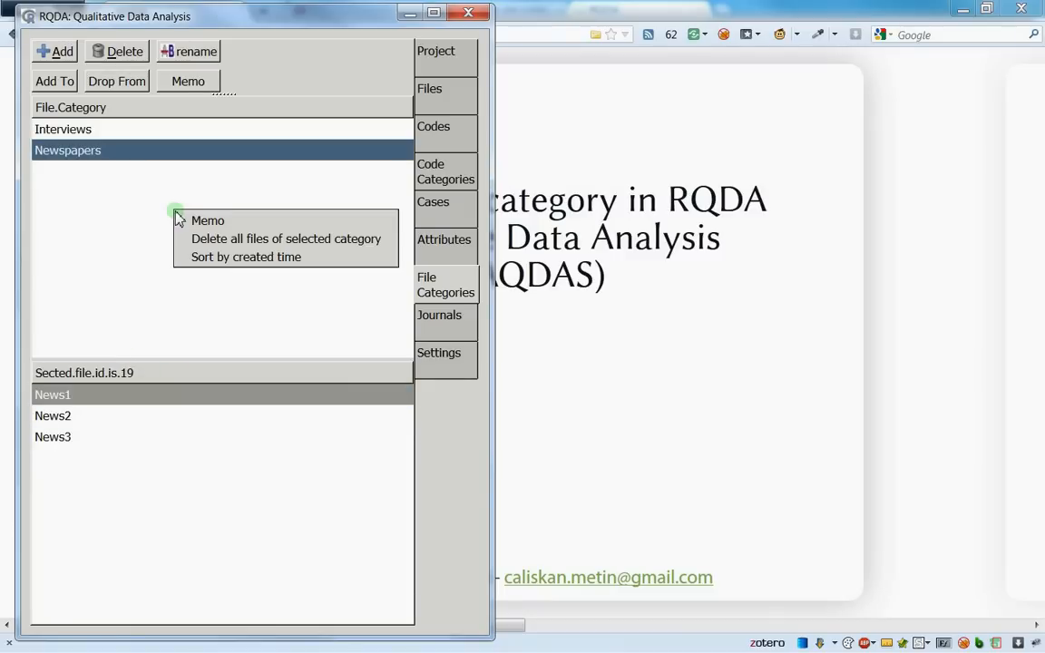
mouse_move(142, 222)
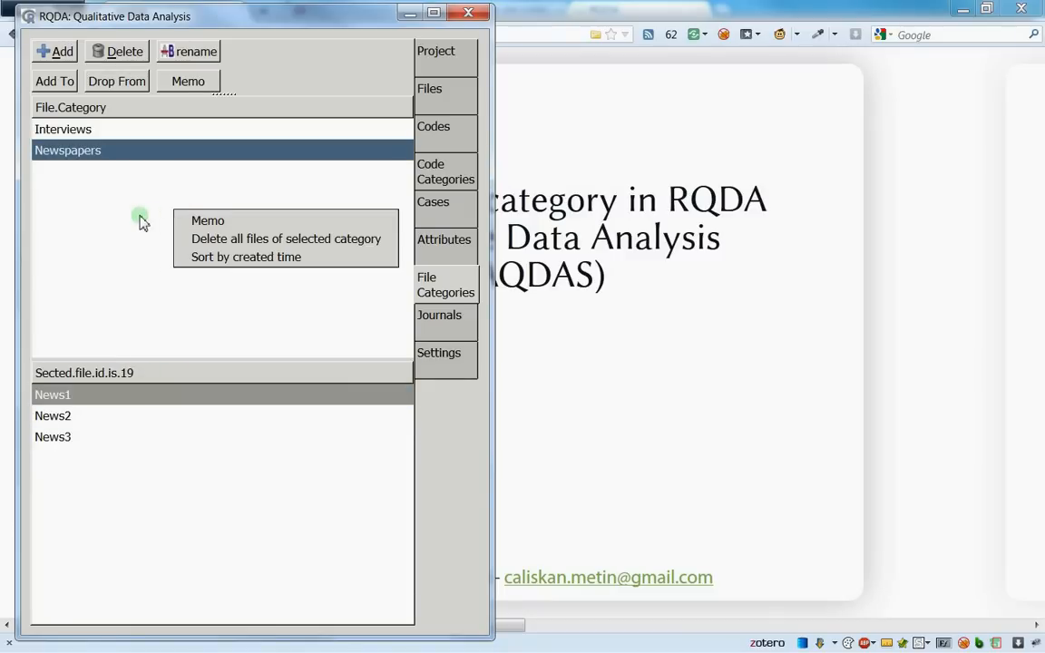
mouse_move(247, 258)
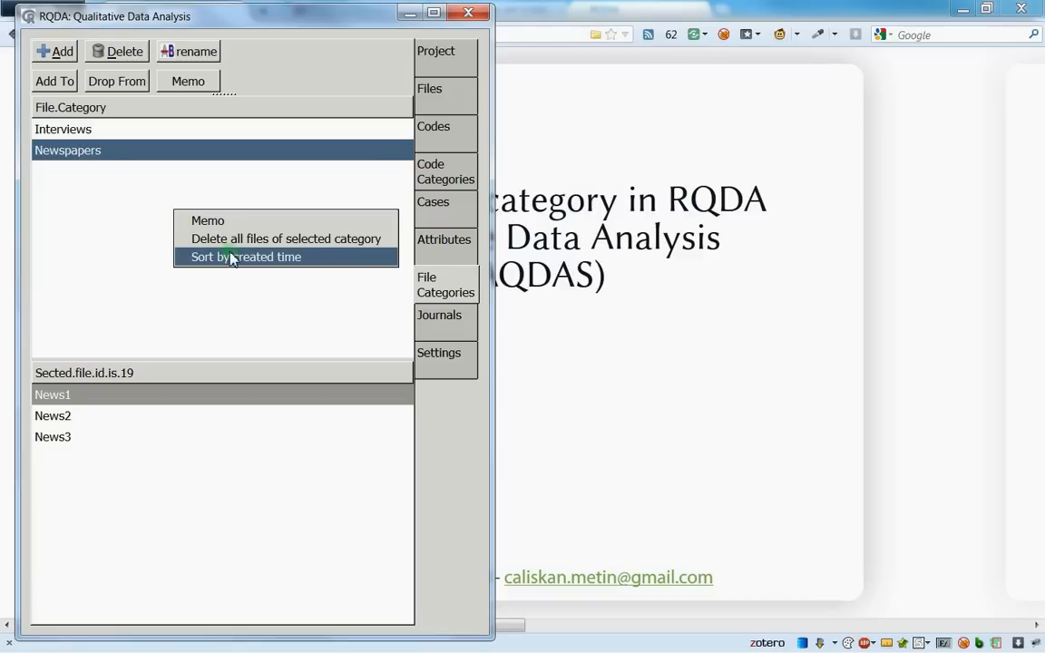
Sort the file categories by created time so Newspapers lists above Interviews
left_click(247, 258)
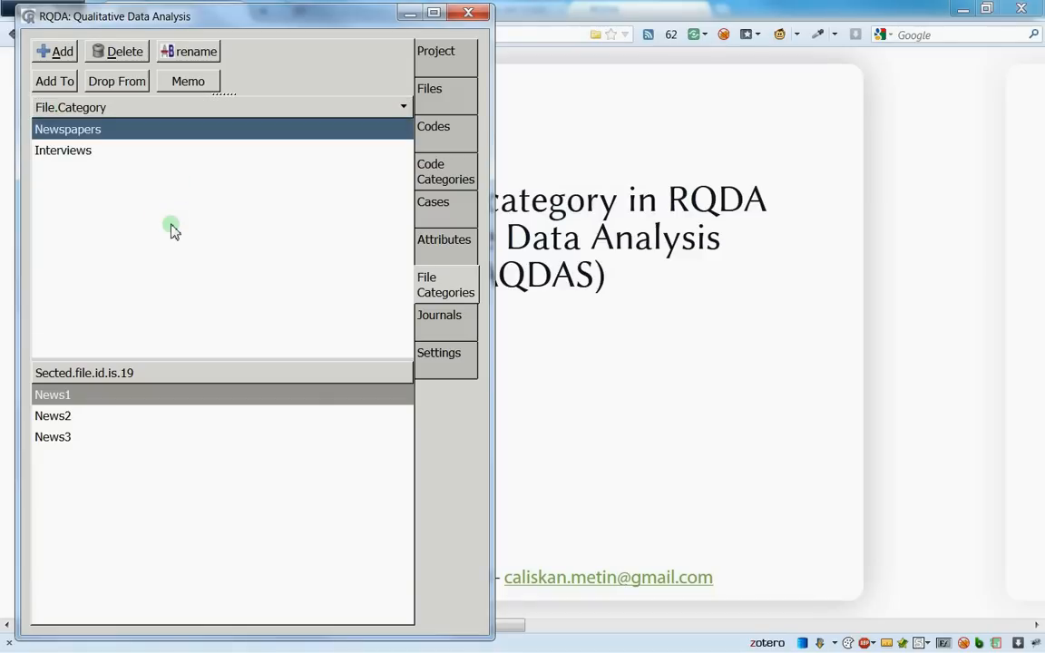
mouse_move(218, 240)
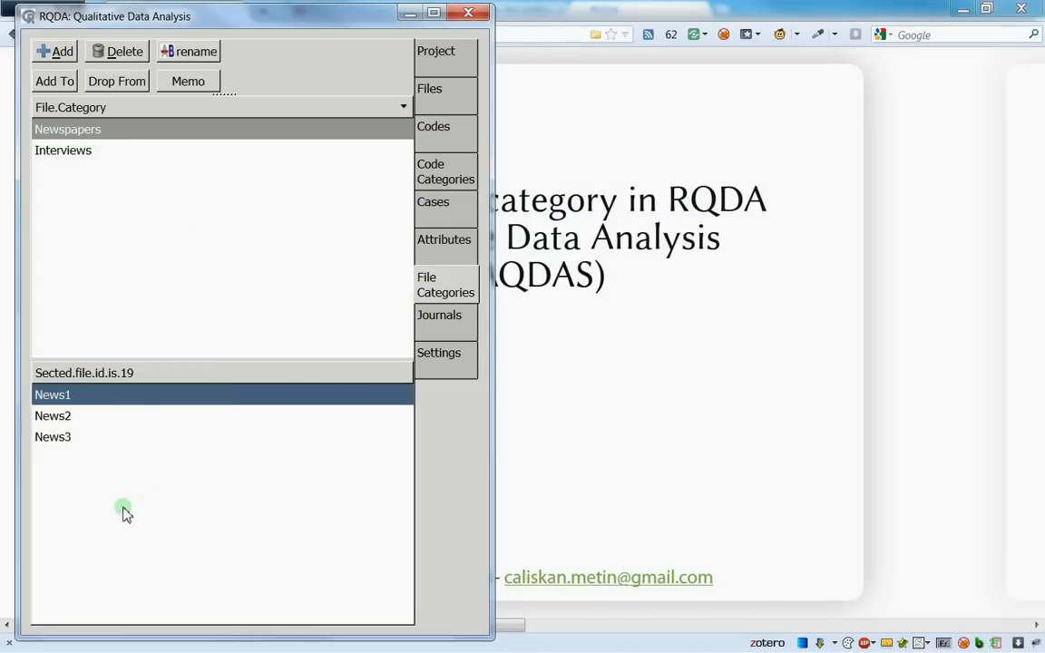
mouse_move(105, 552)
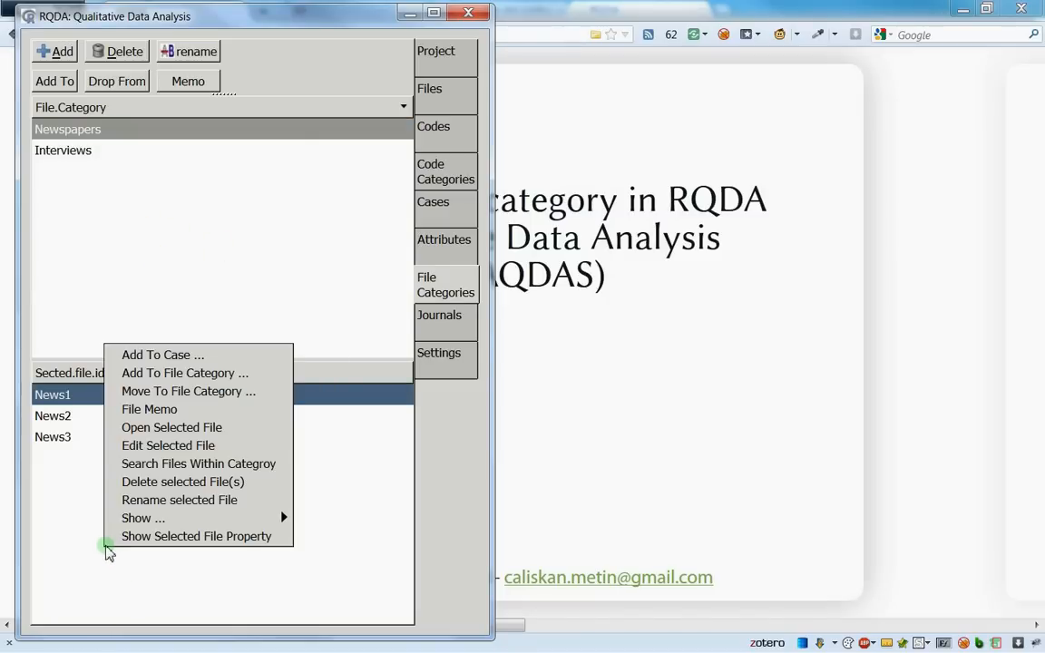
mouse_move(163, 354)
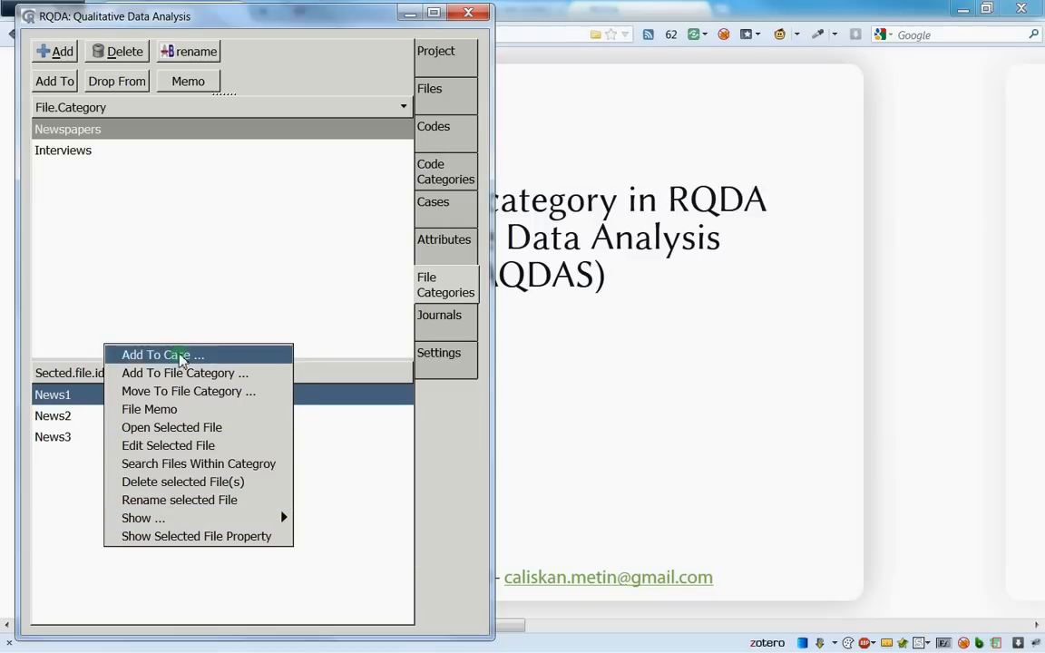
mouse_move(223, 306)
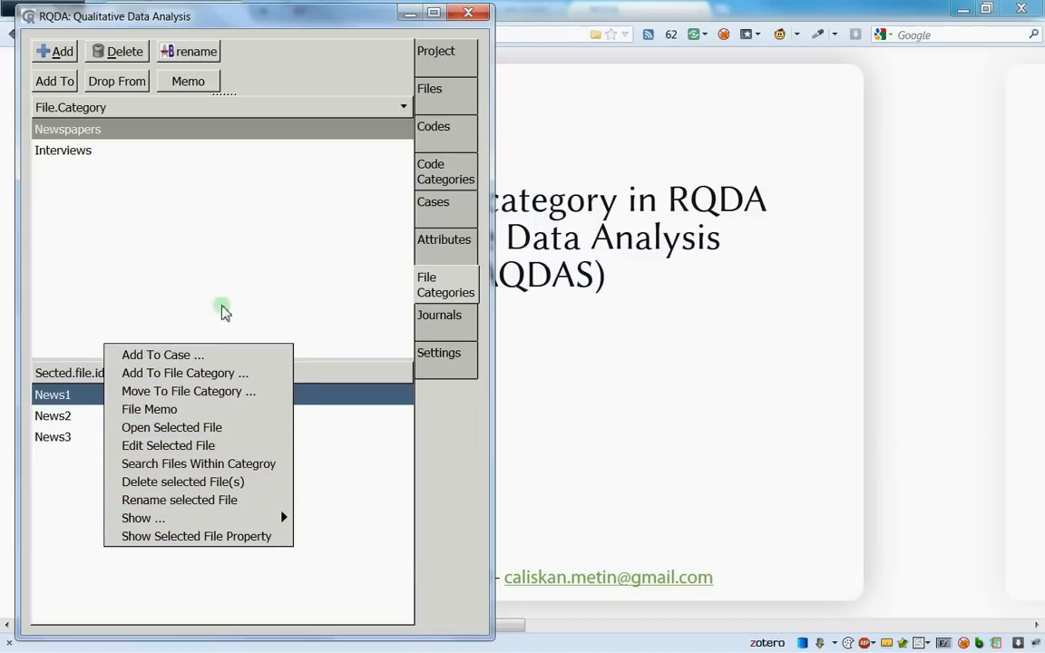
left_click(215, 268)
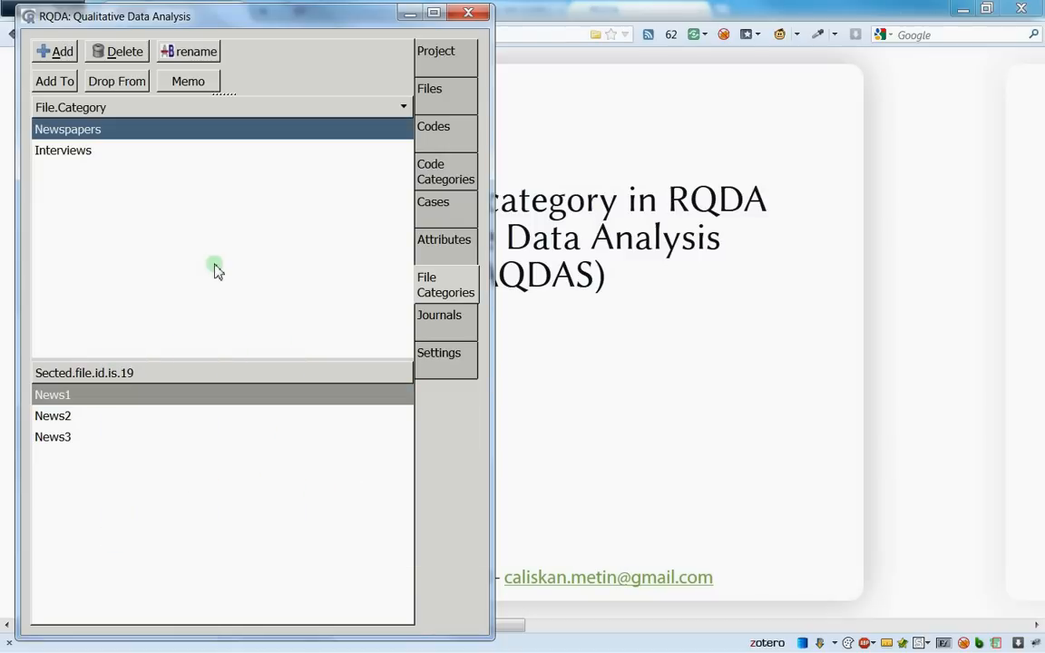
mouse_move(198, 270)
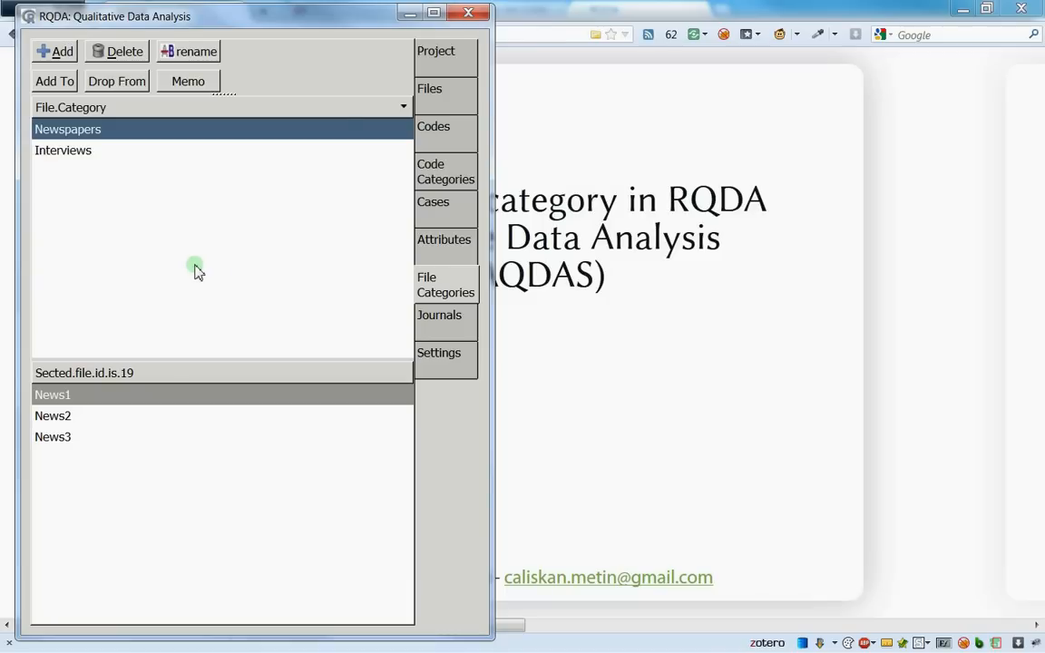
mouse_move(439, 326)
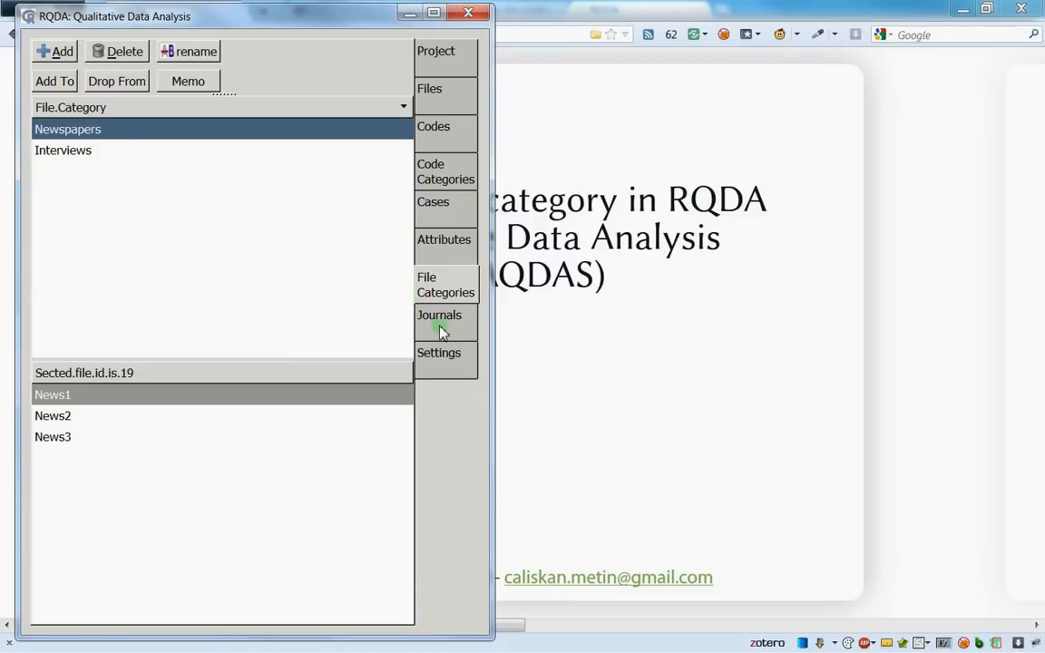
mouse_move(439, 180)
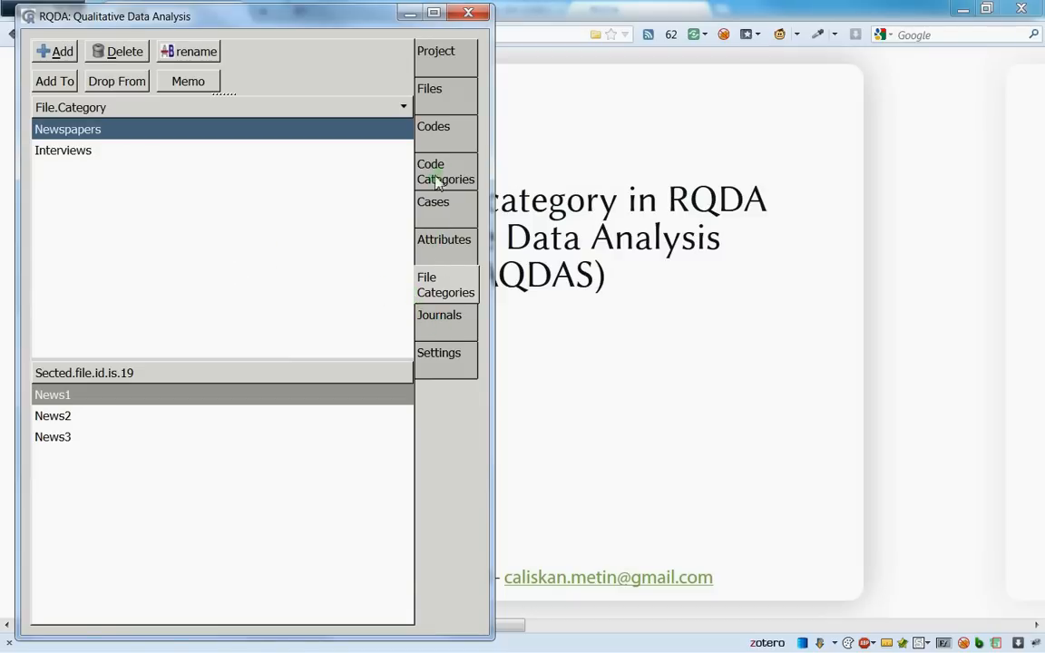
View the retrieved codings of the Facebook code under 15-ReseauSocial, then return to the main window
left_click(446, 171)
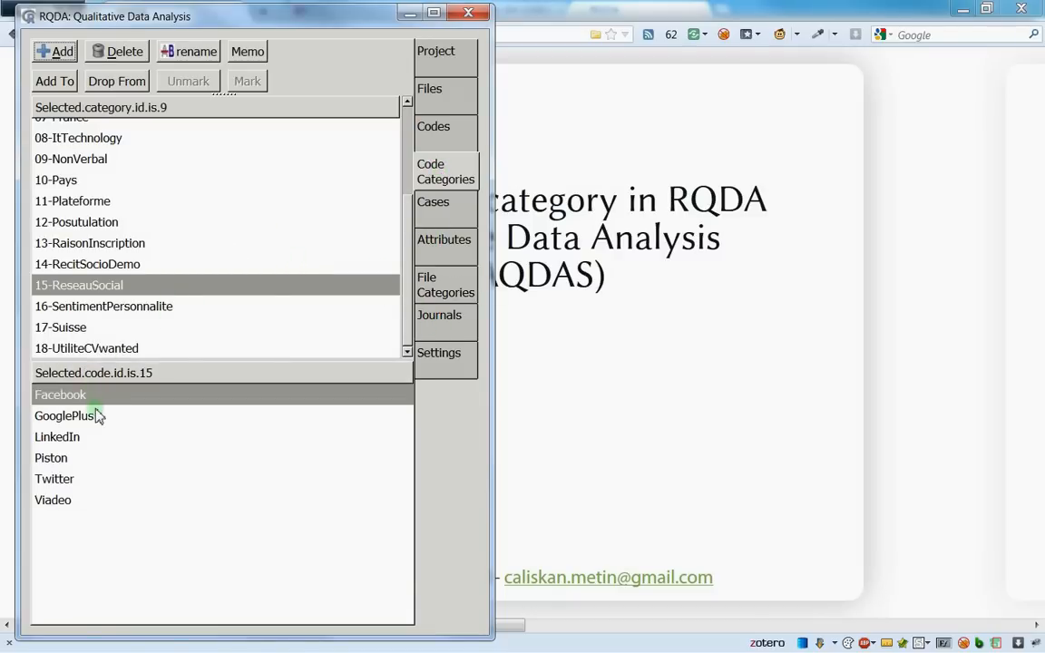
double_click(62, 394)
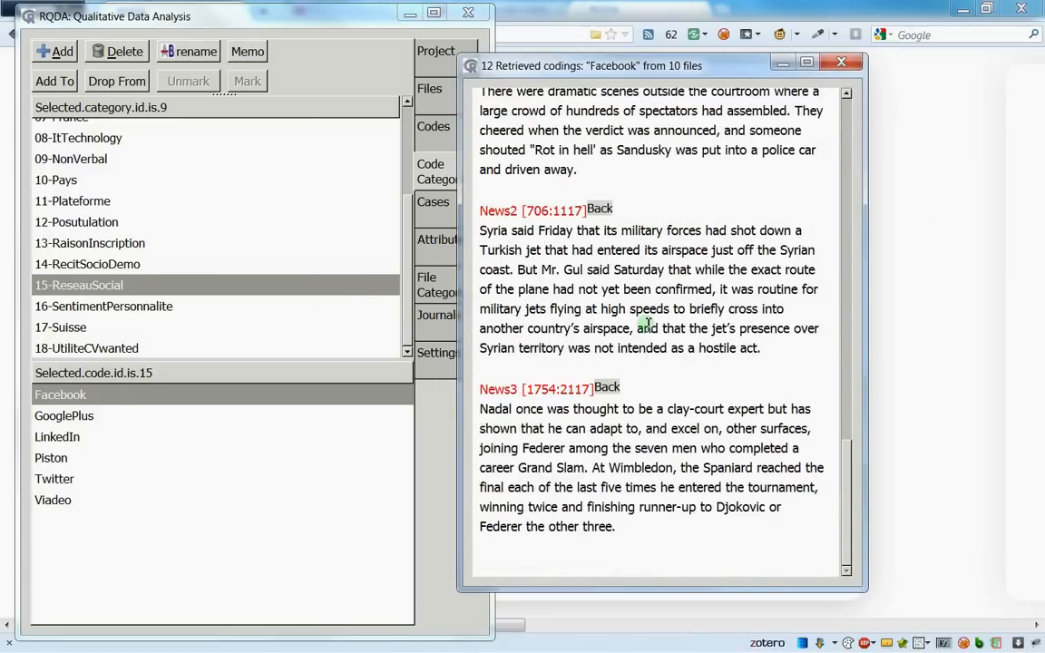
mouse_move(481, 228)
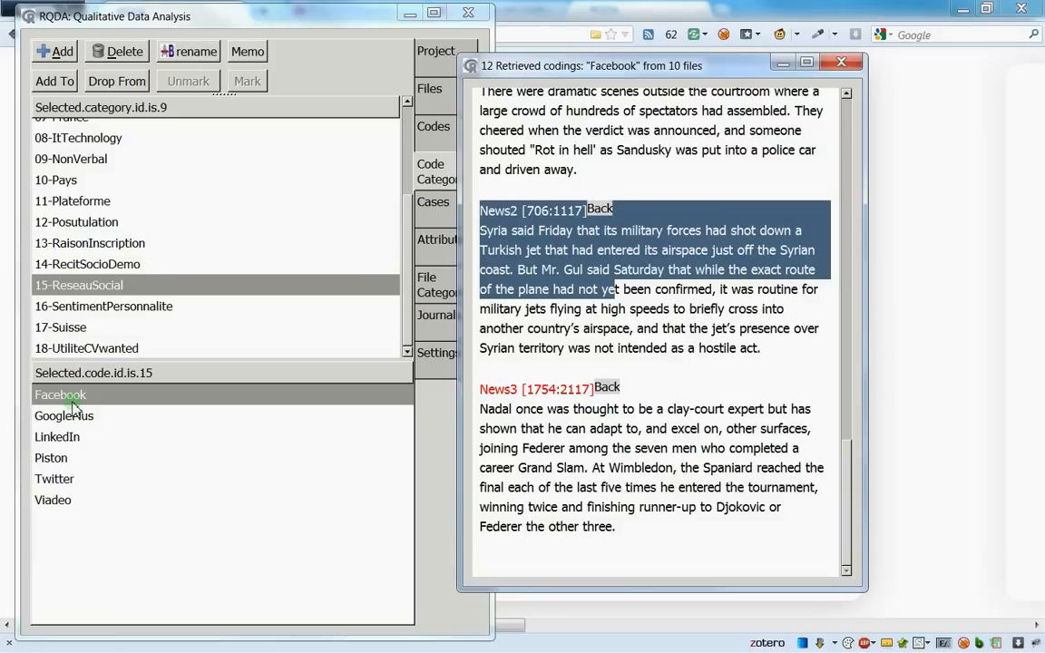
mouse_move(108, 391)
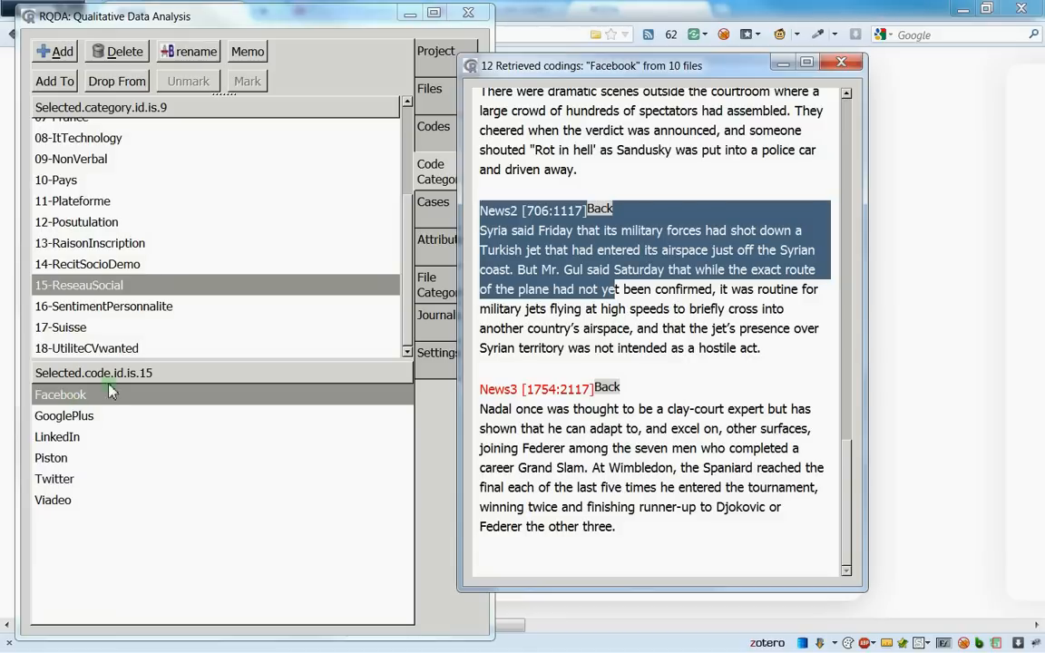
left_click(840, 62)
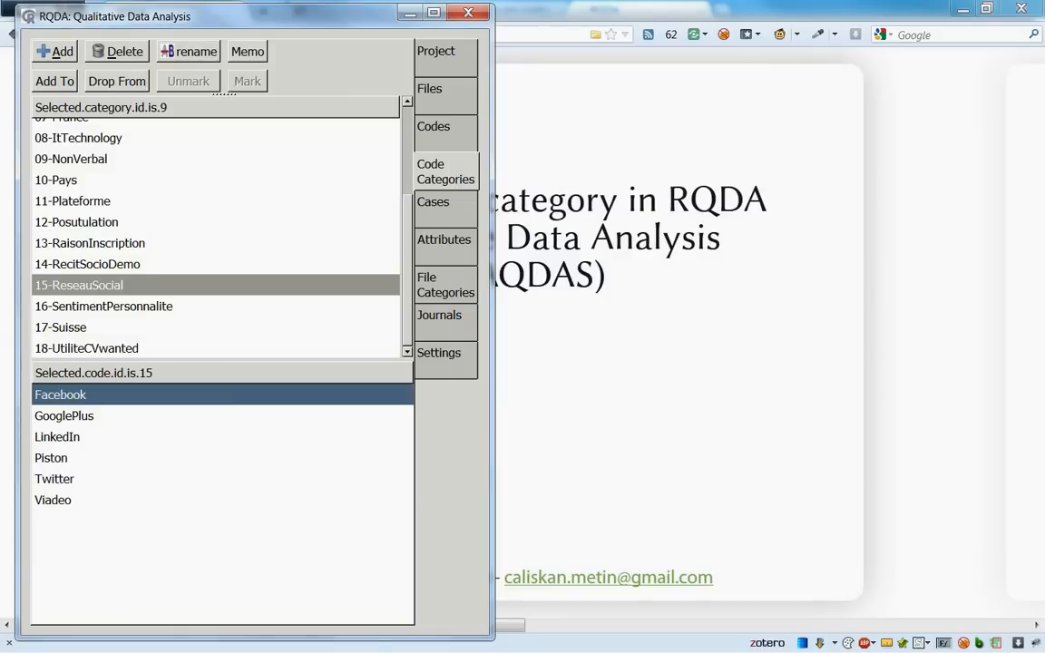